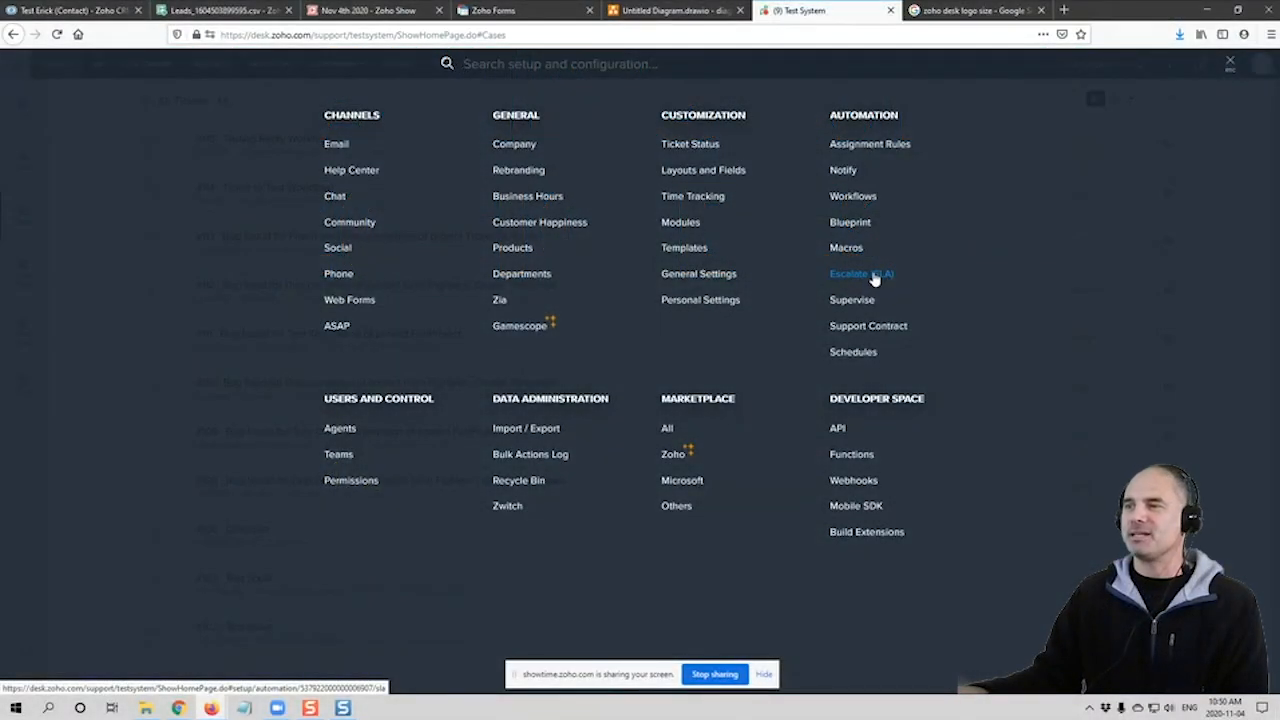
Go to the Service Level Agreements setup listing the Gold, Silver and Bronze SLAs
{"action": "left_click", "coordinate": [860, 272]}
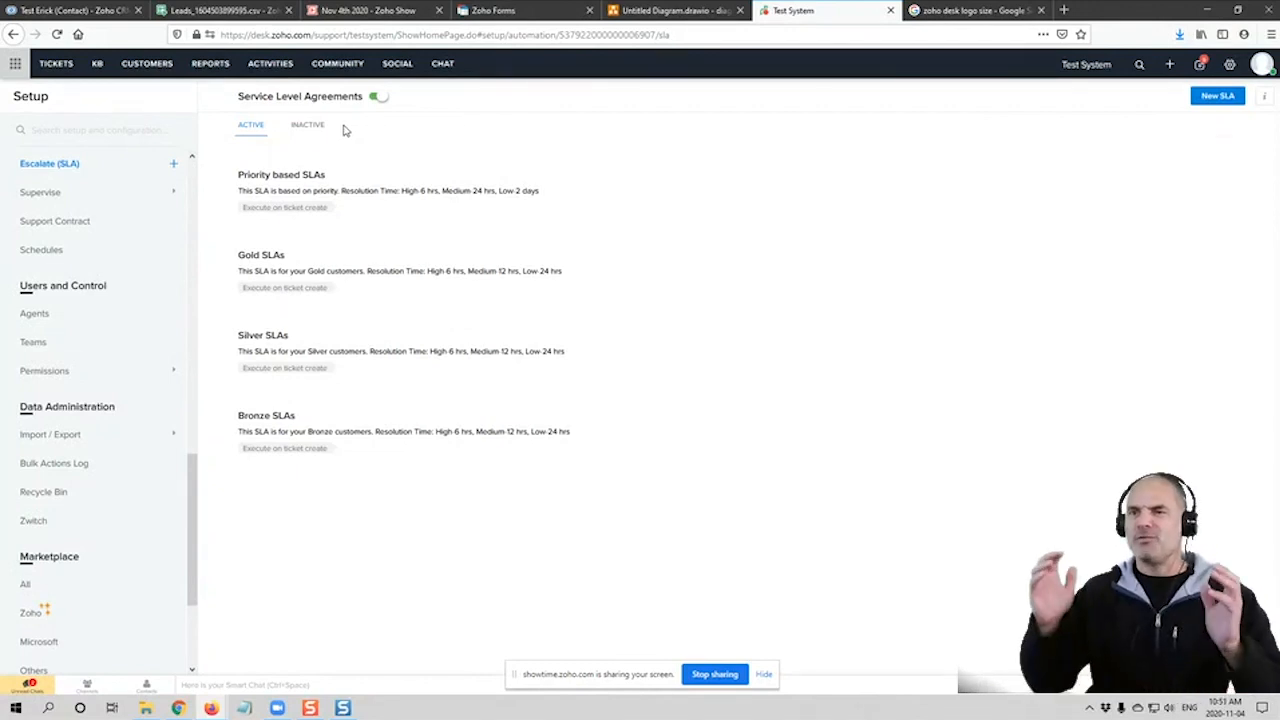
{"action": "mouse_move", "coordinate": [280, 254]}
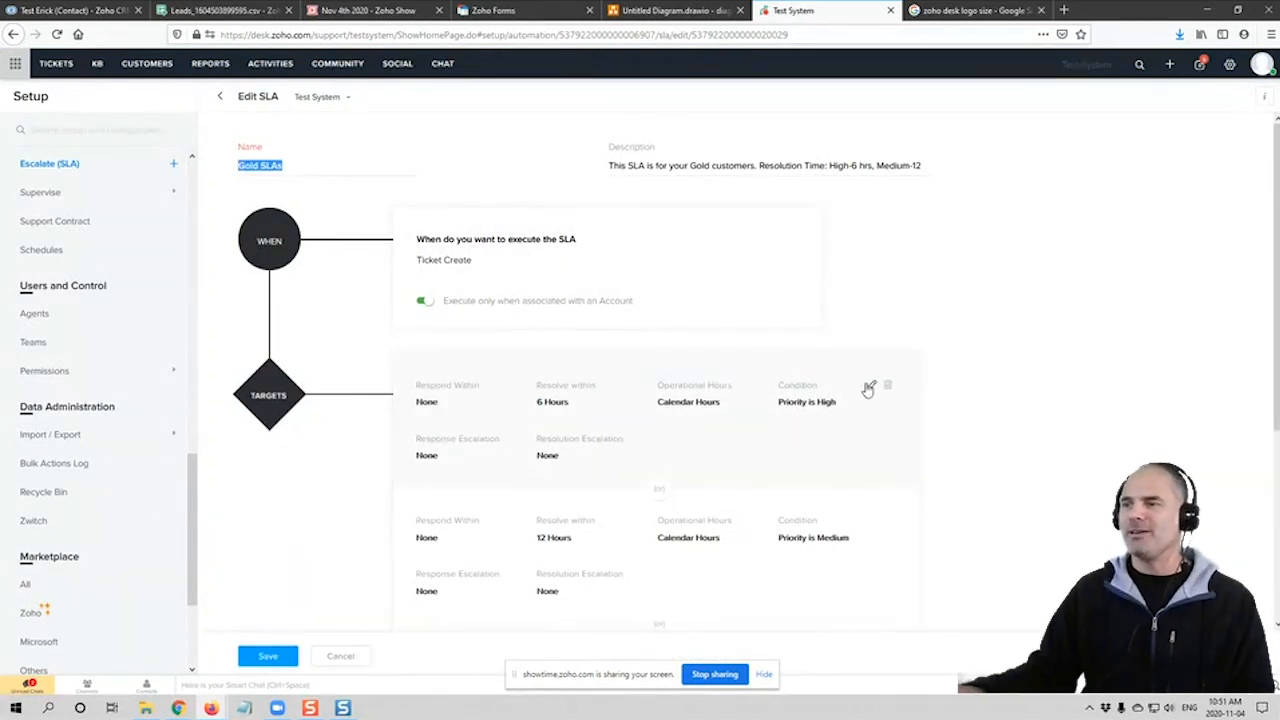
{"action": "left_click", "coordinate": [868, 388]}
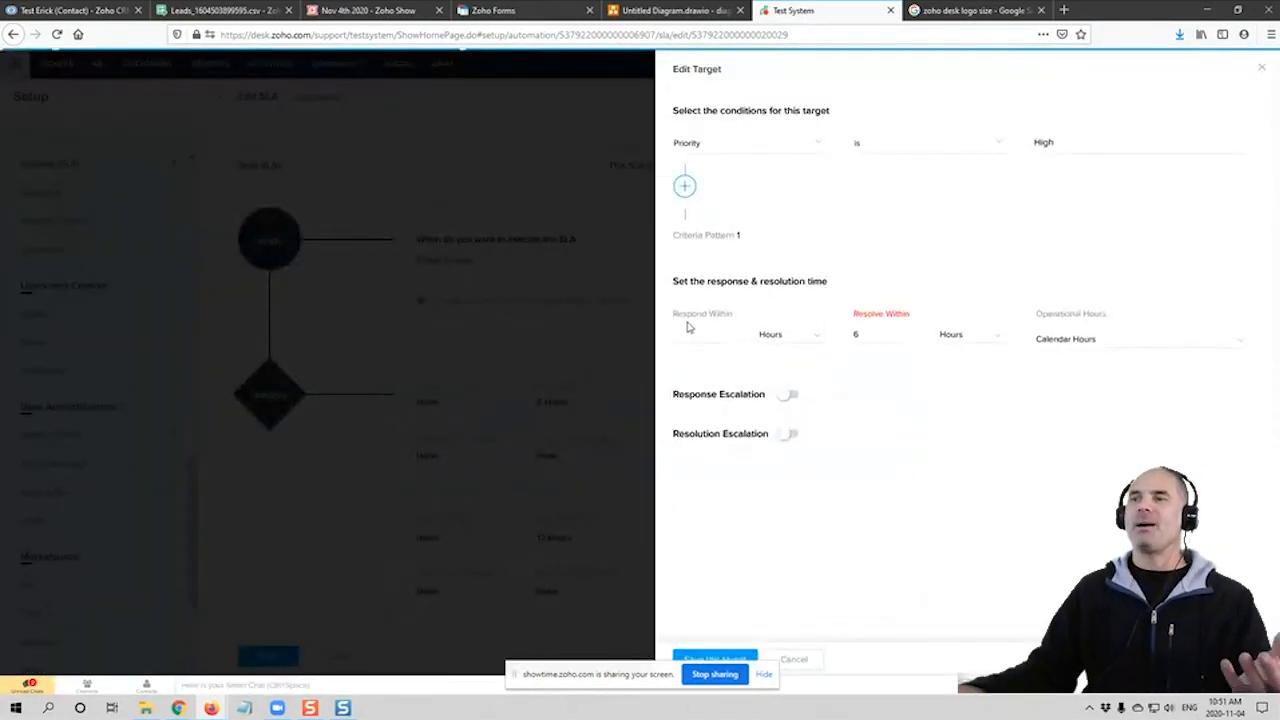
{"action": "left_click", "coordinate": [710, 334]}
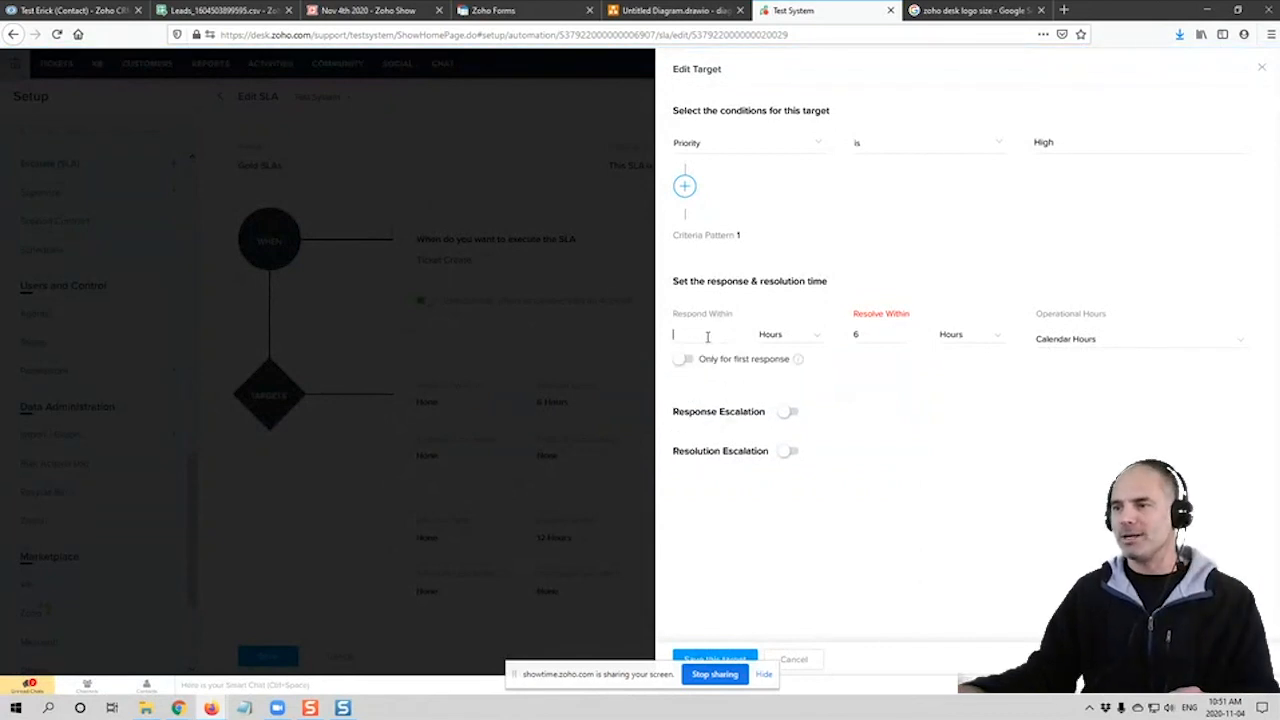
{"action": "type", "text": "2"}
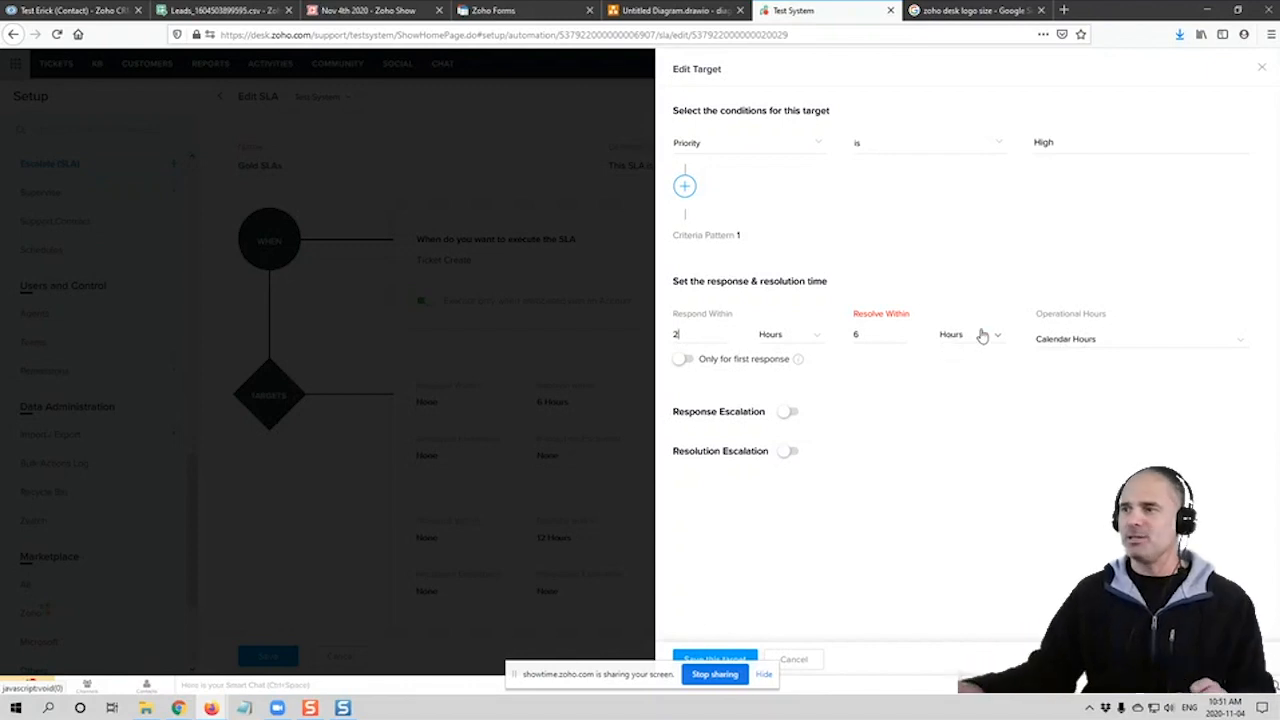
{"action": "mouse_move", "coordinate": [1092, 344]}
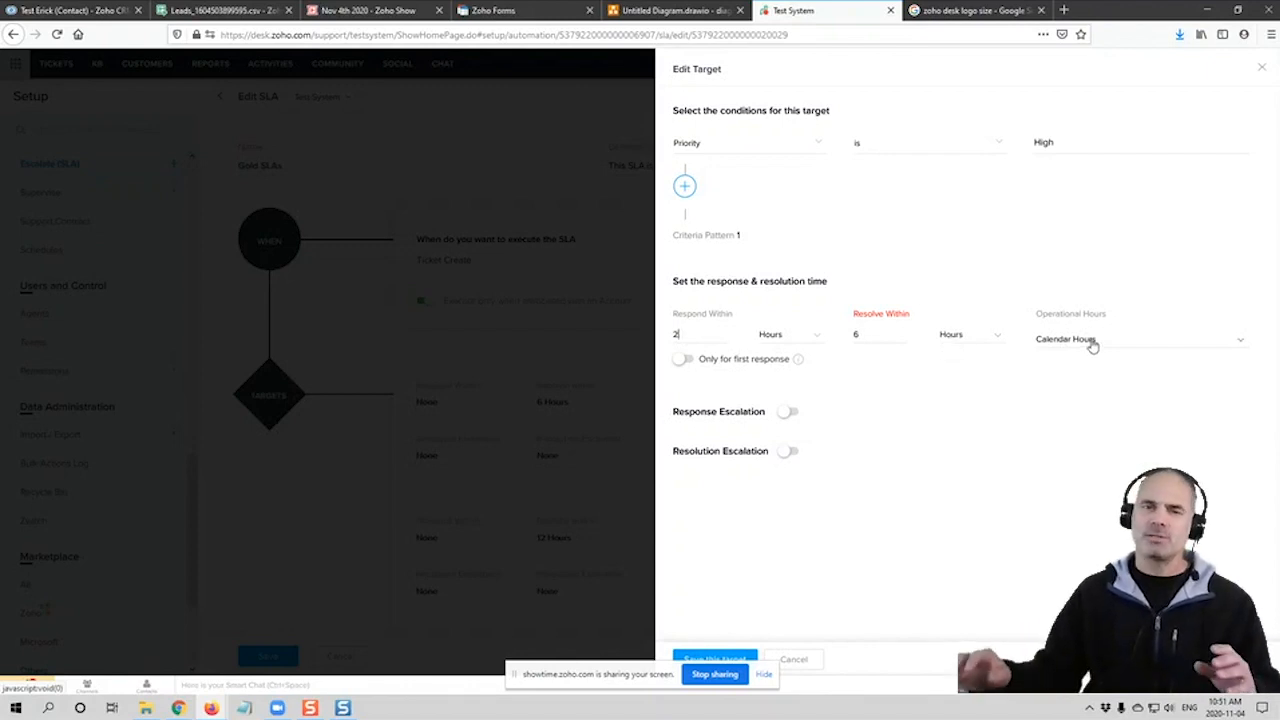
{"action": "left_click", "coordinate": [1140, 340]}
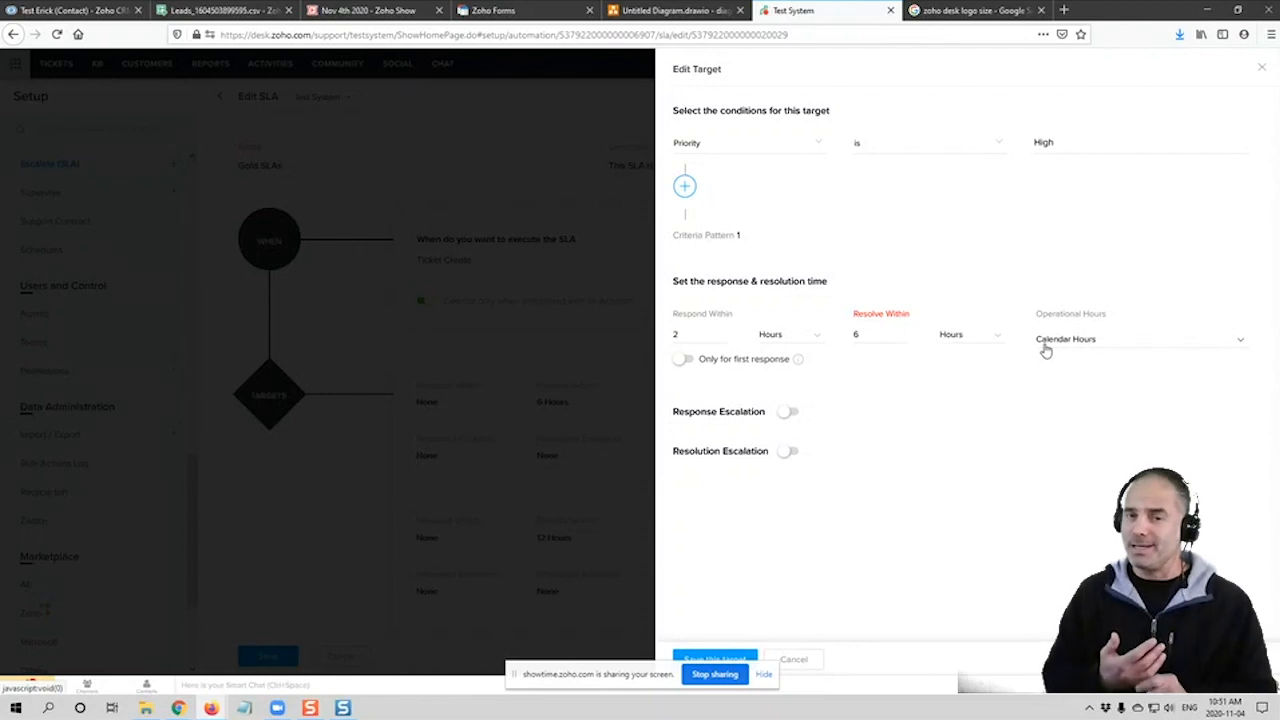
{"action": "mouse_move", "coordinate": [790, 418]}
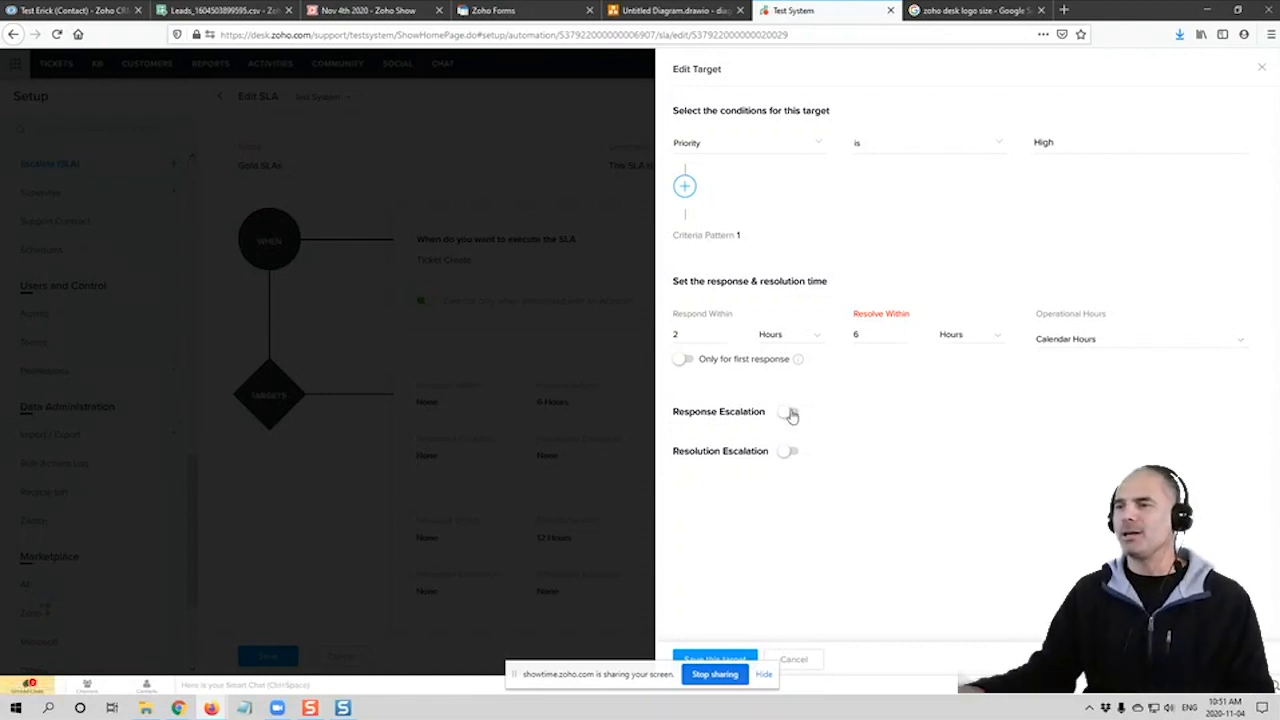
{"action": "left_click", "coordinate": [788, 412]}
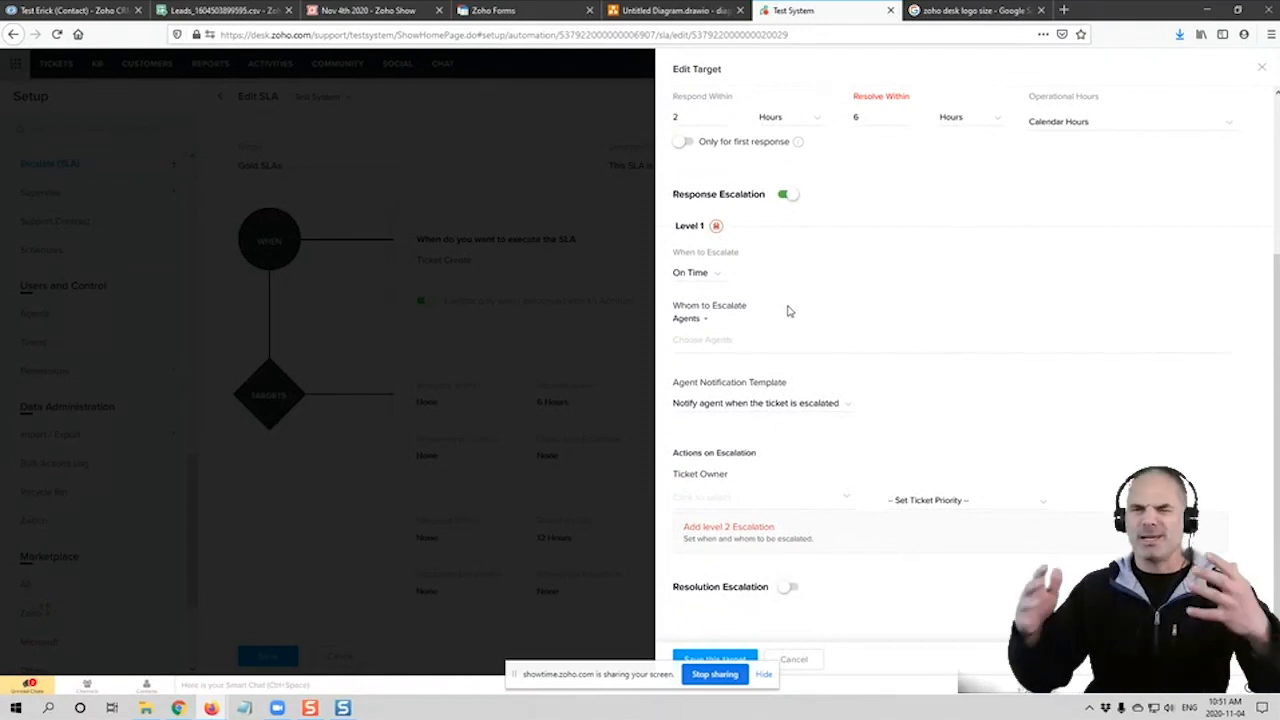
{"action": "mouse_move", "coordinate": [850, 330]}
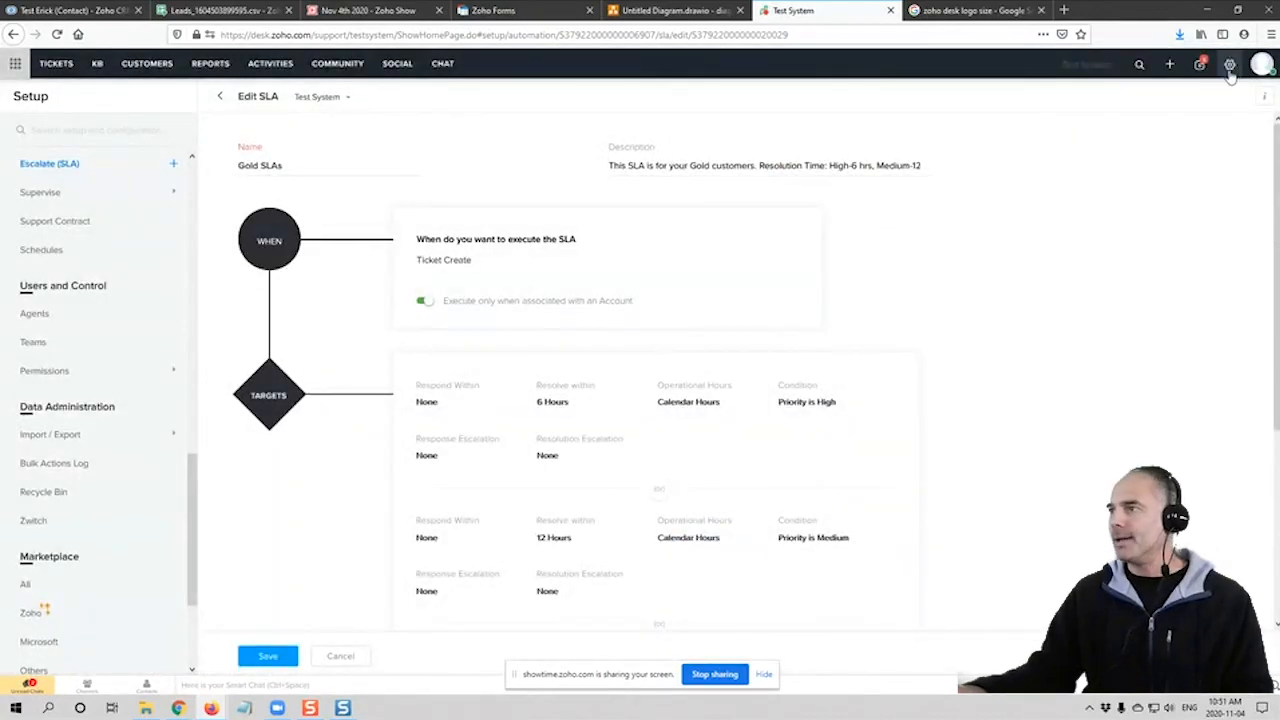
Reach the Notification Rules page and review the Contact and CC Notifications headings
{"action": "left_click", "coordinate": [1230, 64]}
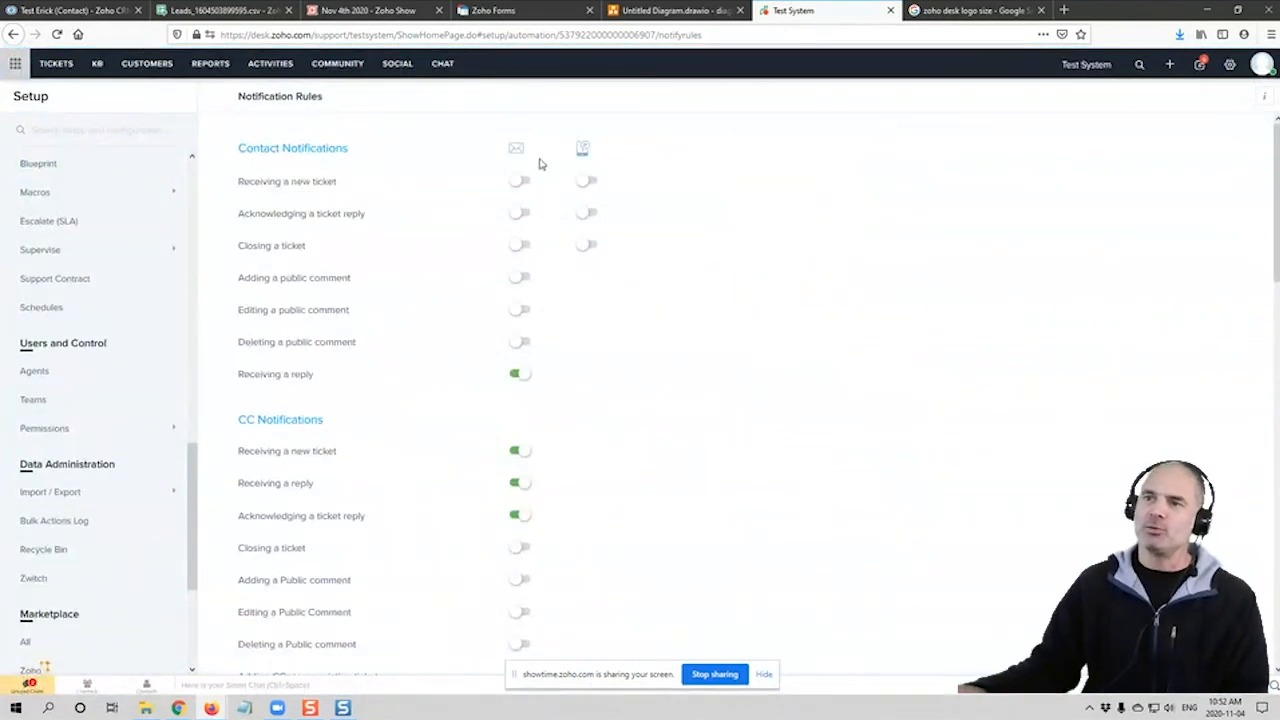
{"action": "mouse_move", "coordinate": [536, 208]}
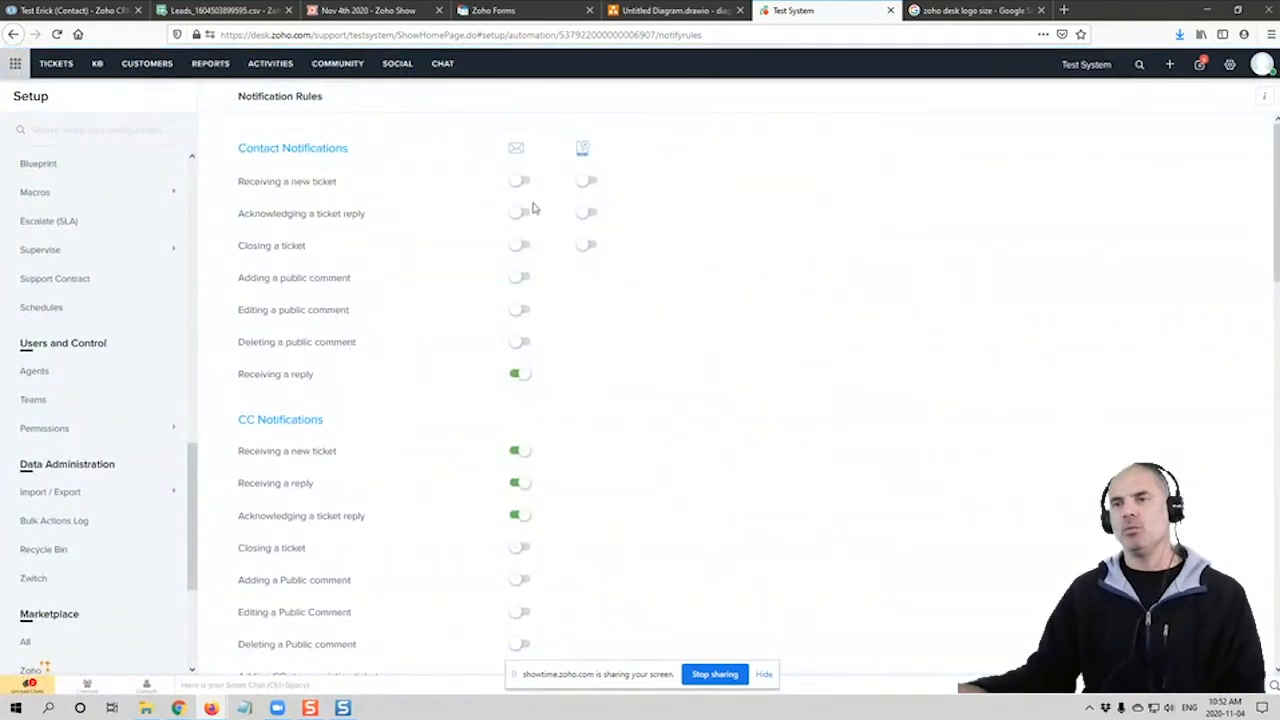
{"action": "mouse_move", "coordinate": [476, 244]}
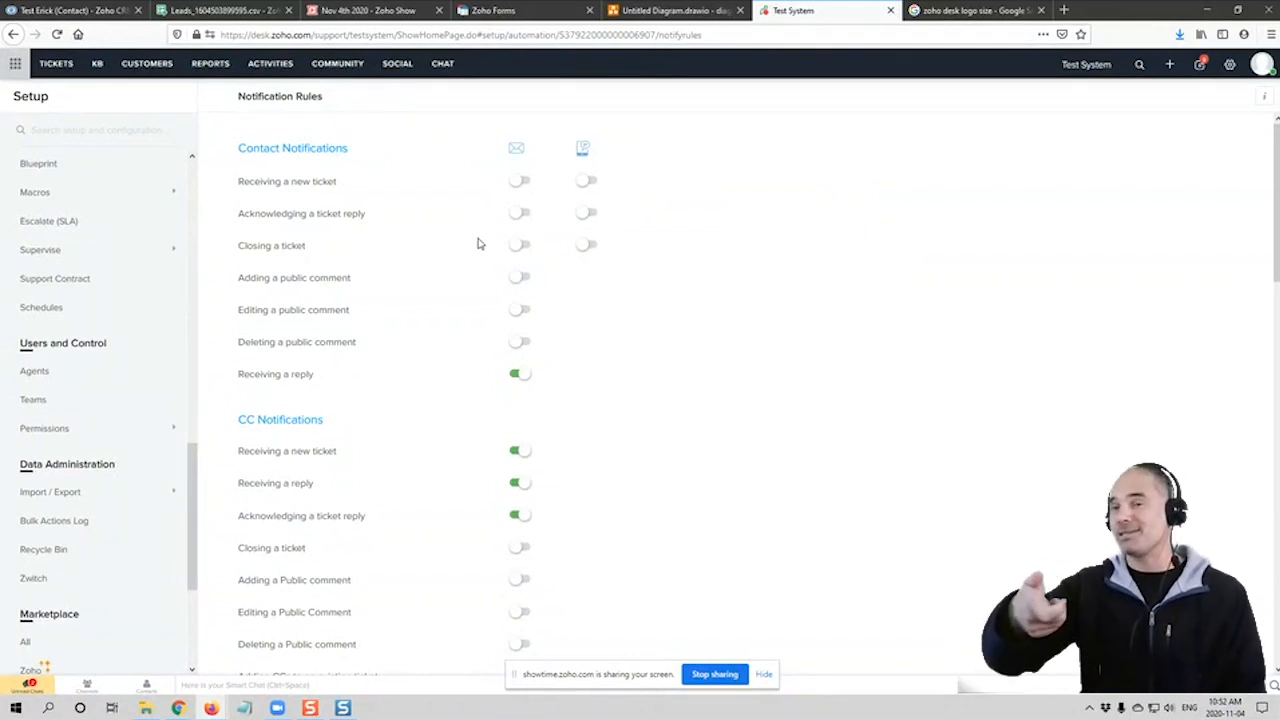
{"action": "mouse_move", "coordinate": [236, 152]}
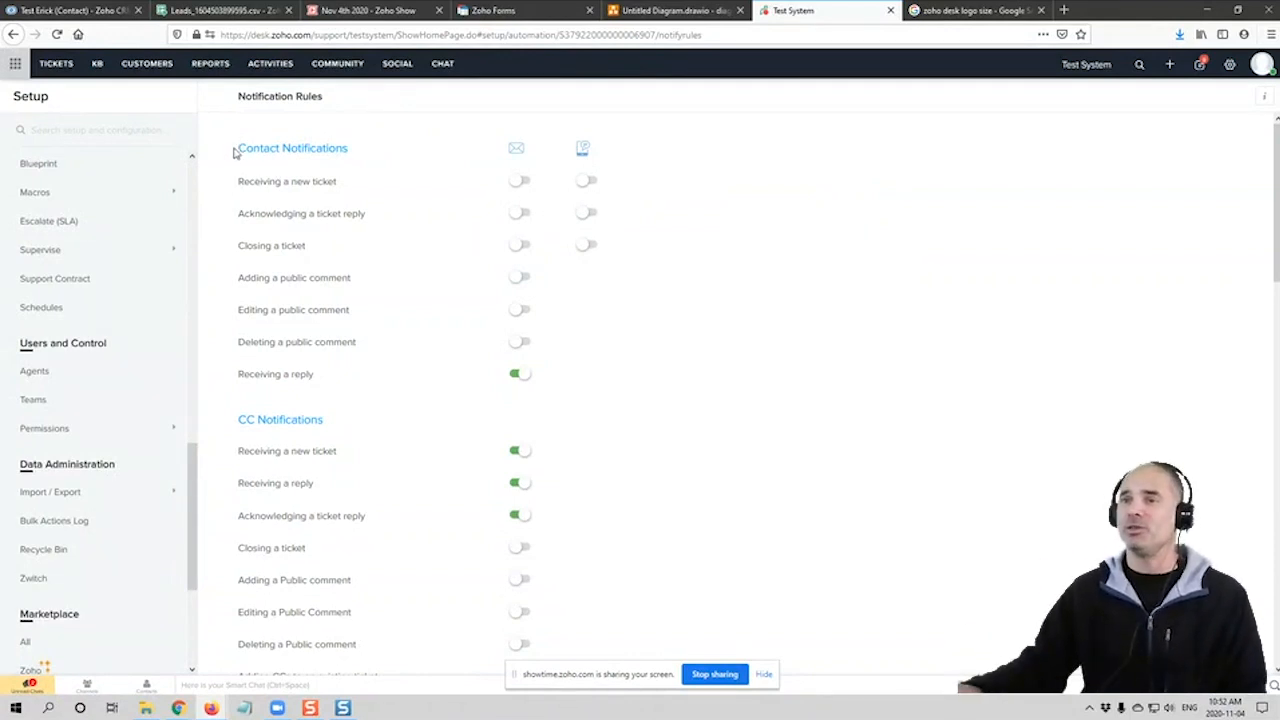
{"action": "double_click", "coordinate": [292, 148]}
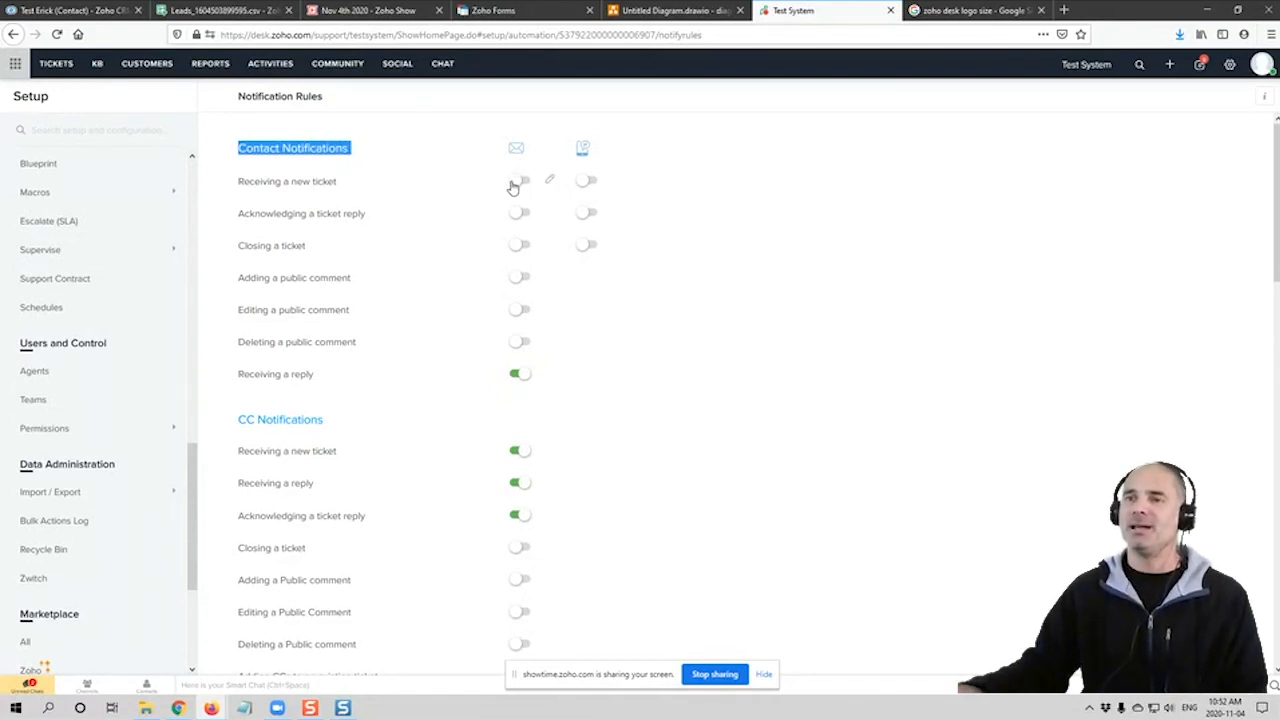
{"action": "mouse_move", "coordinate": [324, 184]}
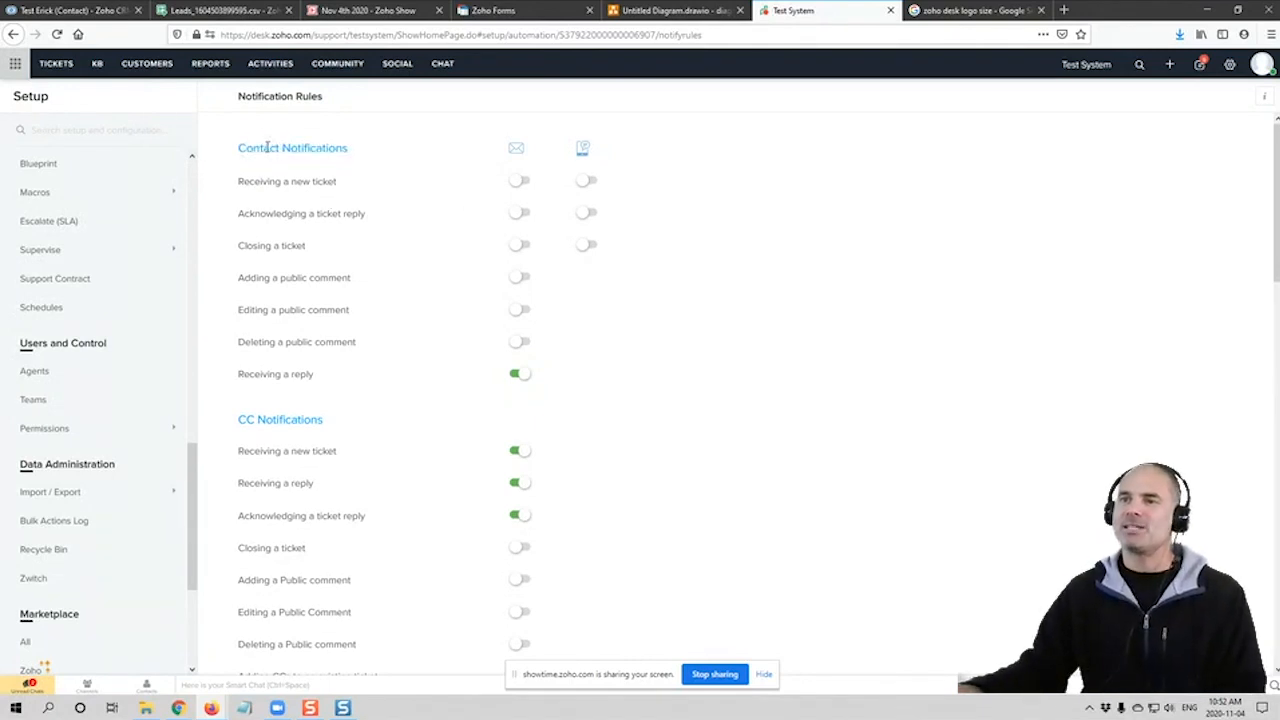
{"action": "double_click", "coordinate": [292, 148]}
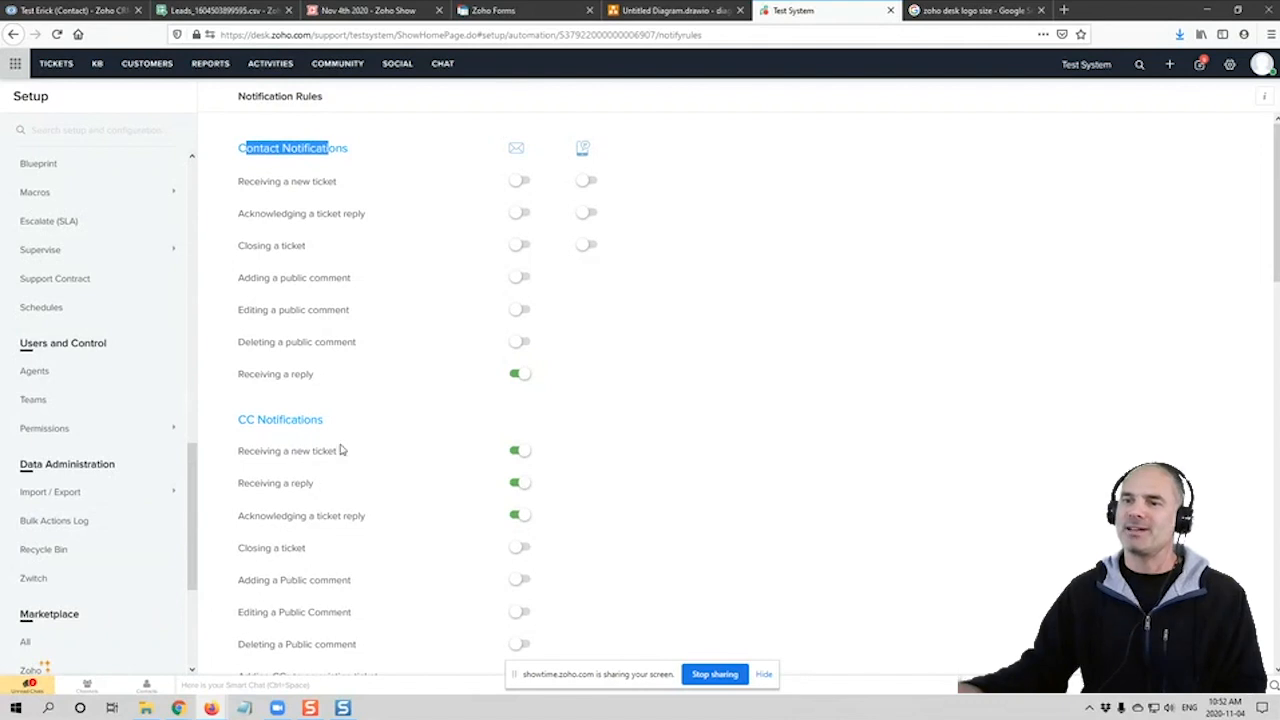
{"action": "double_click", "coordinate": [280, 420]}
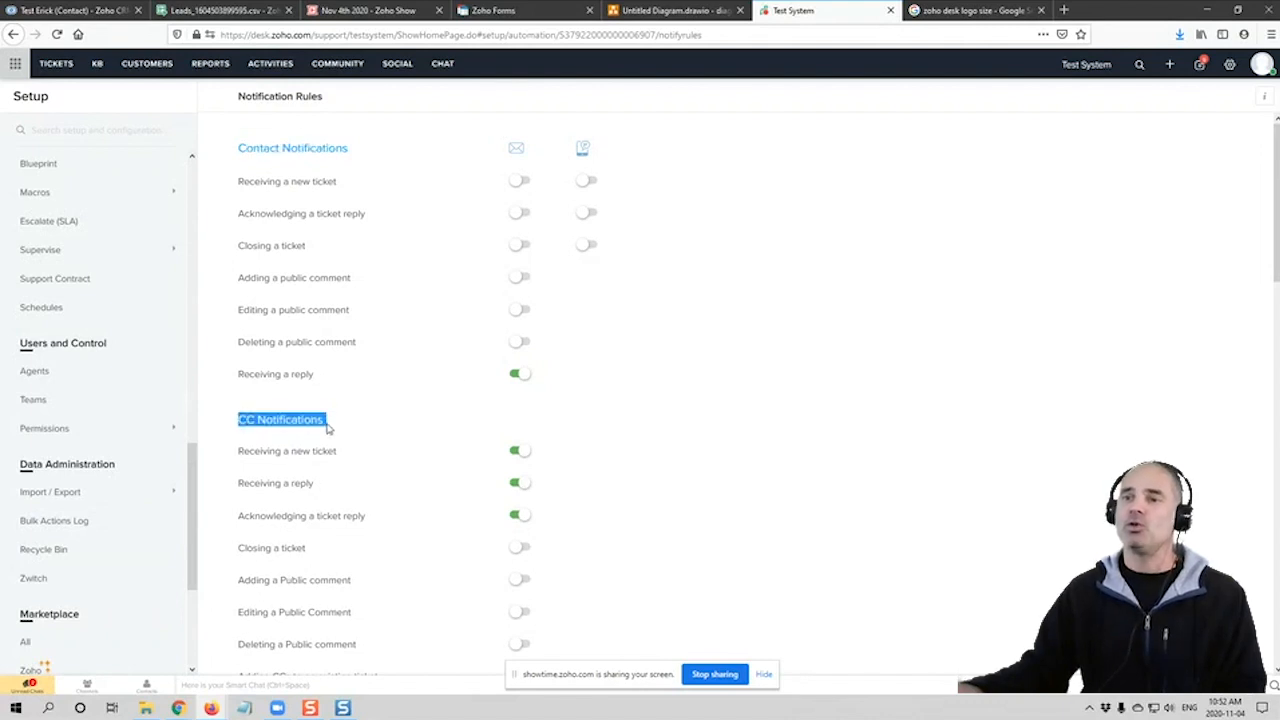
Under Department Notifications, toggle the Receiving a moved ticket notification on and back off
{"action": "scroll", "scroll_direction": "down", "scroll_amount": 3}
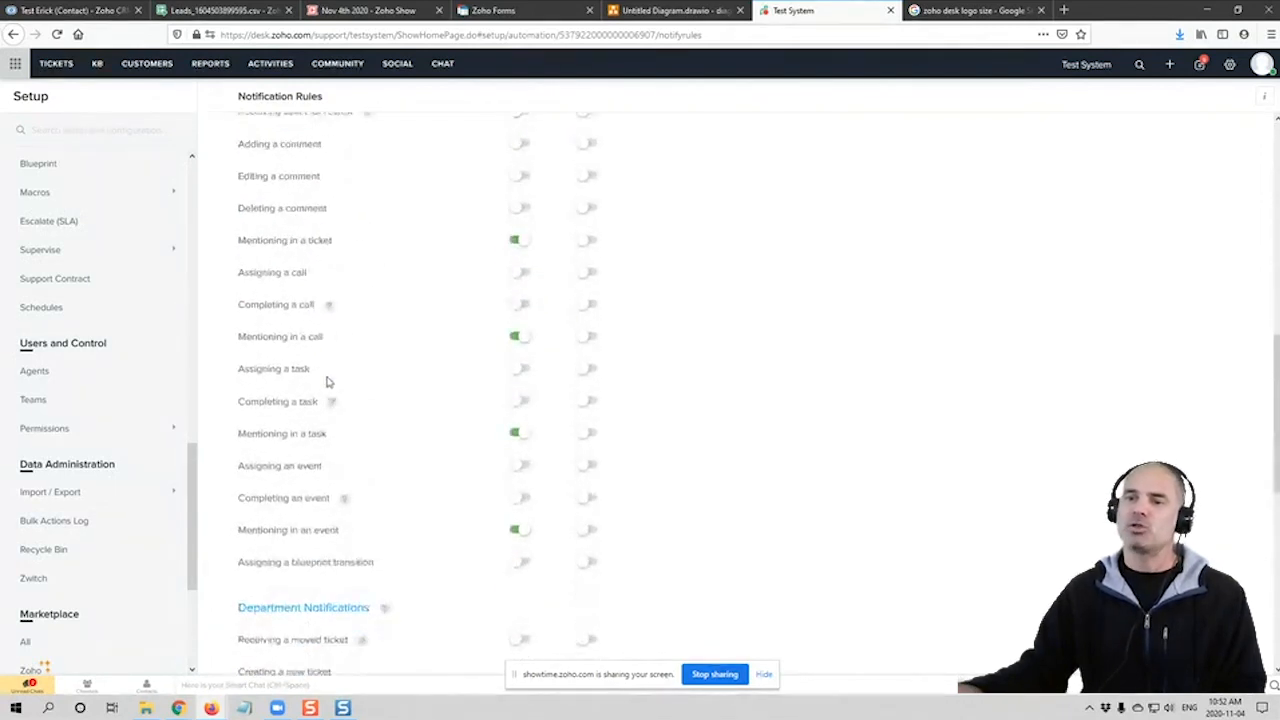
{"action": "scroll", "scroll_direction": "down", "scroll_amount": 3}
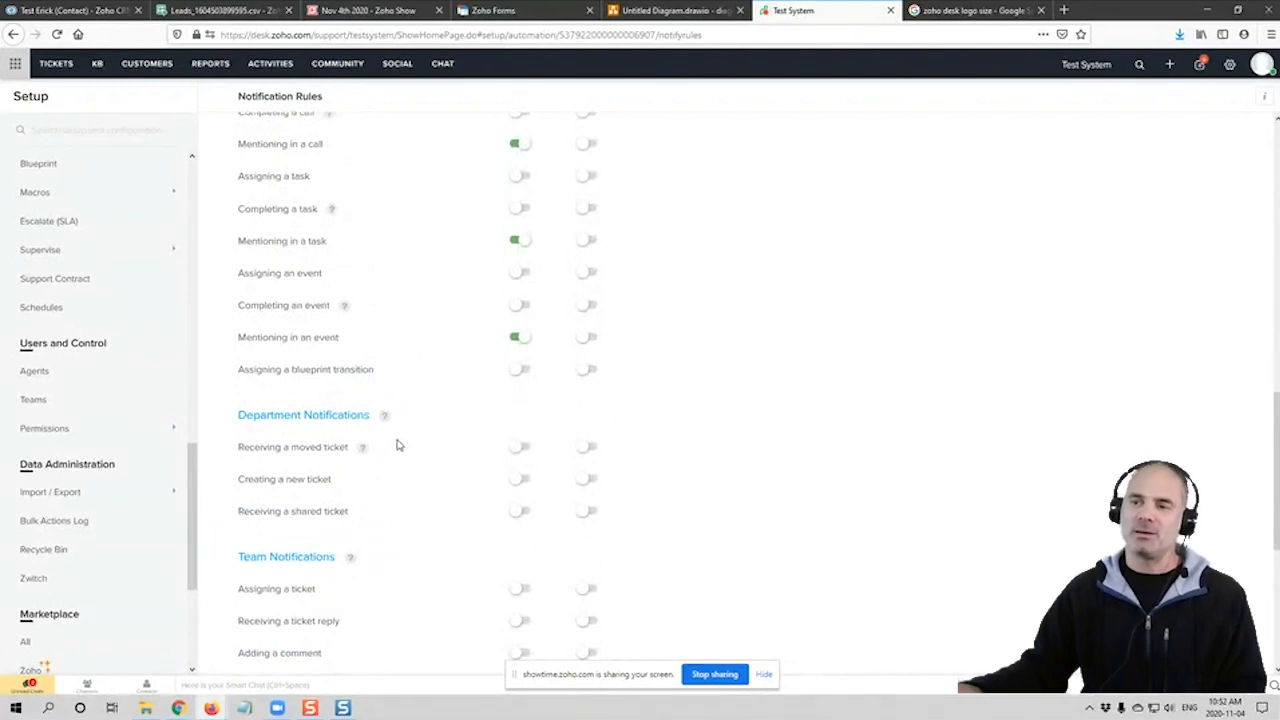
{"action": "left_click", "coordinate": [518, 448]}
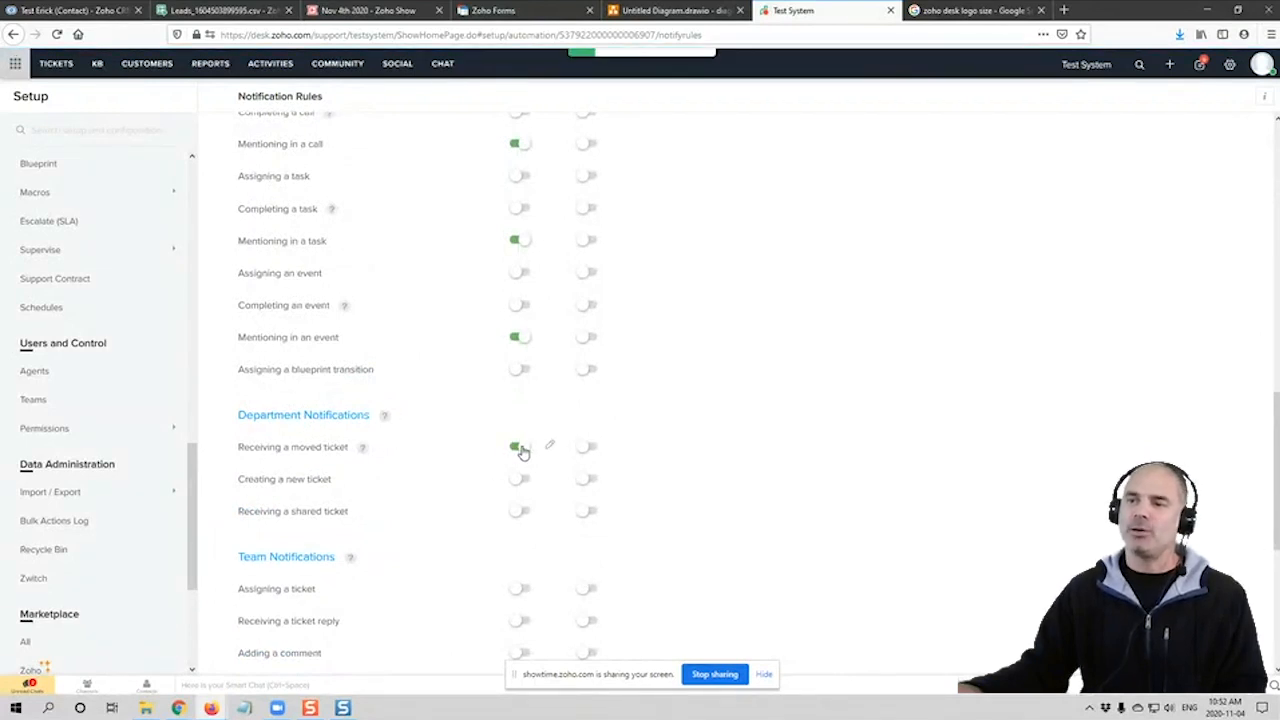
{"action": "left_click", "coordinate": [518, 446]}
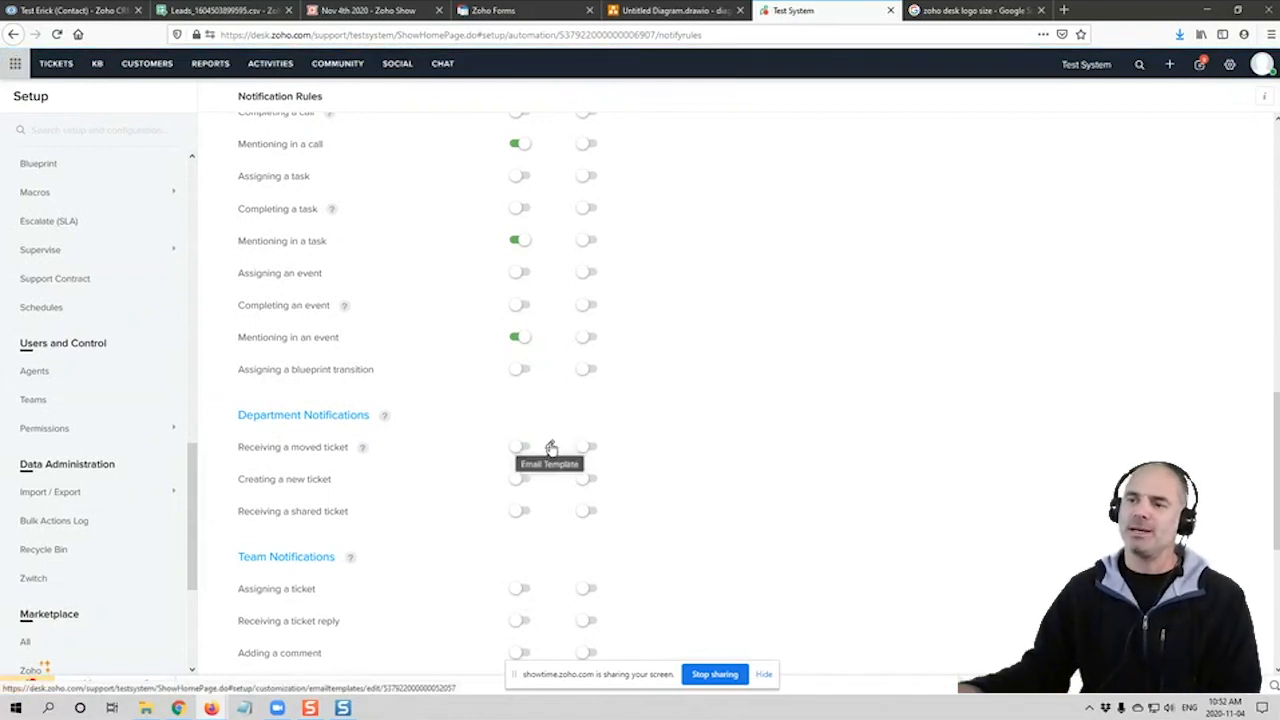
Review the email template sent for a ticket moved to another department
{"action": "left_click", "coordinate": [548, 464]}
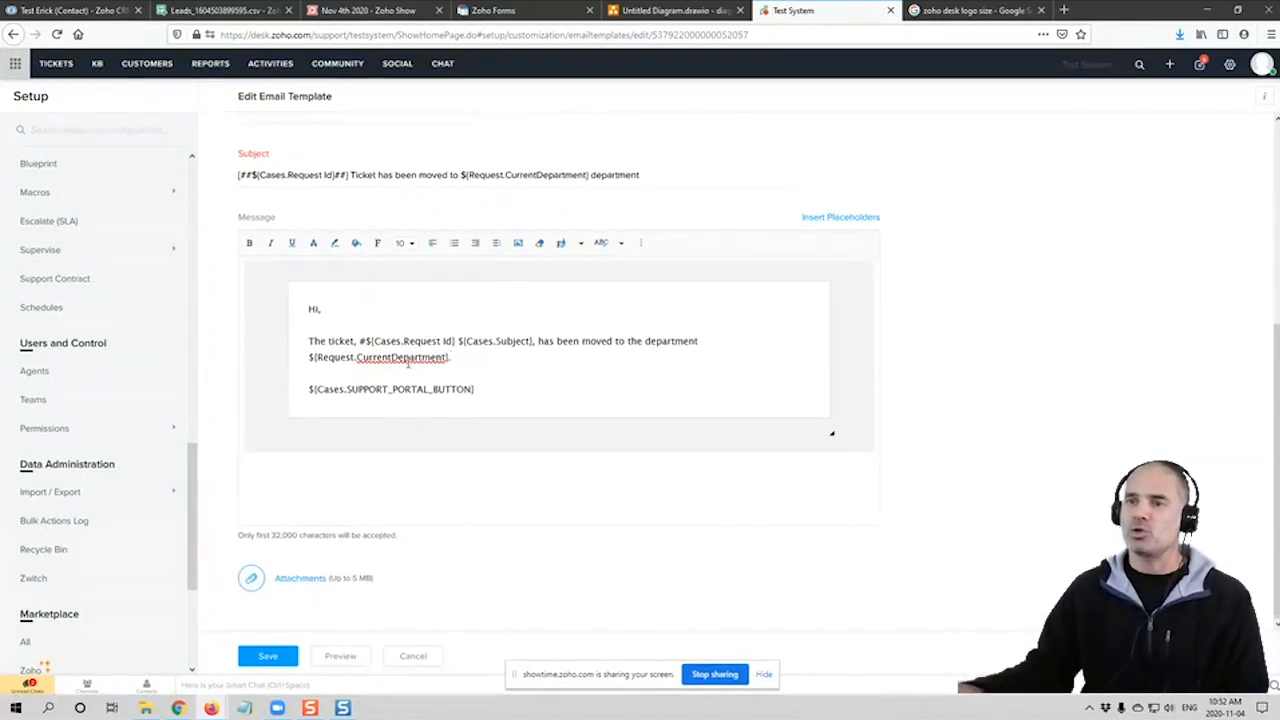
{"action": "scroll", "scroll_direction": "up", "scroll_amount": 3}
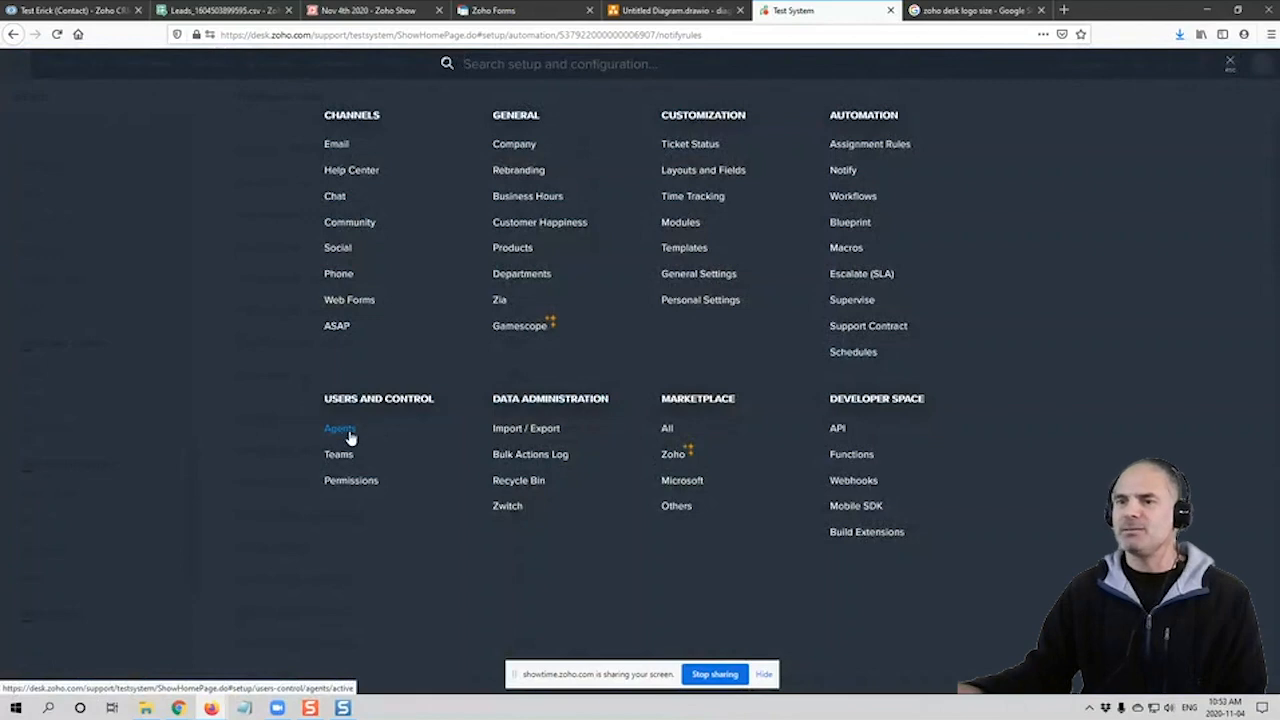
{"action": "left_click", "coordinate": [340, 428]}
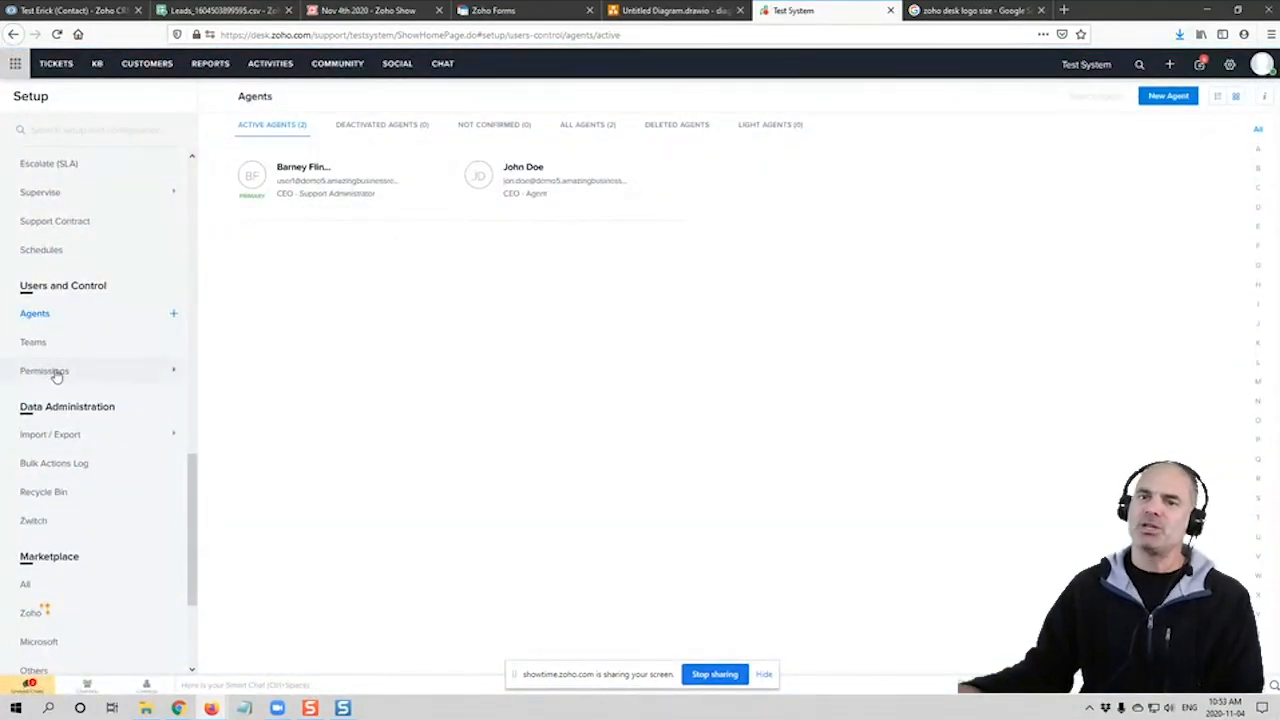
{"action": "left_click", "coordinate": [44, 370]}
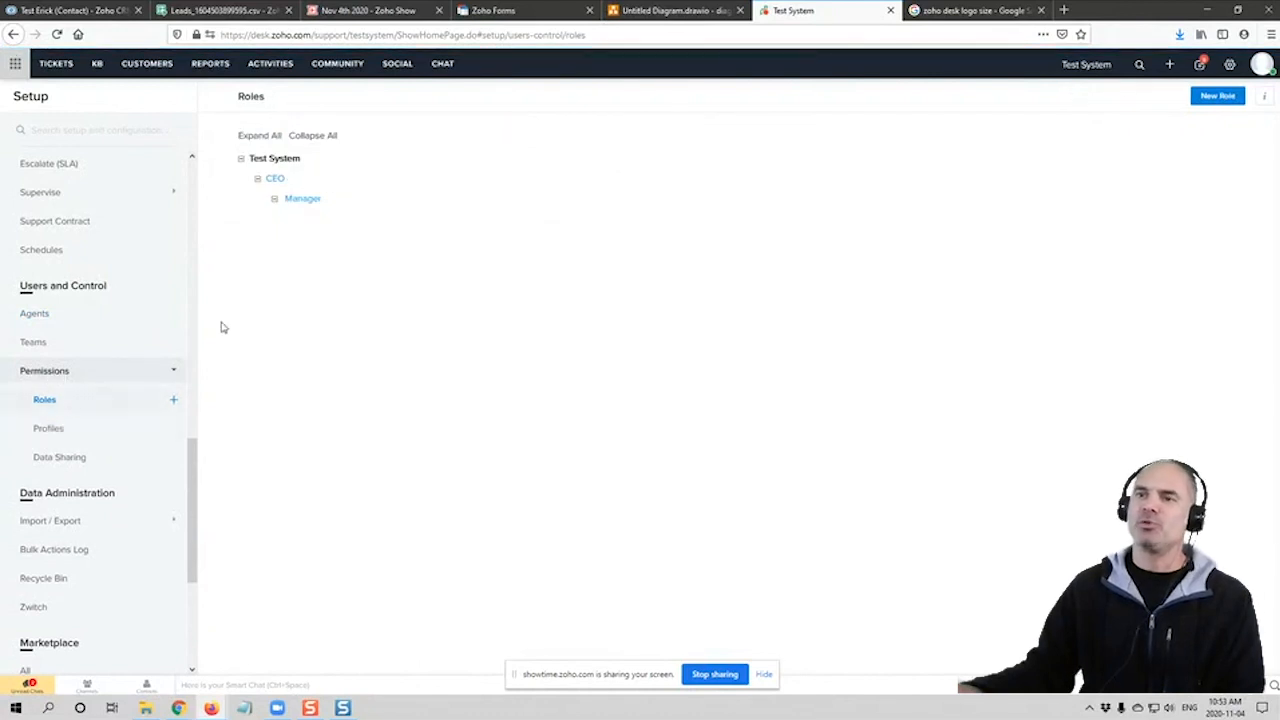
{"action": "mouse_move", "coordinate": [252, 232]}
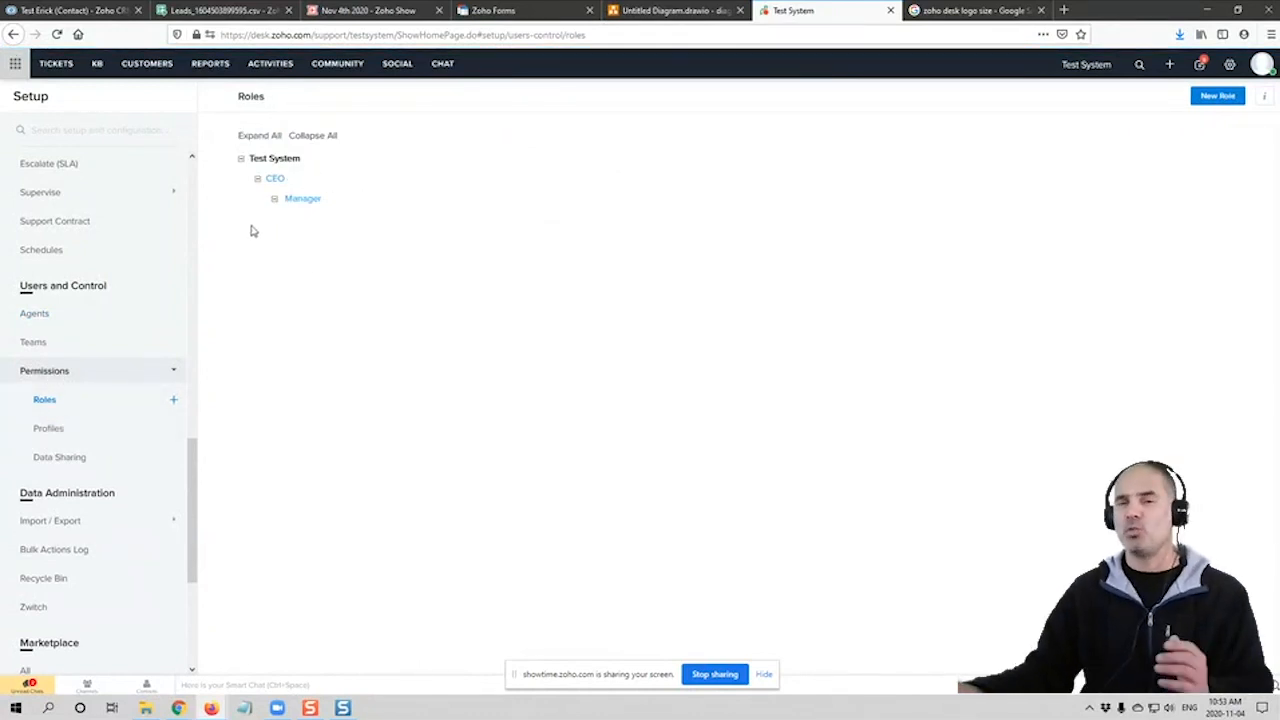
{"action": "mouse_move", "coordinate": [256, 342]}
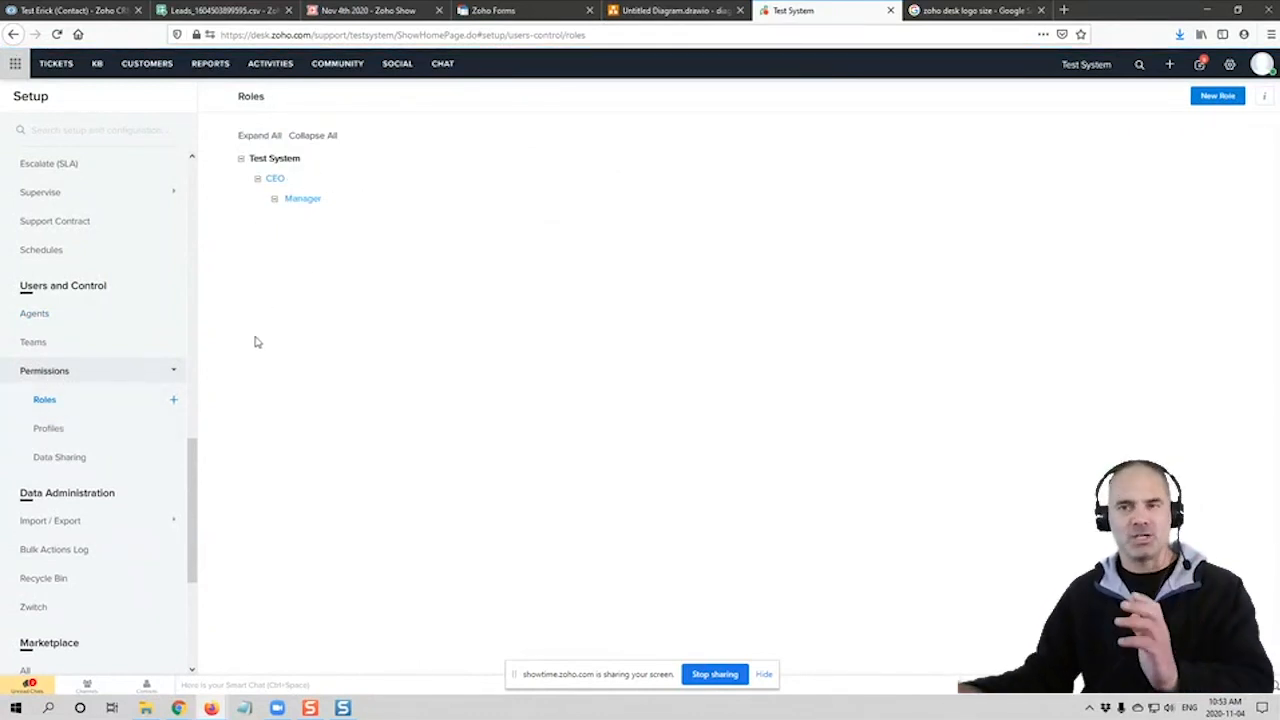
{"action": "mouse_move", "coordinate": [240, 188]}
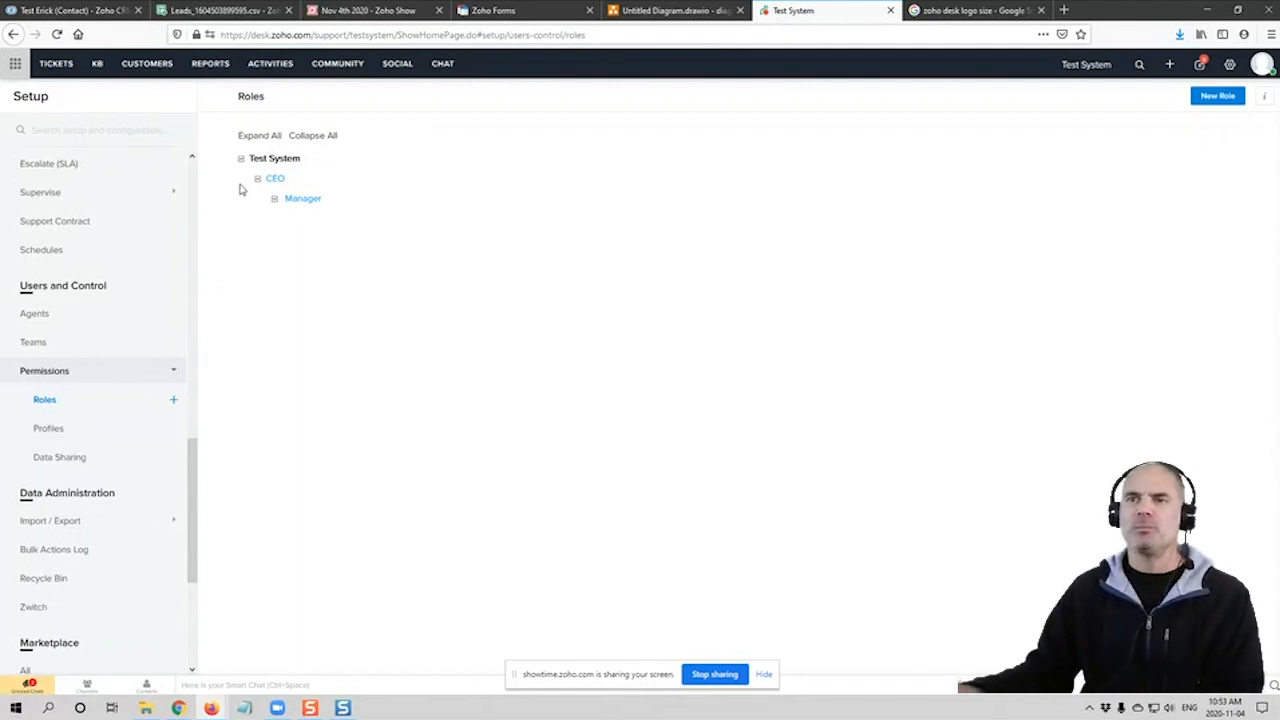
{"action": "mouse_move", "coordinate": [328, 216]}
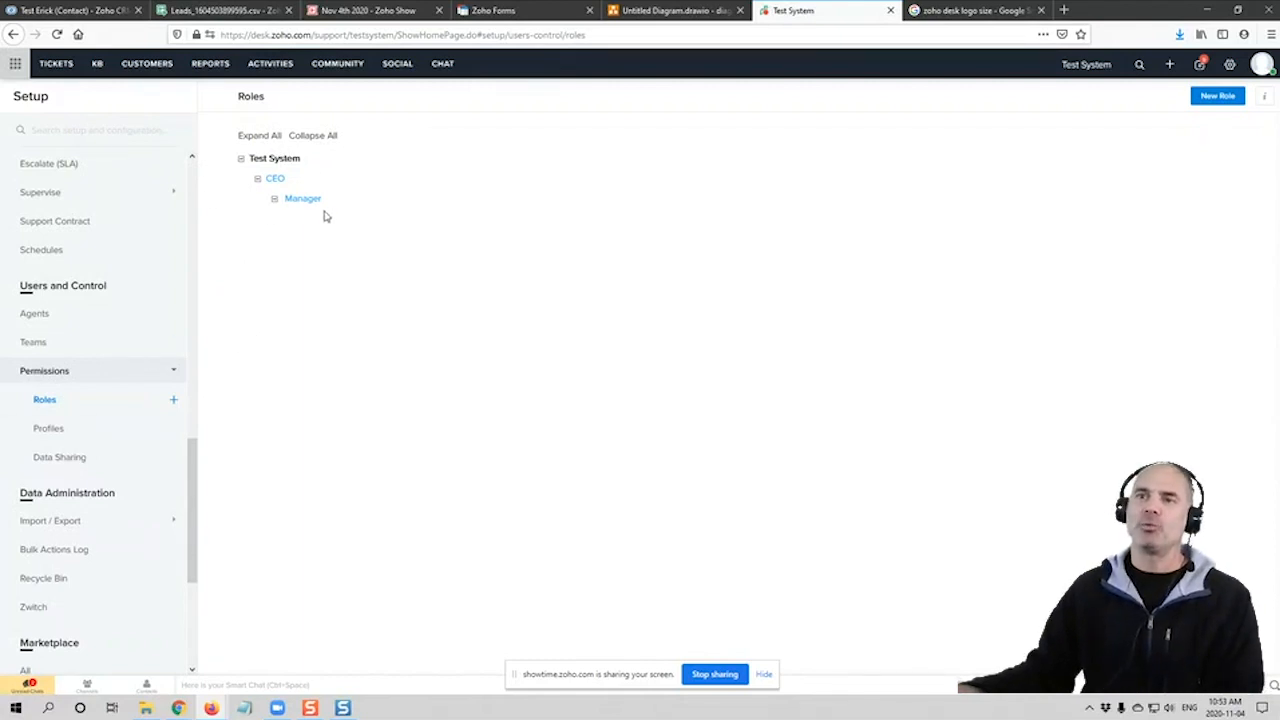
{"action": "mouse_move", "coordinate": [296, 268]}
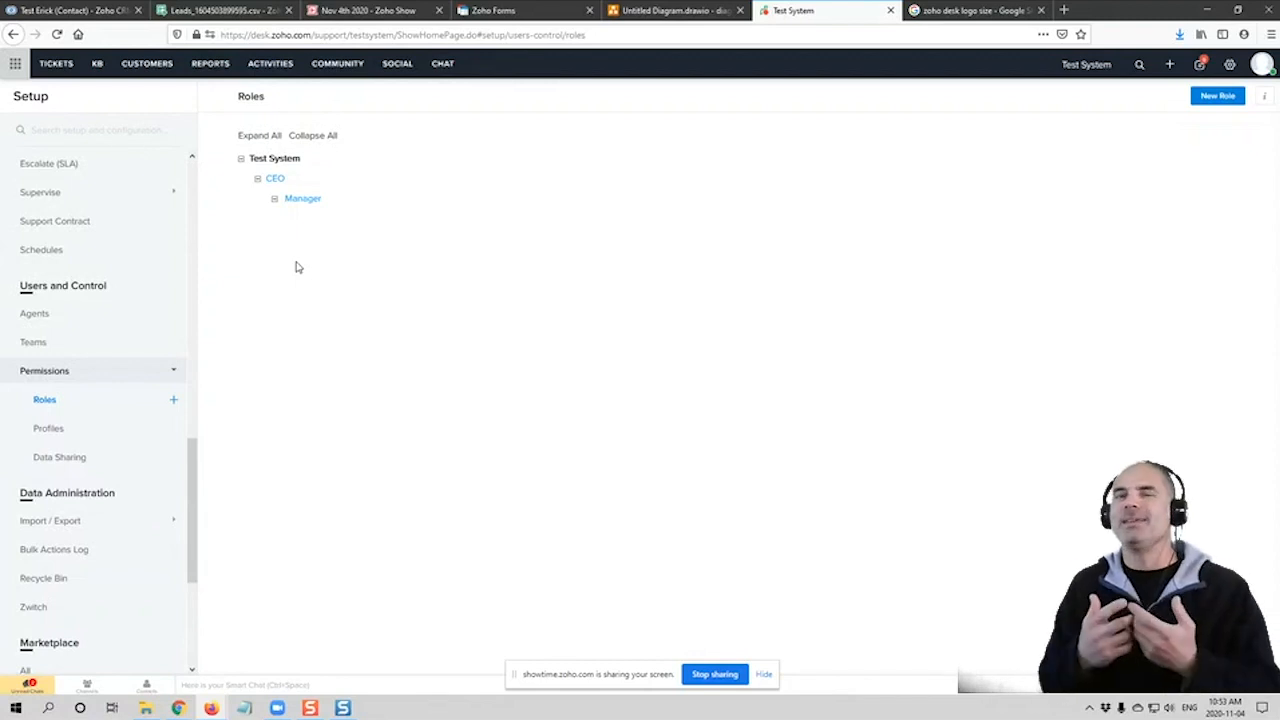
{"action": "mouse_move", "coordinate": [324, 250]}
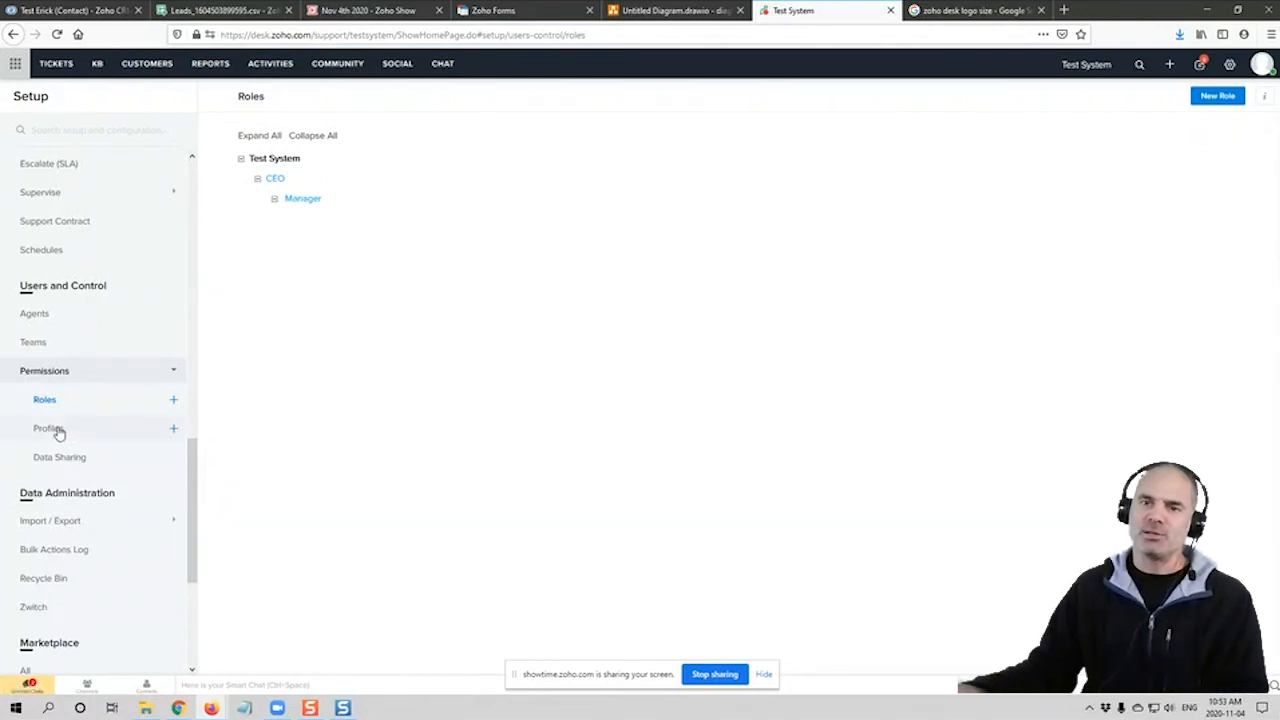
Bring up the Agent profile's permissions and expand the Tickets and Reports module options
{"action": "left_click", "coordinate": [48, 428]}
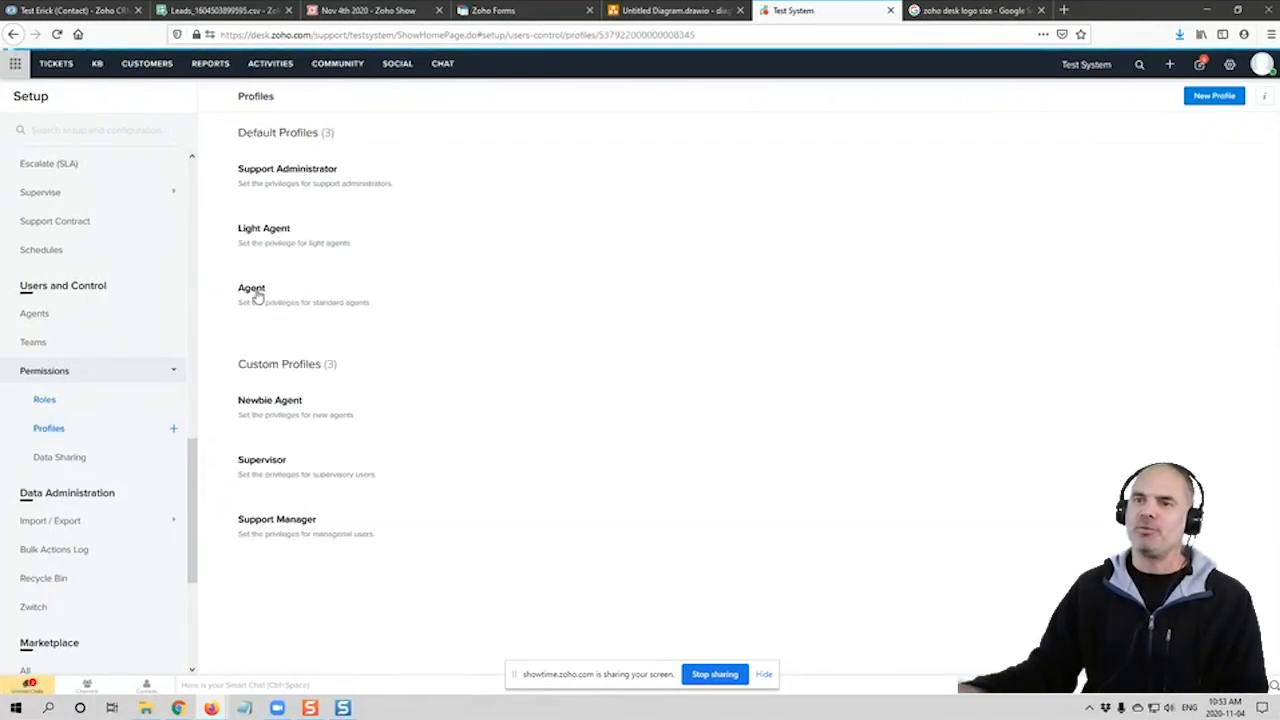
{"action": "left_click", "coordinate": [252, 288]}
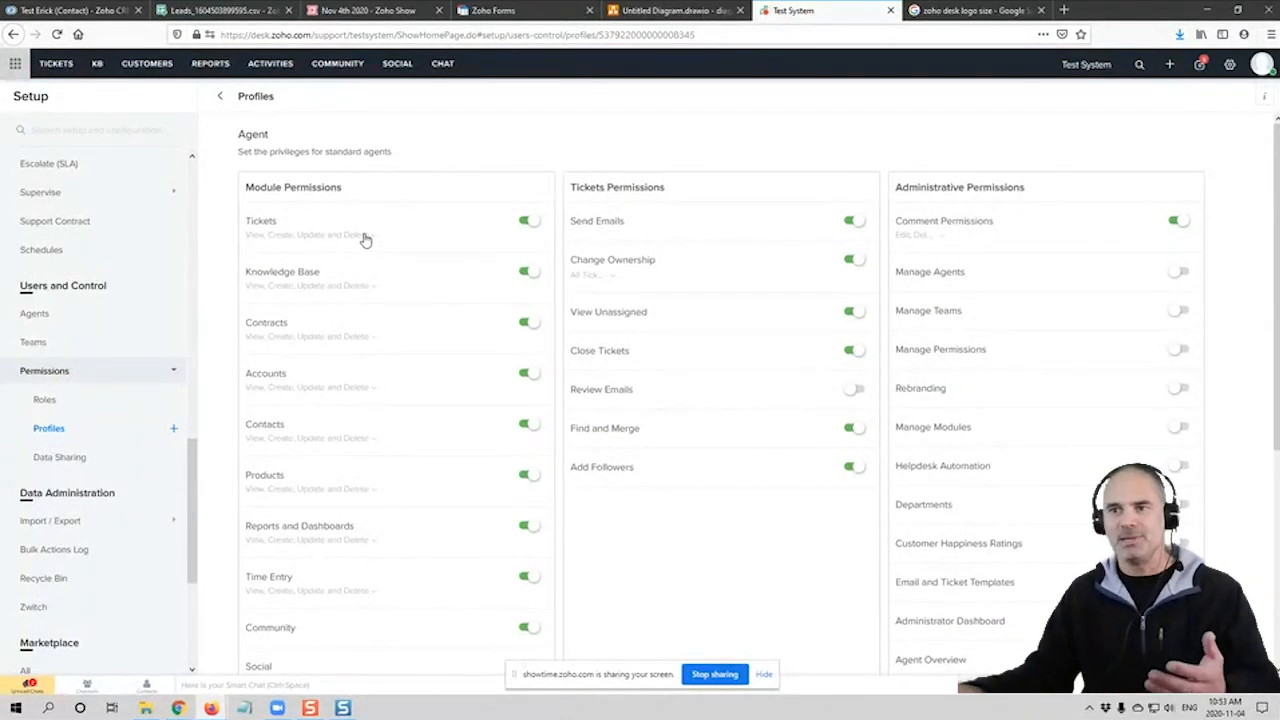
{"action": "left_click", "coordinate": [366, 234]}
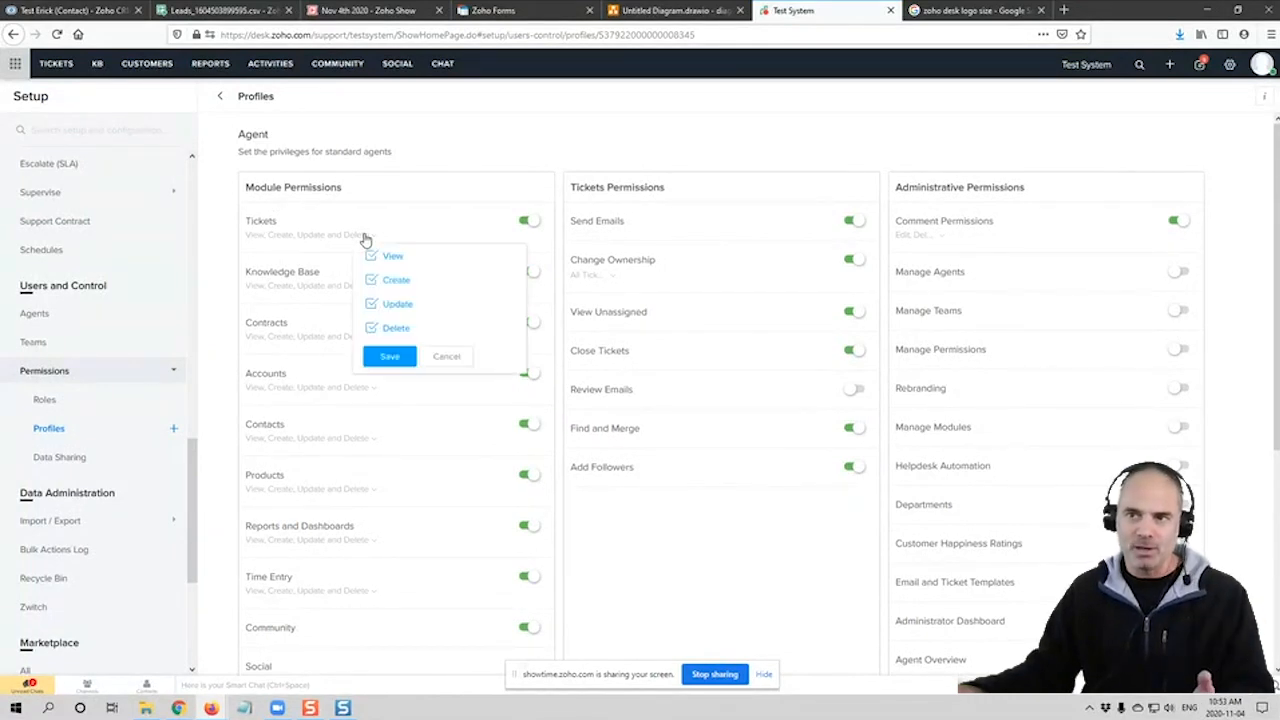
{"action": "left_click", "coordinate": [372, 328]}
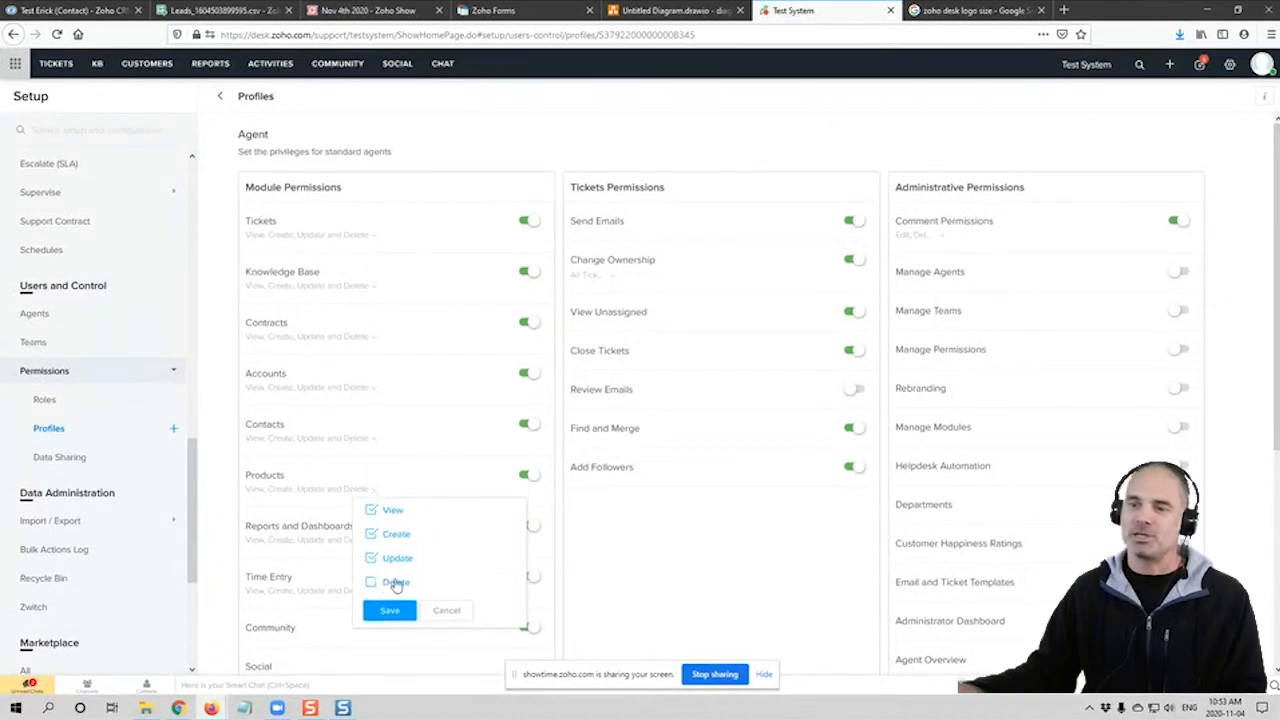
Turn off the Find and Merge ticket permission for the Agent profile and save the change
{"action": "scroll", "scroll_direction": "down", "scroll_amount": 3}
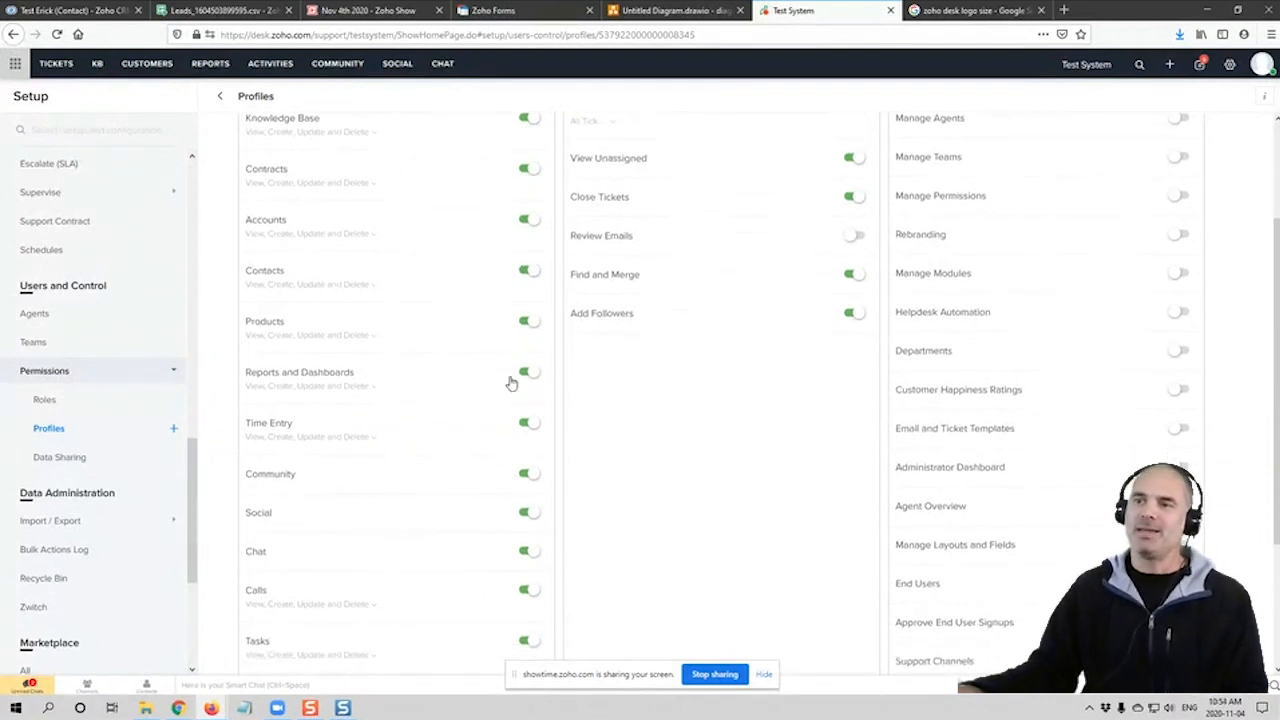
{"action": "scroll", "scroll_direction": "down", "scroll_amount": 3}
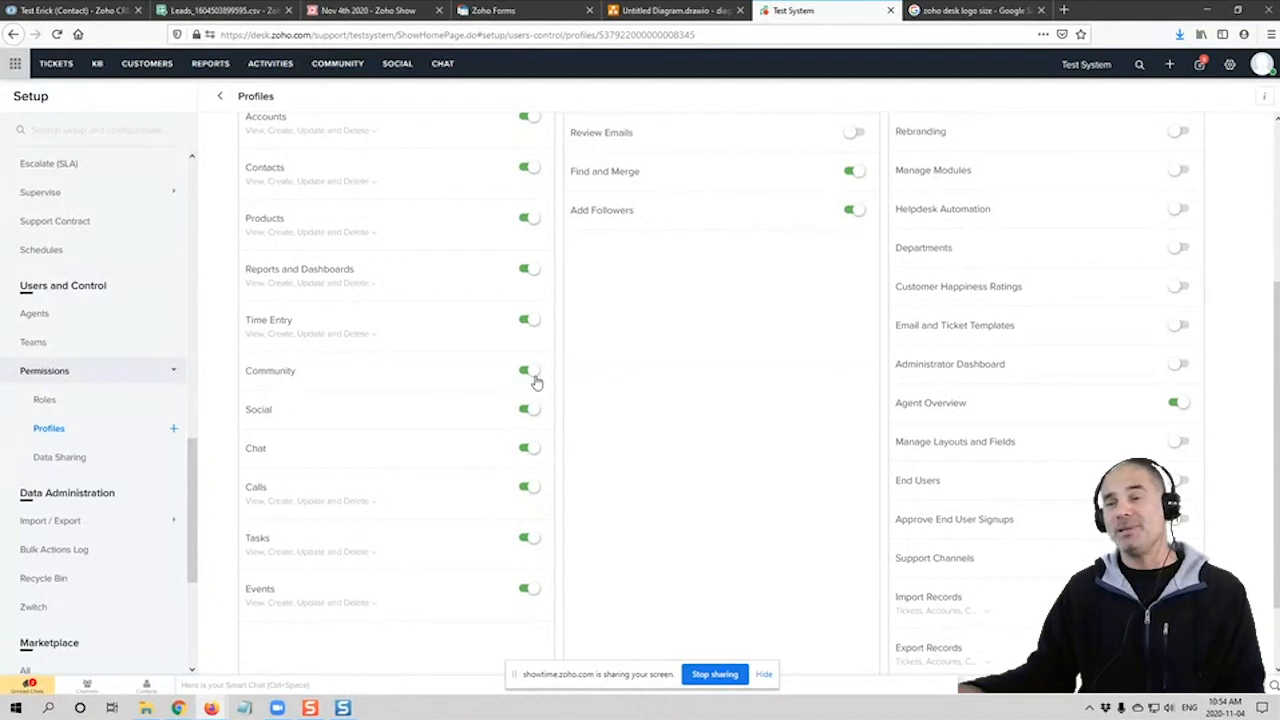
{"action": "scroll", "scroll_direction": "up", "scroll_amount": 3}
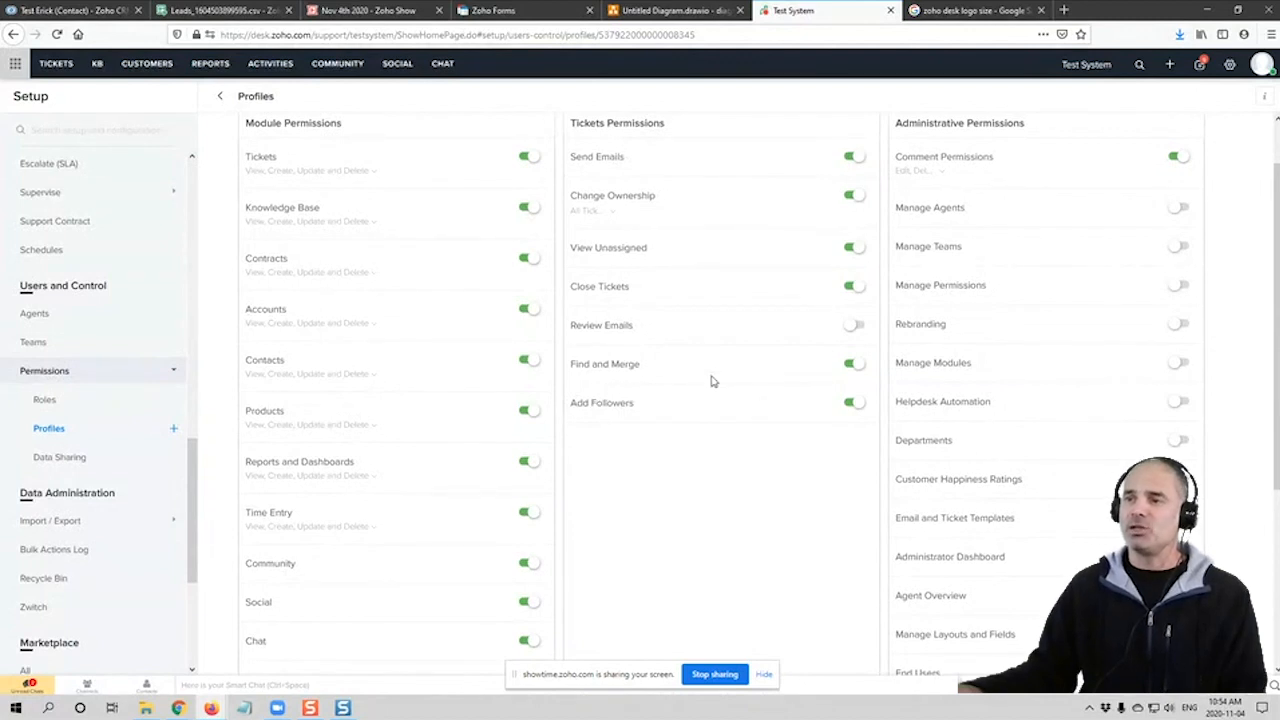
{"action": "left_click", "coordinate": [852, 364]}
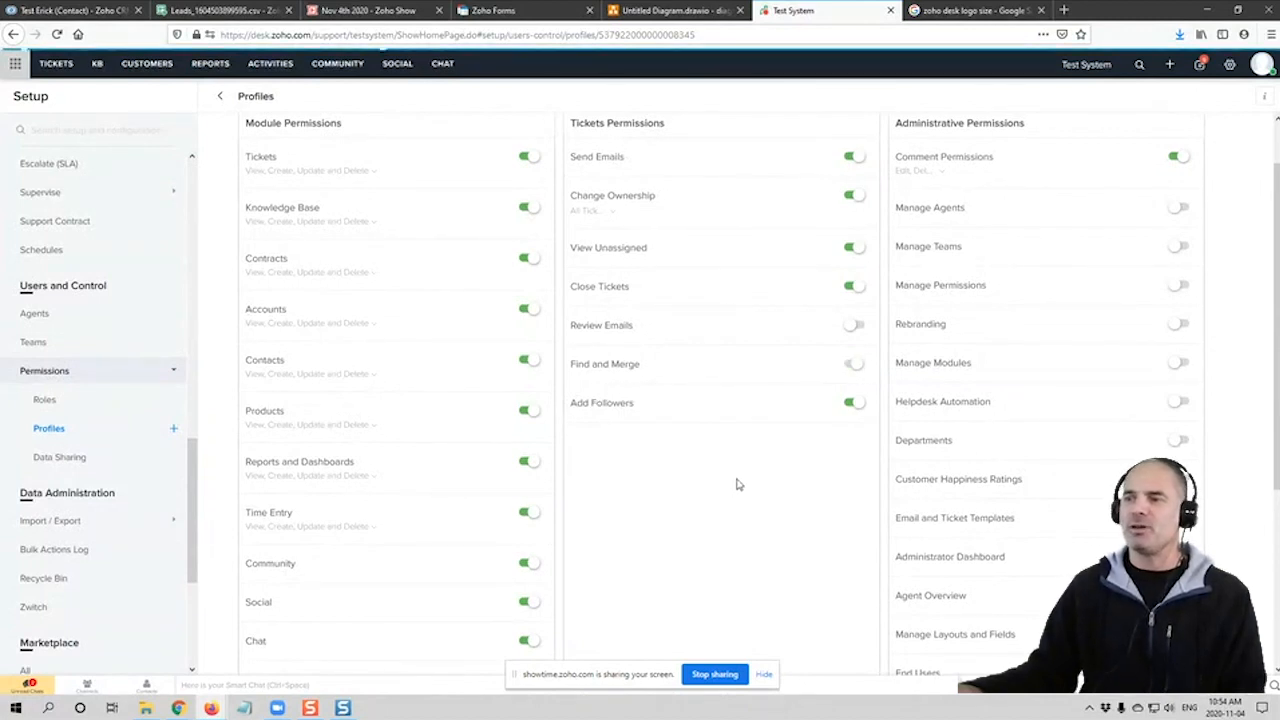
{"action": "left_click", "coordinate": [852, 402]}
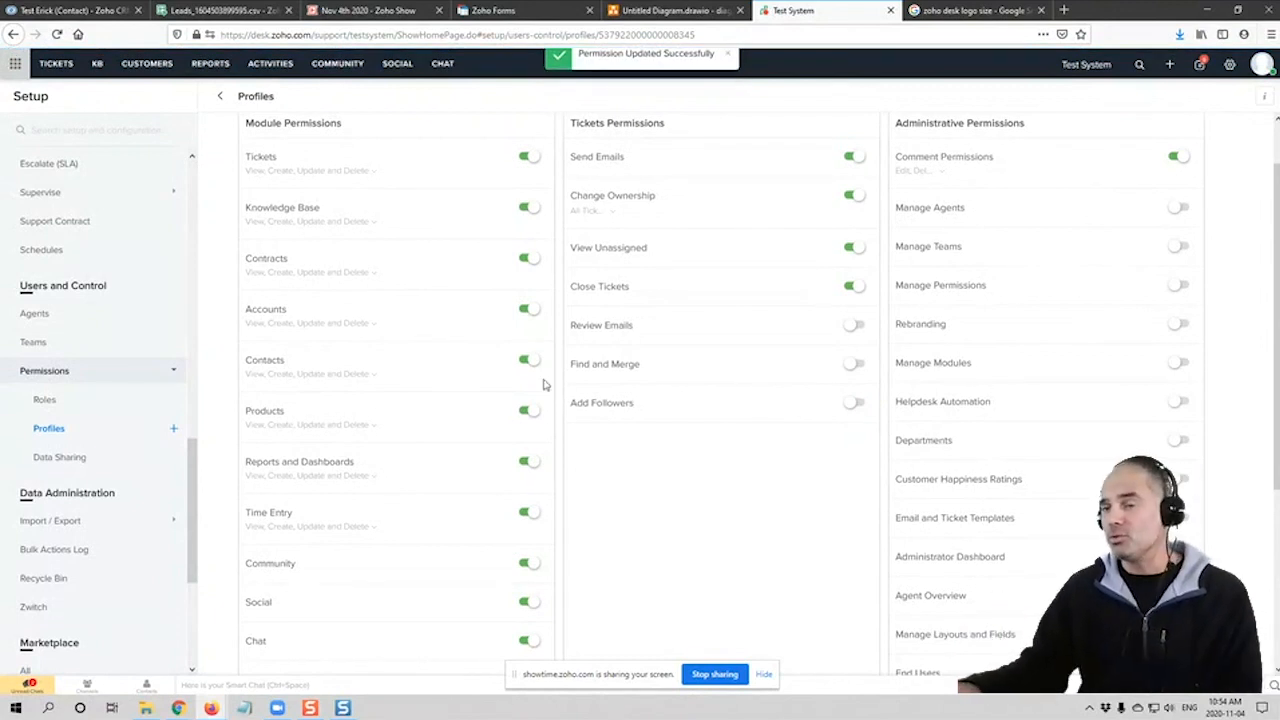
{"action": "scroll", "scroll_direction": "up", "scroll_amount": 3}
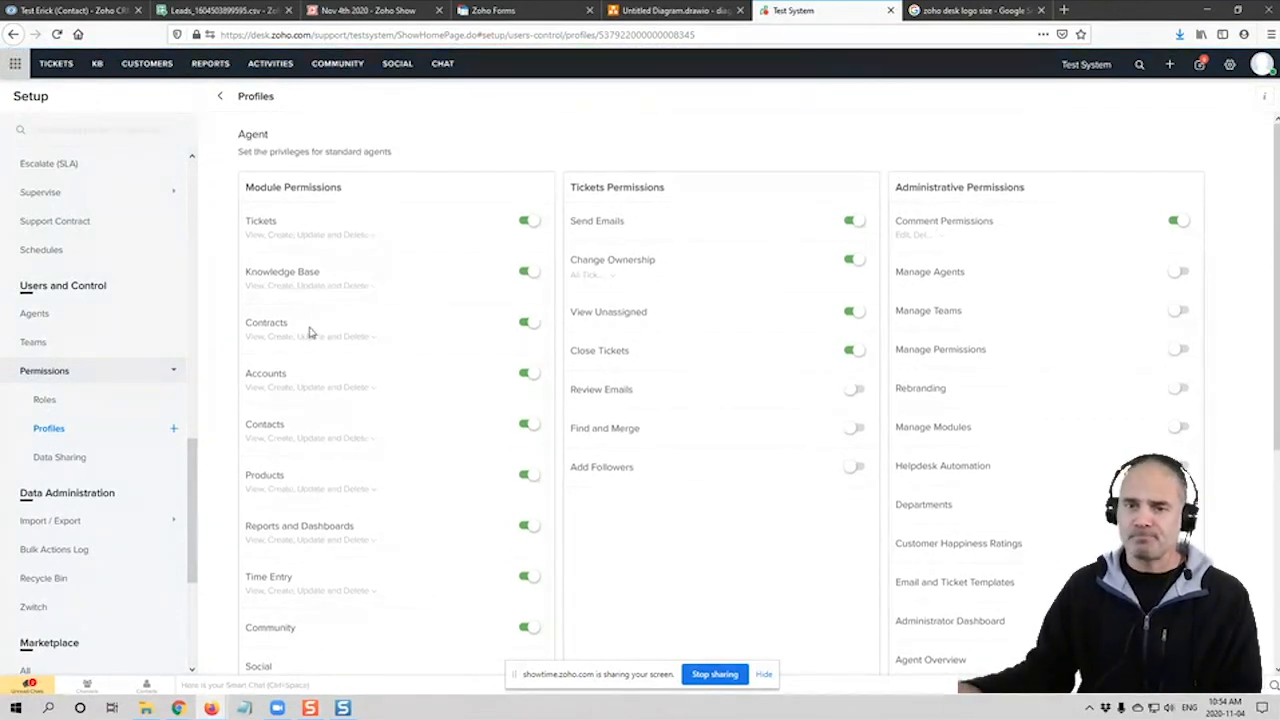
{"action": "mouse_move", "coordinate": [272, 498]}
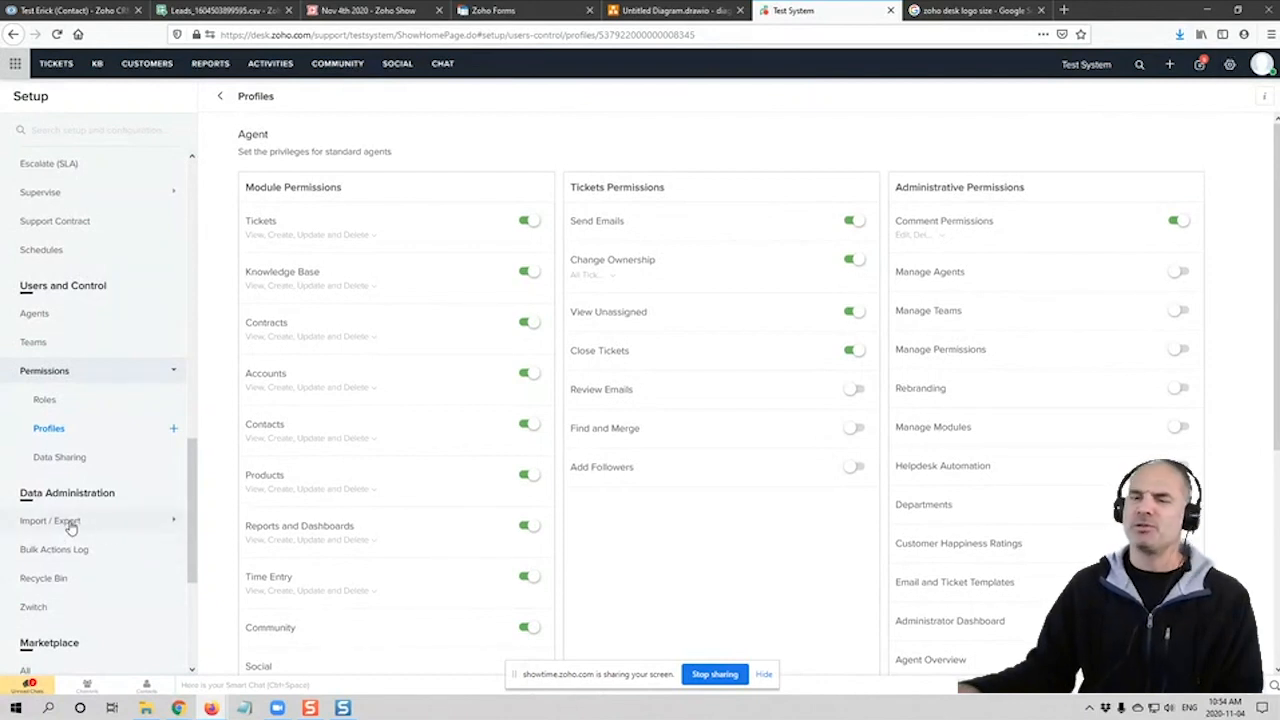
Pass through Import/Export and reach the Direct Assignment Rules page under Automation
{"action": "left_click", "coordinate": [50, 520]}
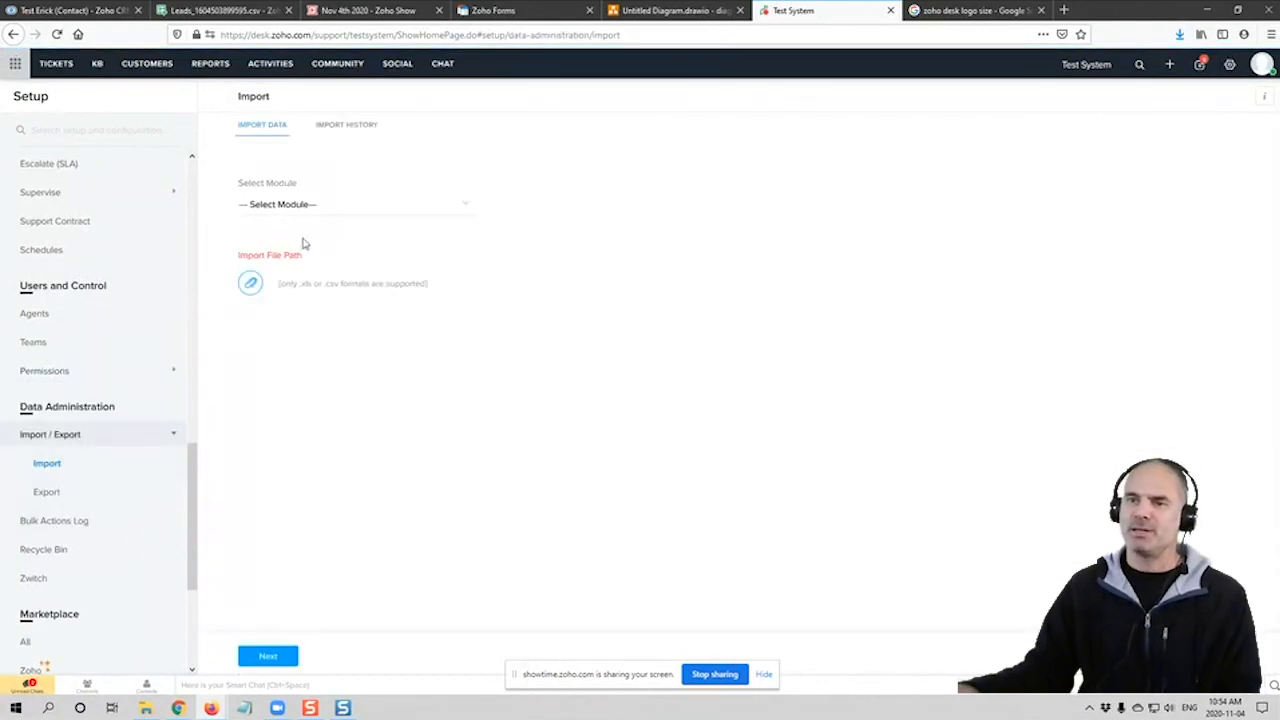
{"action": "mouse_move", "coordinate": [372, 290]}
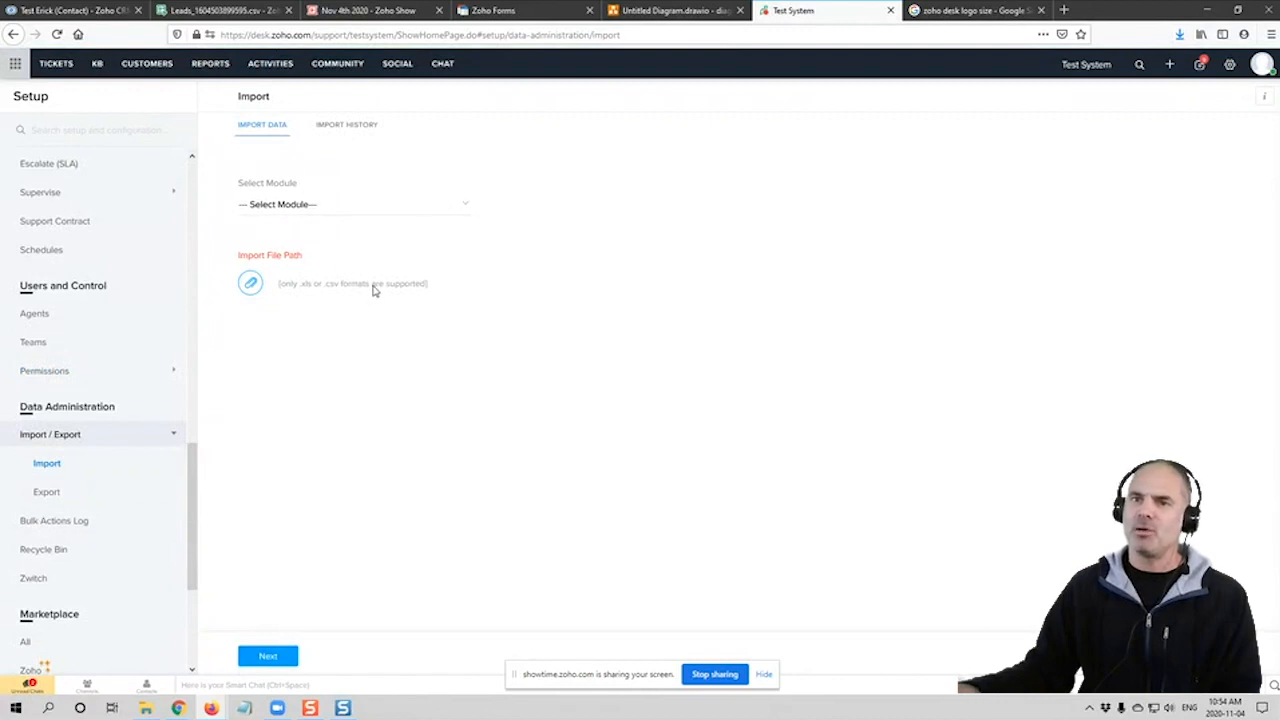
{"action": "scroll", "scroll_direction": "up", "scroll_amount": 3}
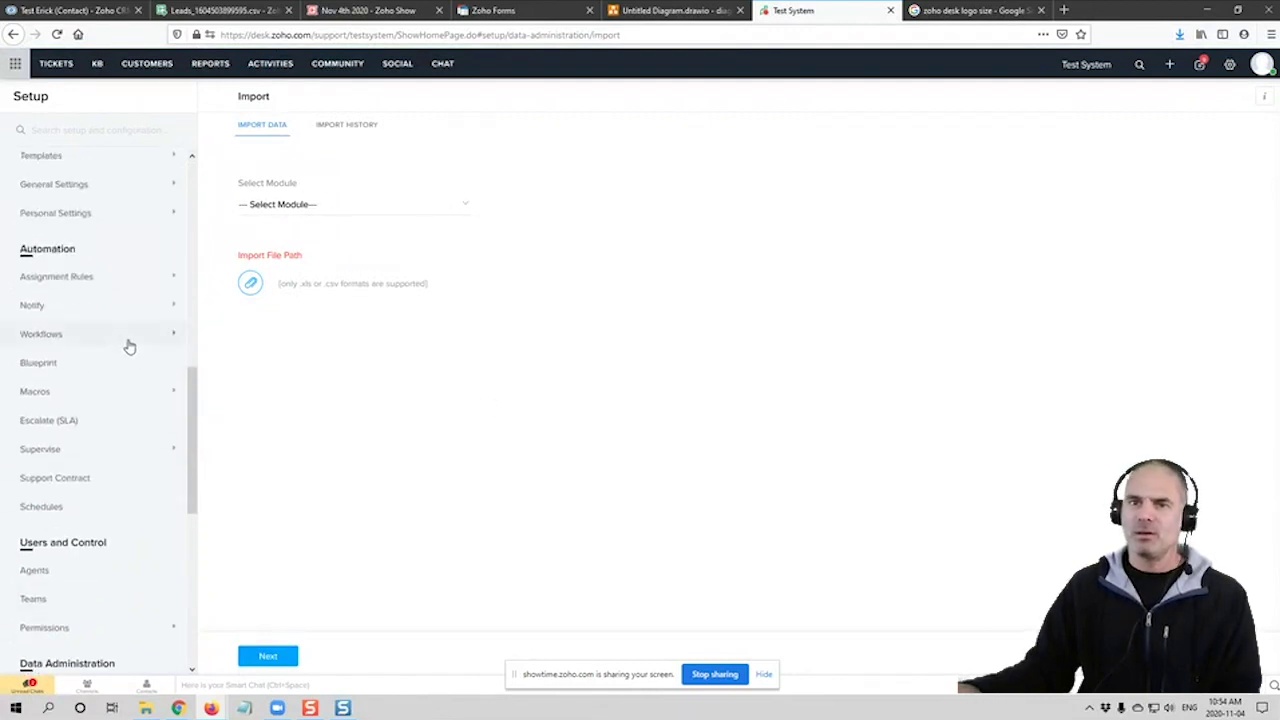
{"action": "mouse_move", "coordinate": [80, 290]}
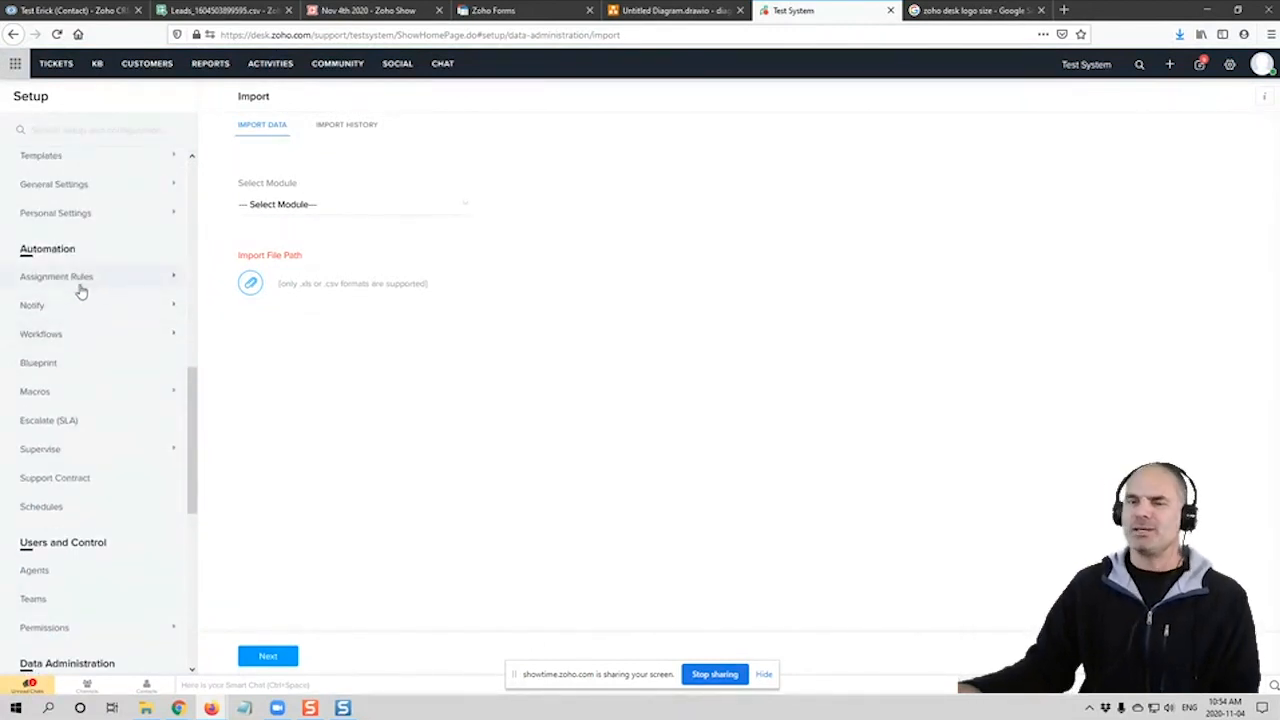
{"action": "mouse_move", "coordinate": [60, 338]}
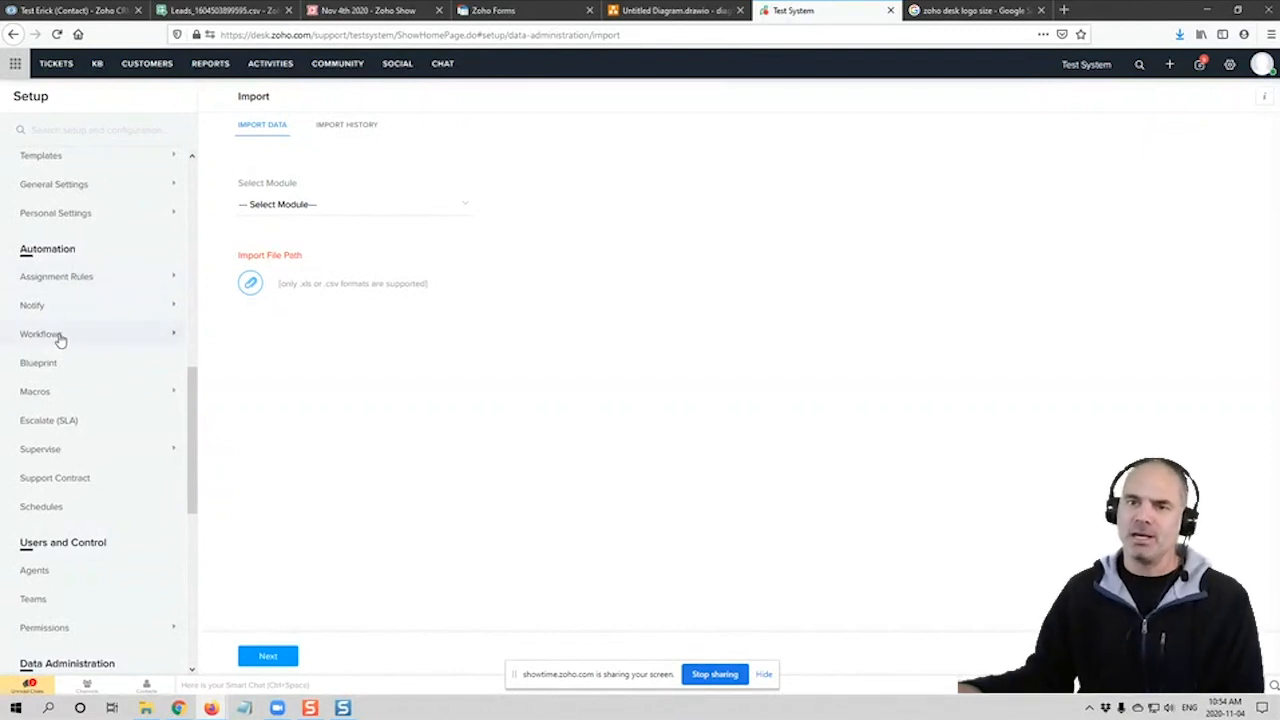
{"action": "mouse_move", "coordinate": [76, 280]}
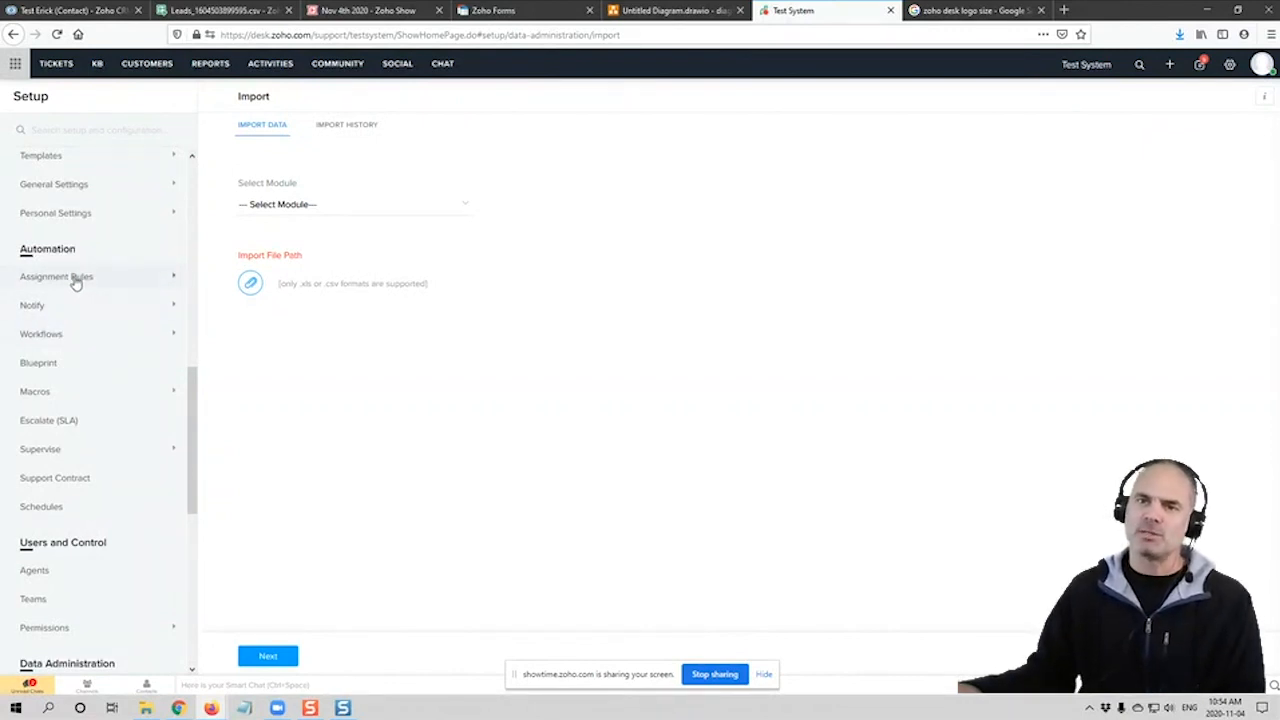
{"action": "left_click", "coordinate": [56, 276]}
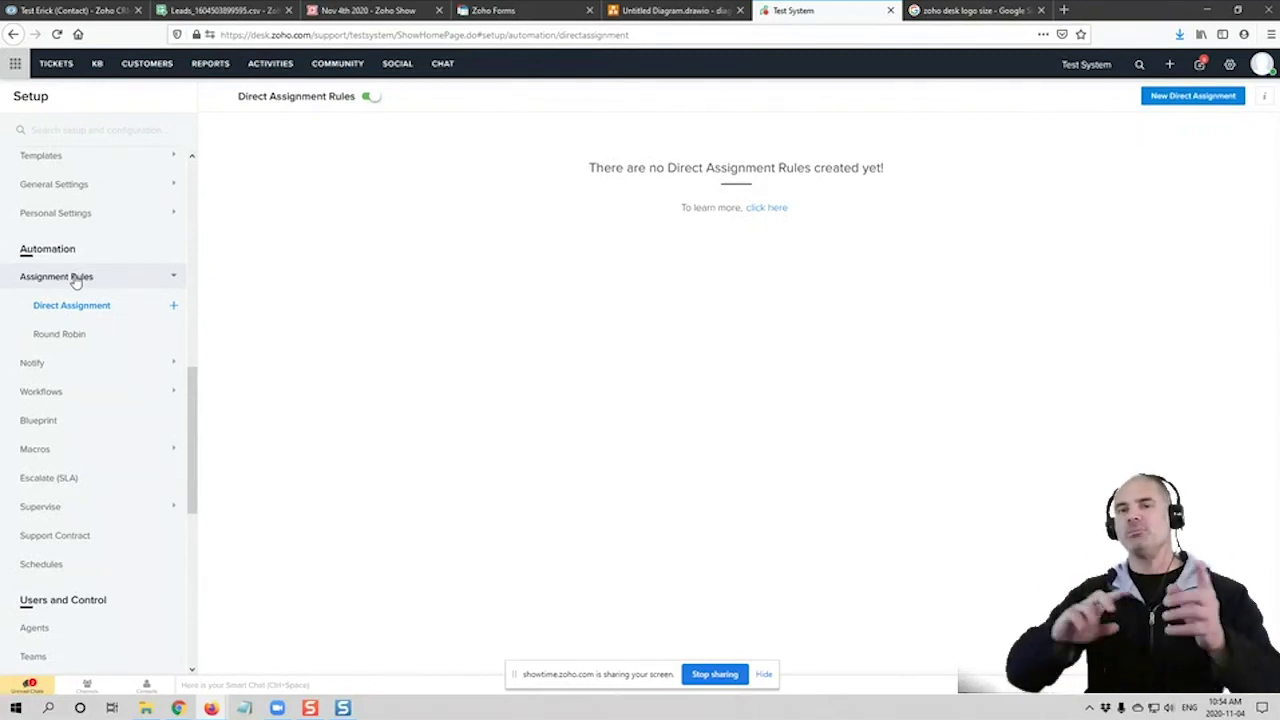
{"action": "mouse_move", "coordinate": [90, 362]}
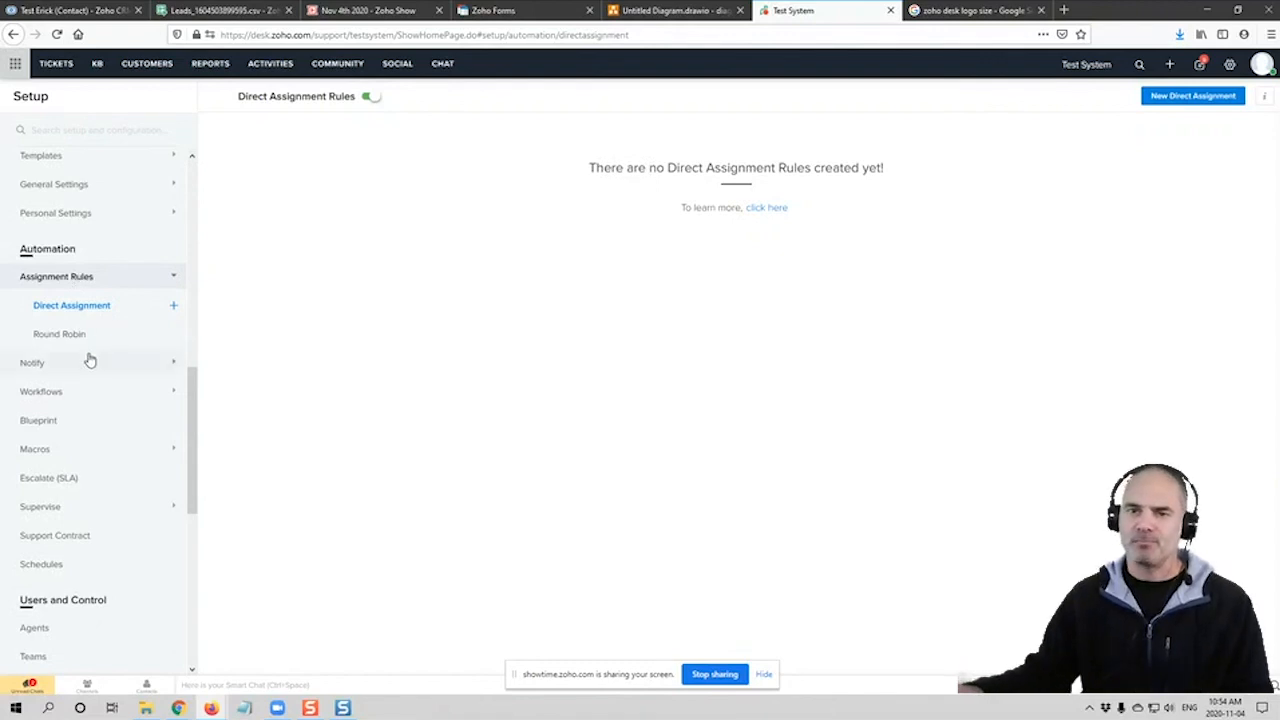
Show the active workflow rules list under Automation > Workflows
{"action": "left_click", "coordinate": [40, 390]}
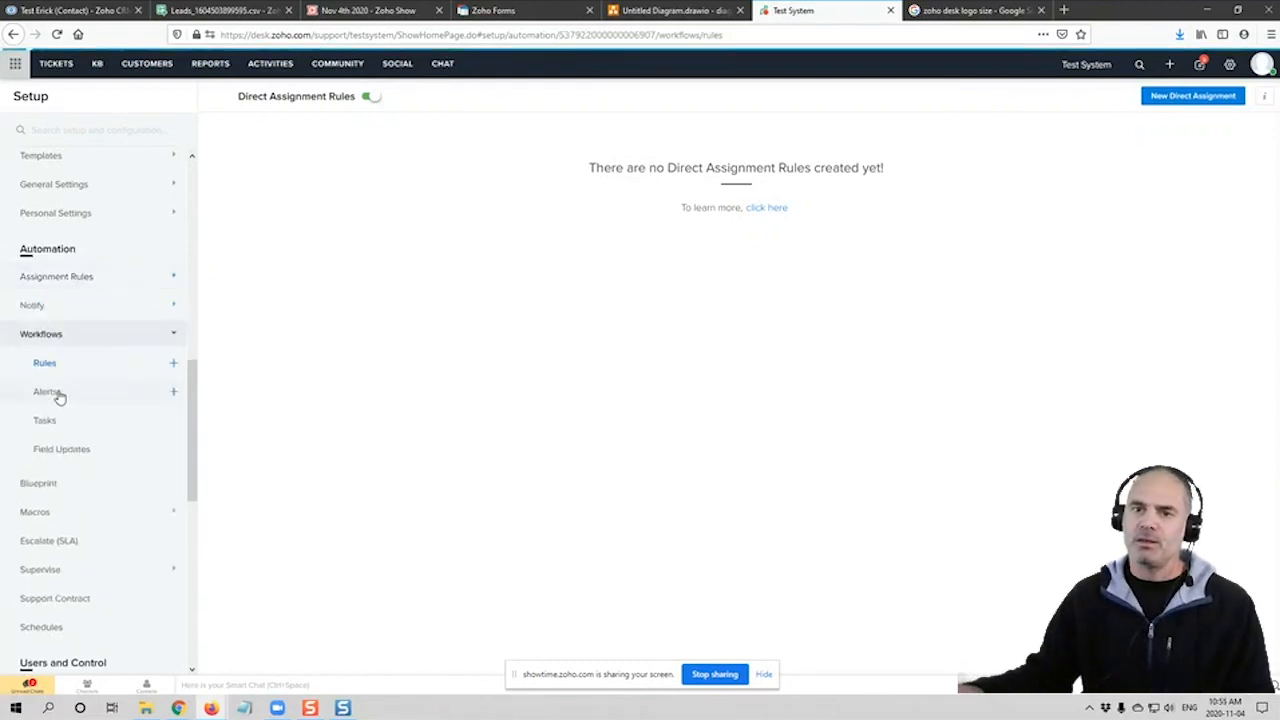
{"action": "left_click", "coordinate": [44, 362]}
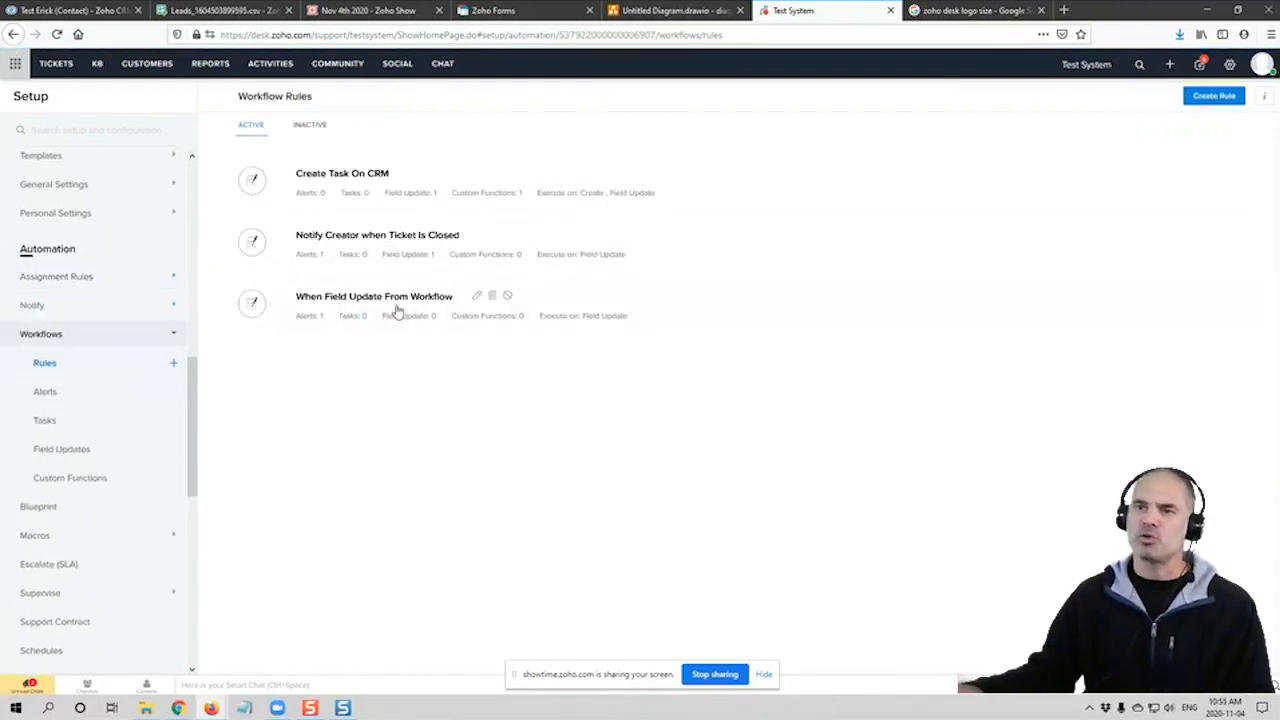
{"action": "mouse_move", "coordinate": [386, 332]}
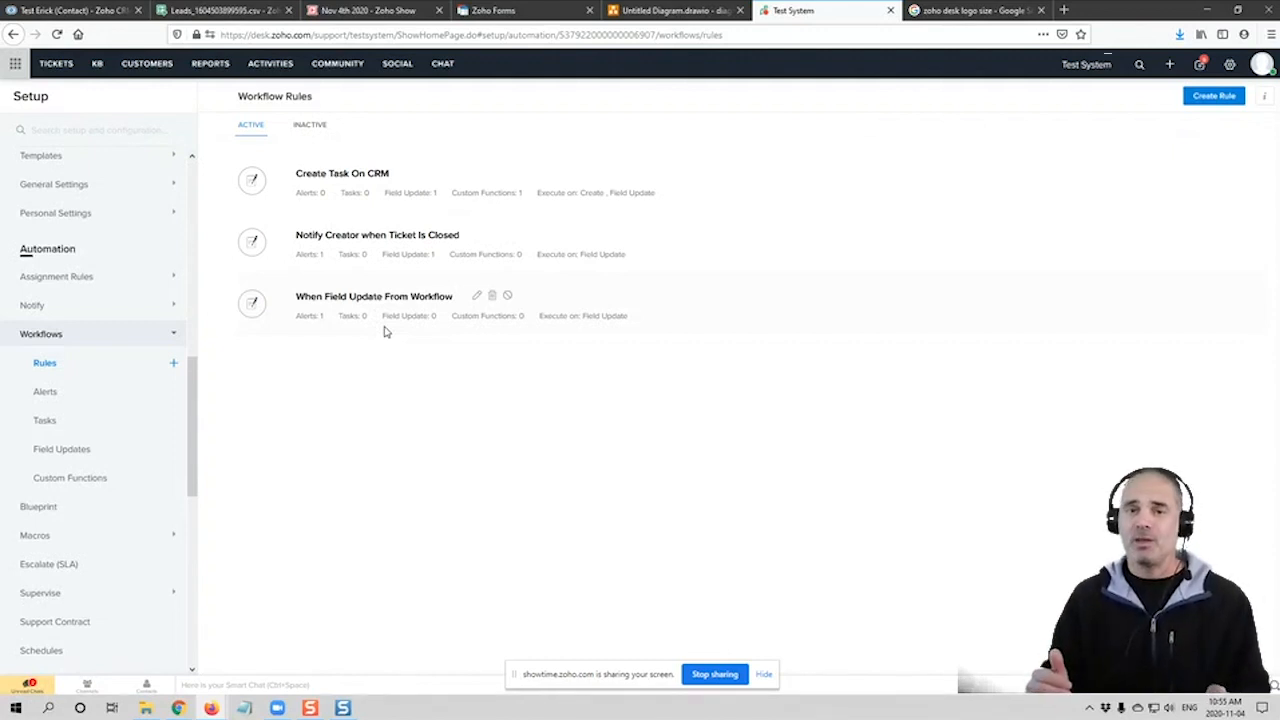
{"action": "mouse_move", "coordinate": [348, 200]}
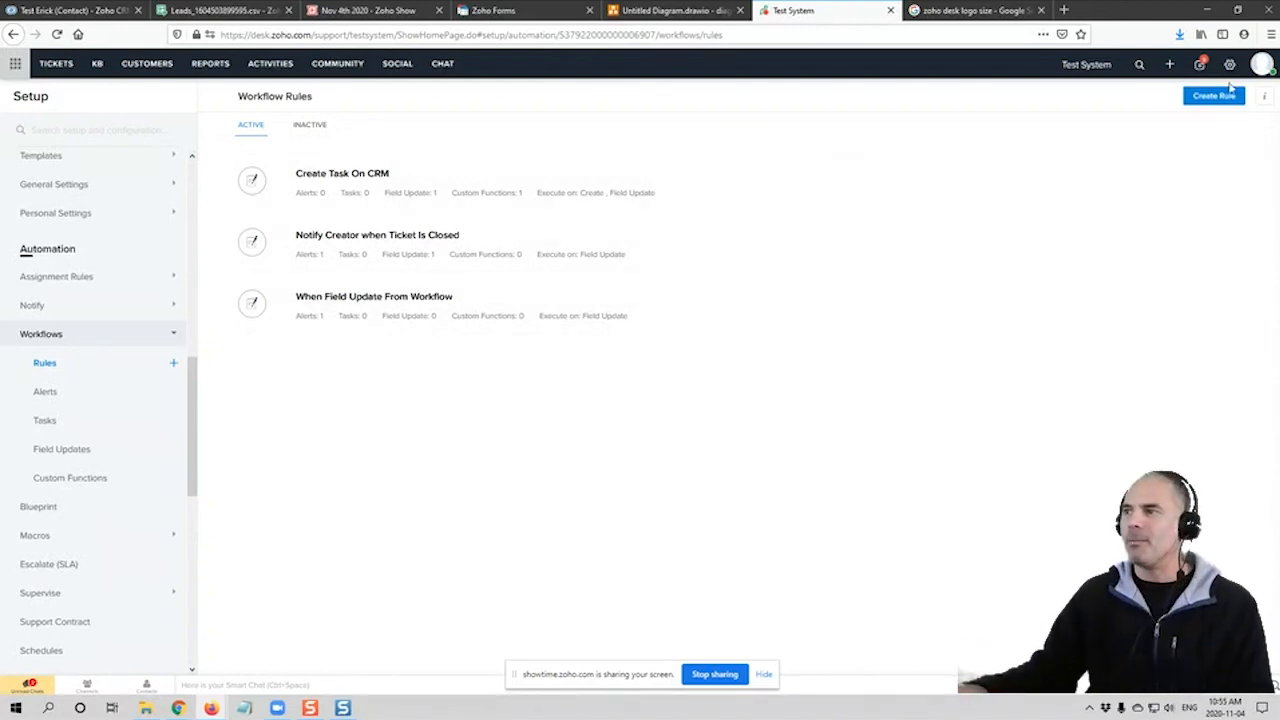
Create a new Tickets workflow rule named 'Close Tickets' and continue to its trigger settings
{"action": "left_click", "coordinate": [1212, 96]}
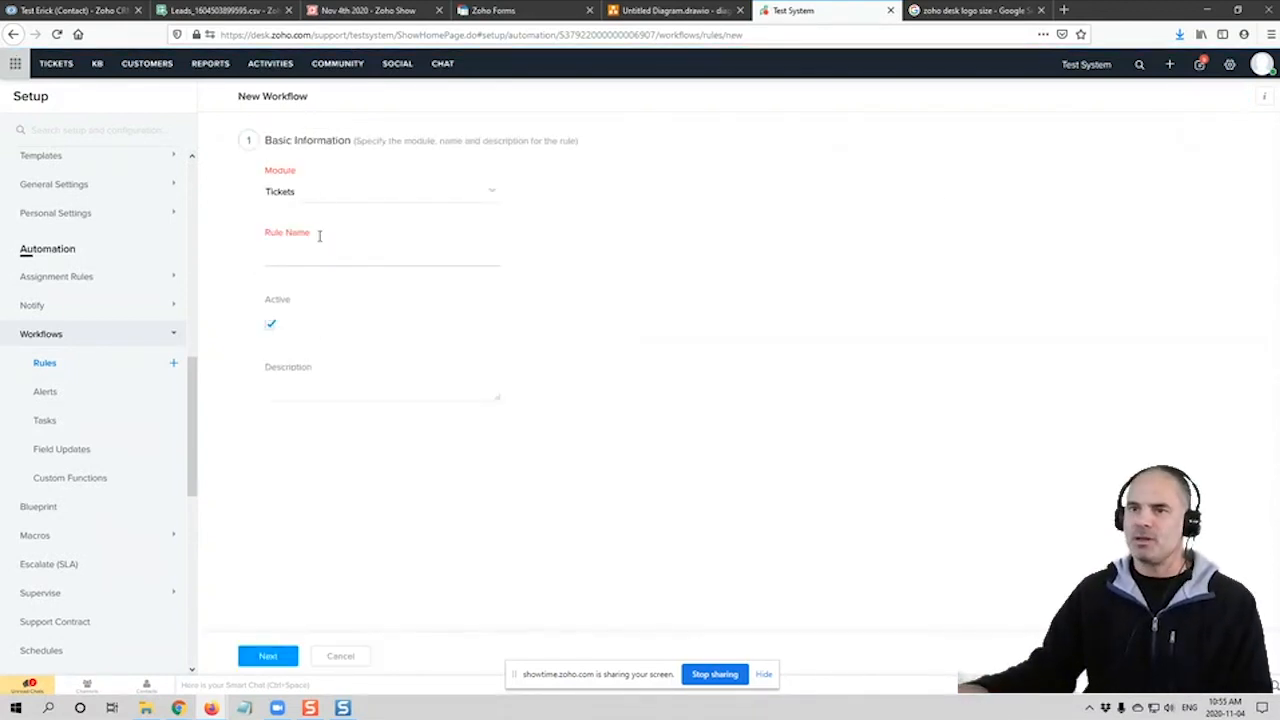
{"action": "type", "text": "C"}
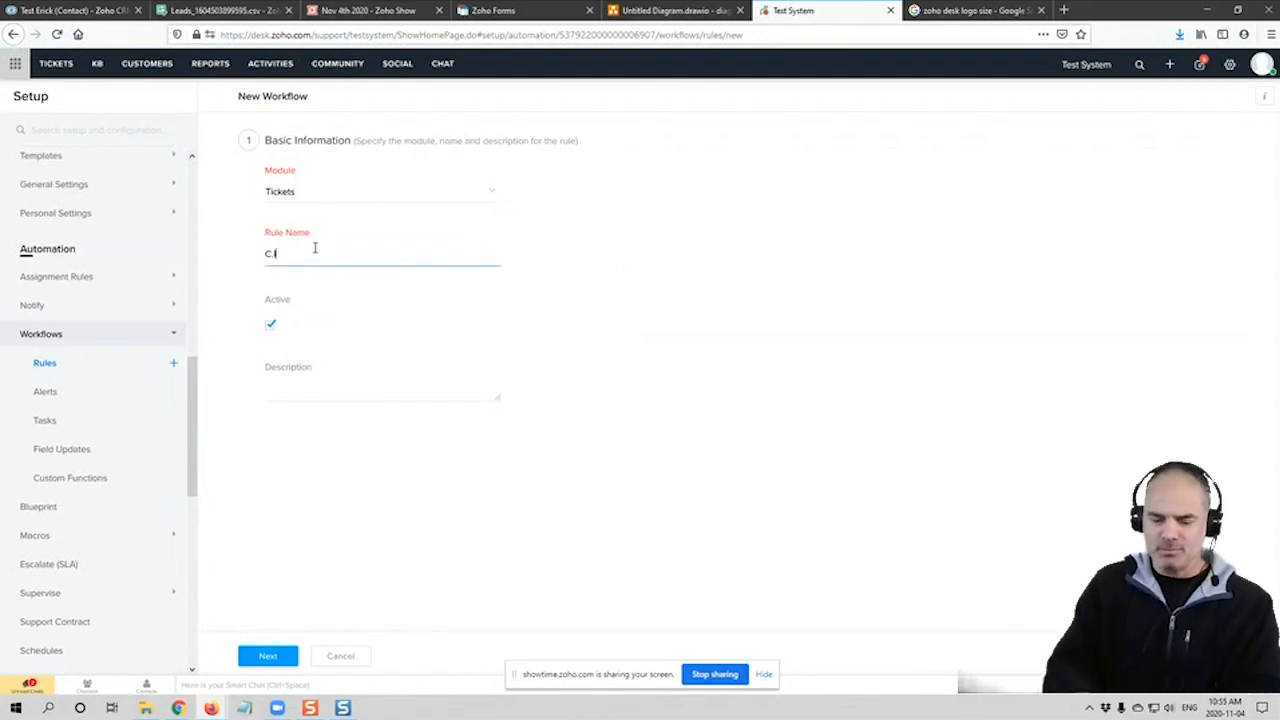
{"action": "type", "text": "lose"}
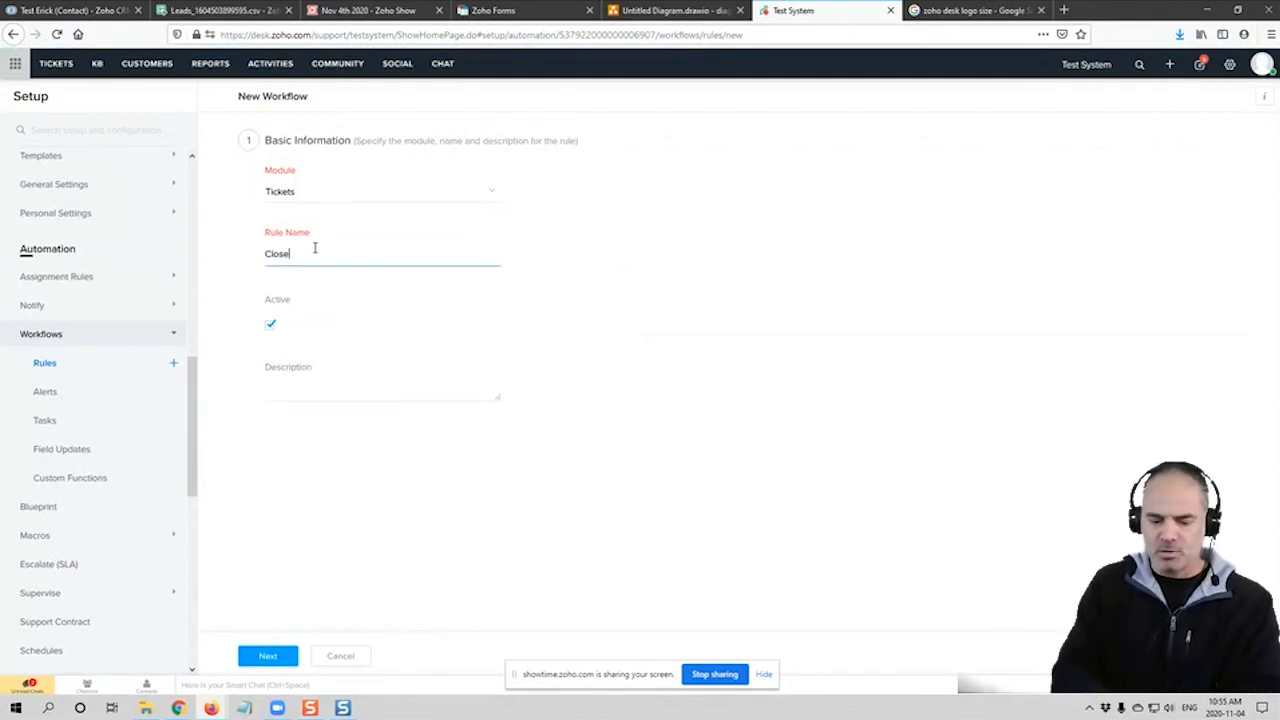
{"action": "type", "text": "Ti"}
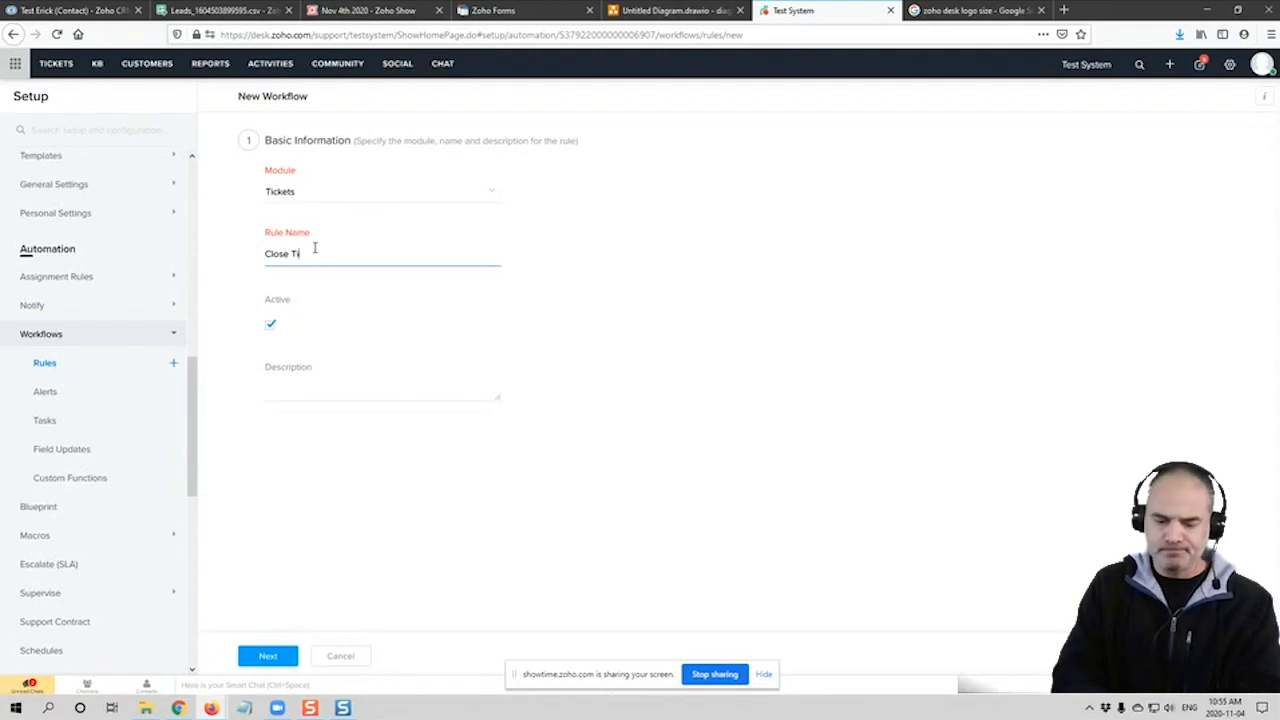
{"action": "type", "text": "cket"}
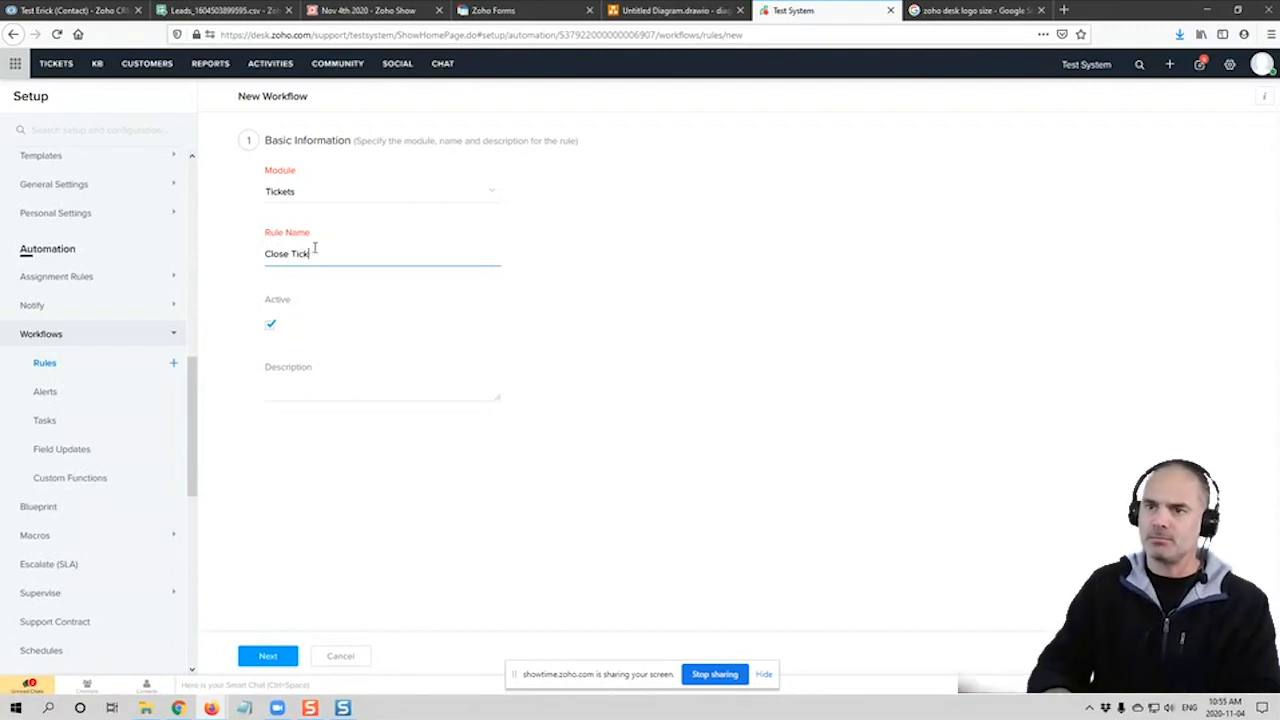
{"action": "type", "text": "rts"}
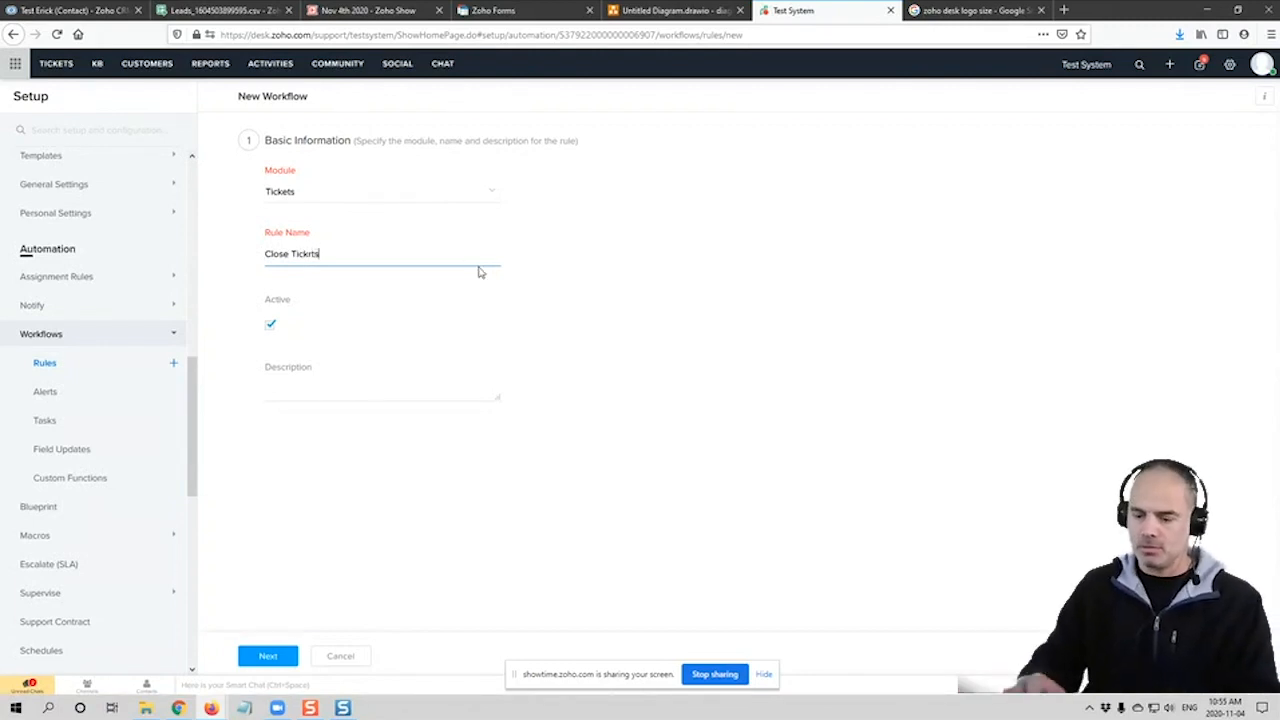
{"action": "key", "text": "BackSpace"}
{"action": "type", "text": "e"}
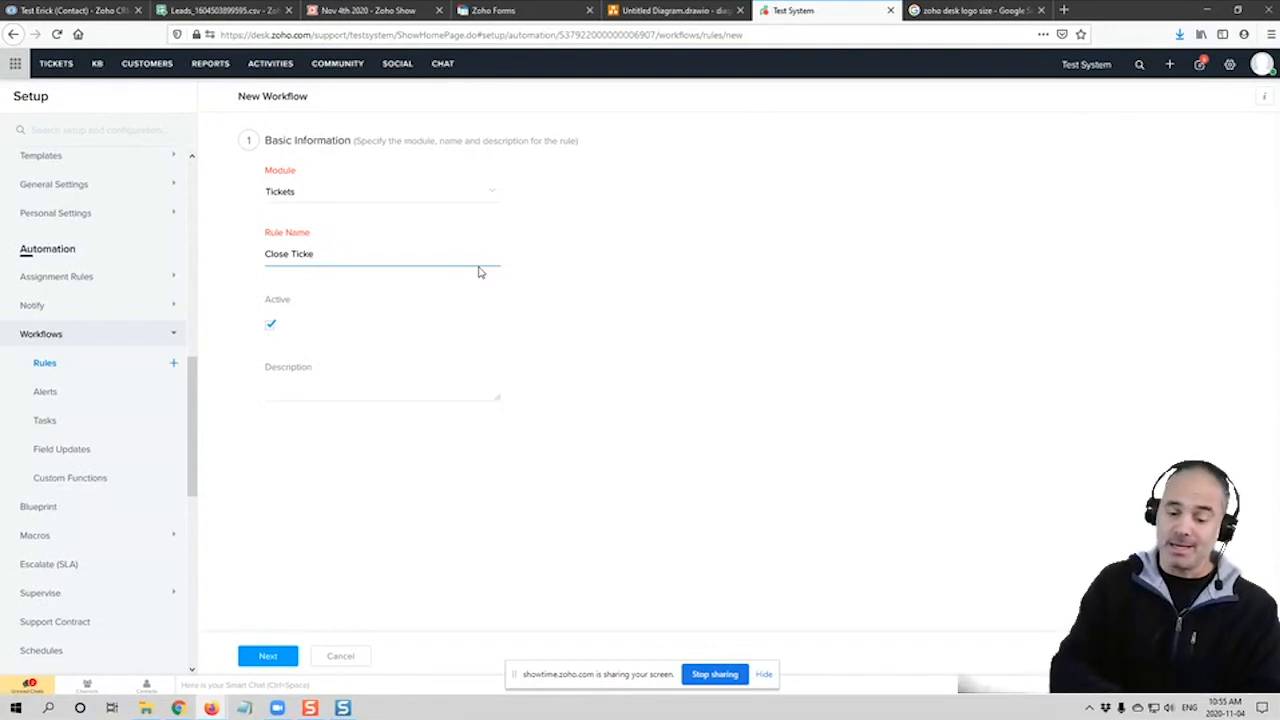
{"action": "type", "text": "ts"}
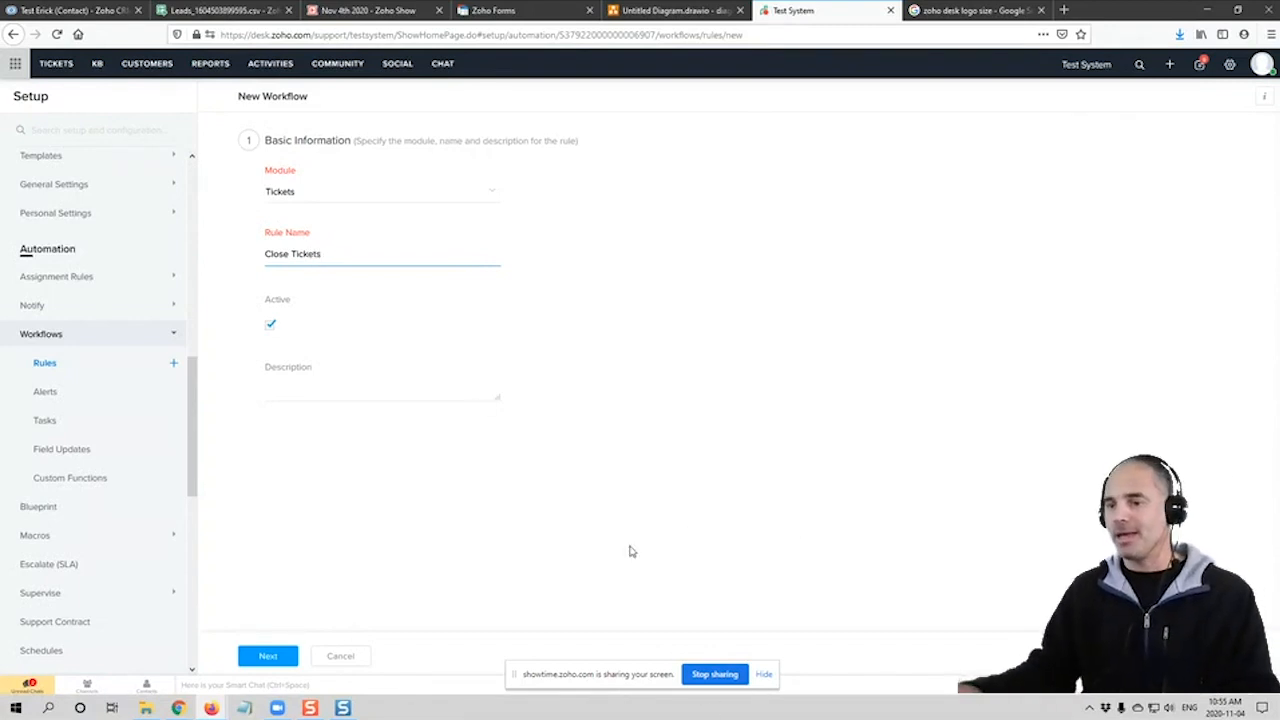
{"action": "left_click", "coordinate": [268, 656]}
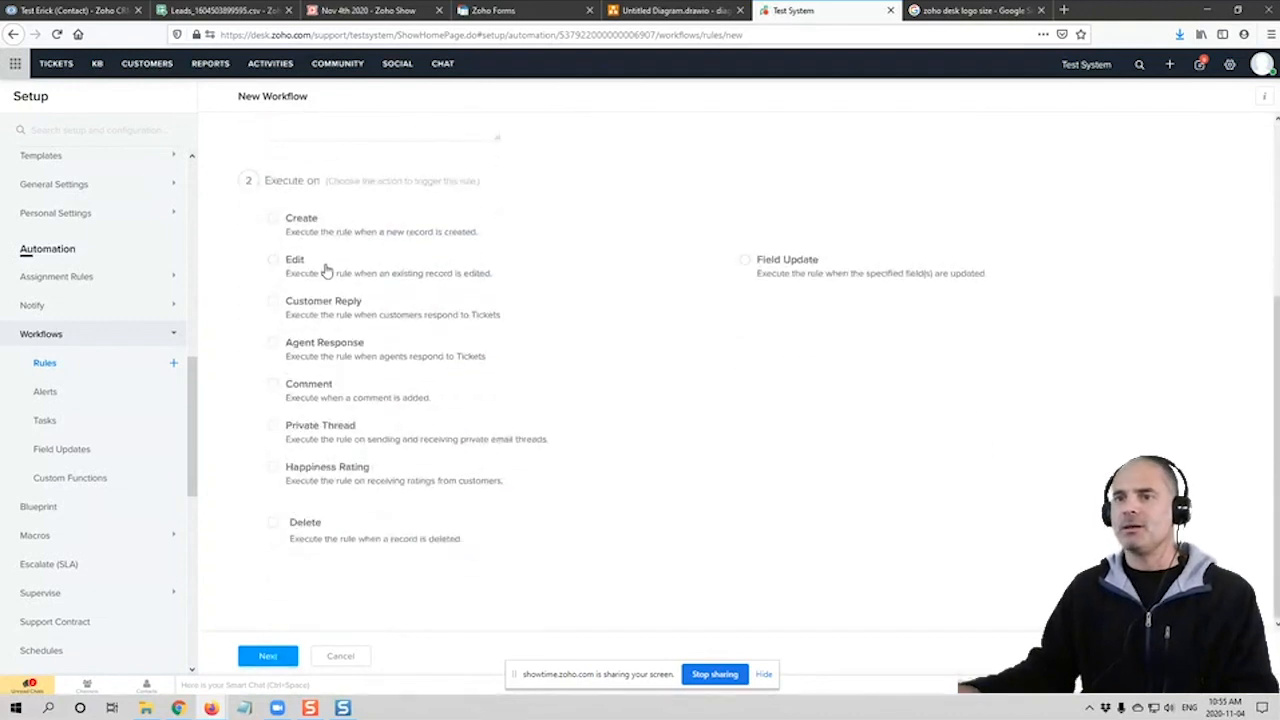
Execute the rule on ticket Create and pick Subject as the criteria field
{"action": "left_click", "coordinate": [272, 218]}
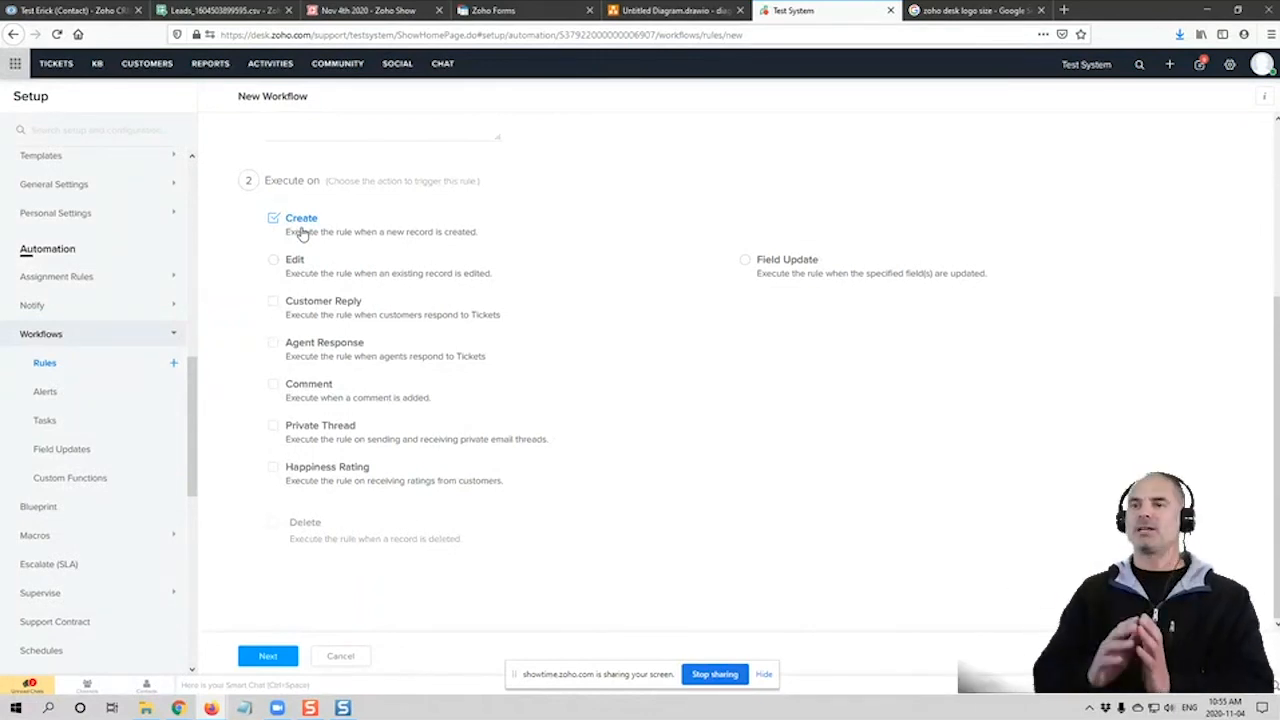
{"action": "scroll", "scroll_direction": "down", "scroll_amount": 3}
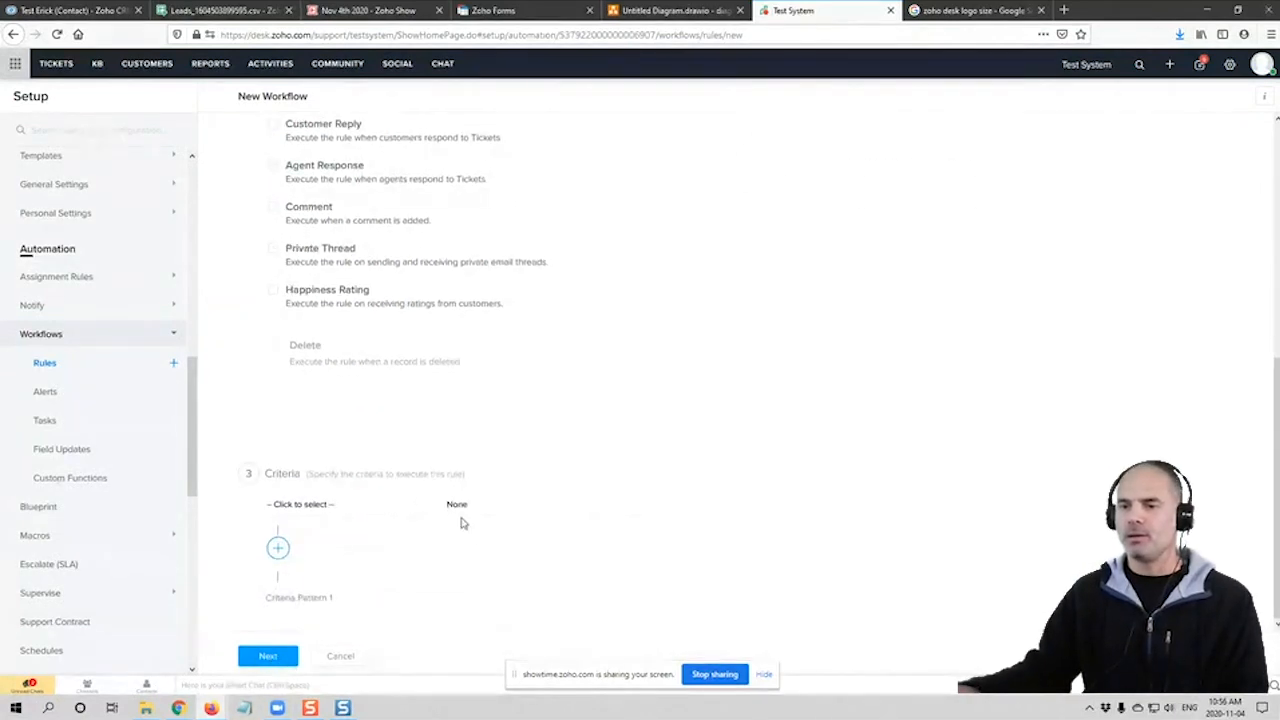
{"action": "left_click", "coordinate": [300, 504]}
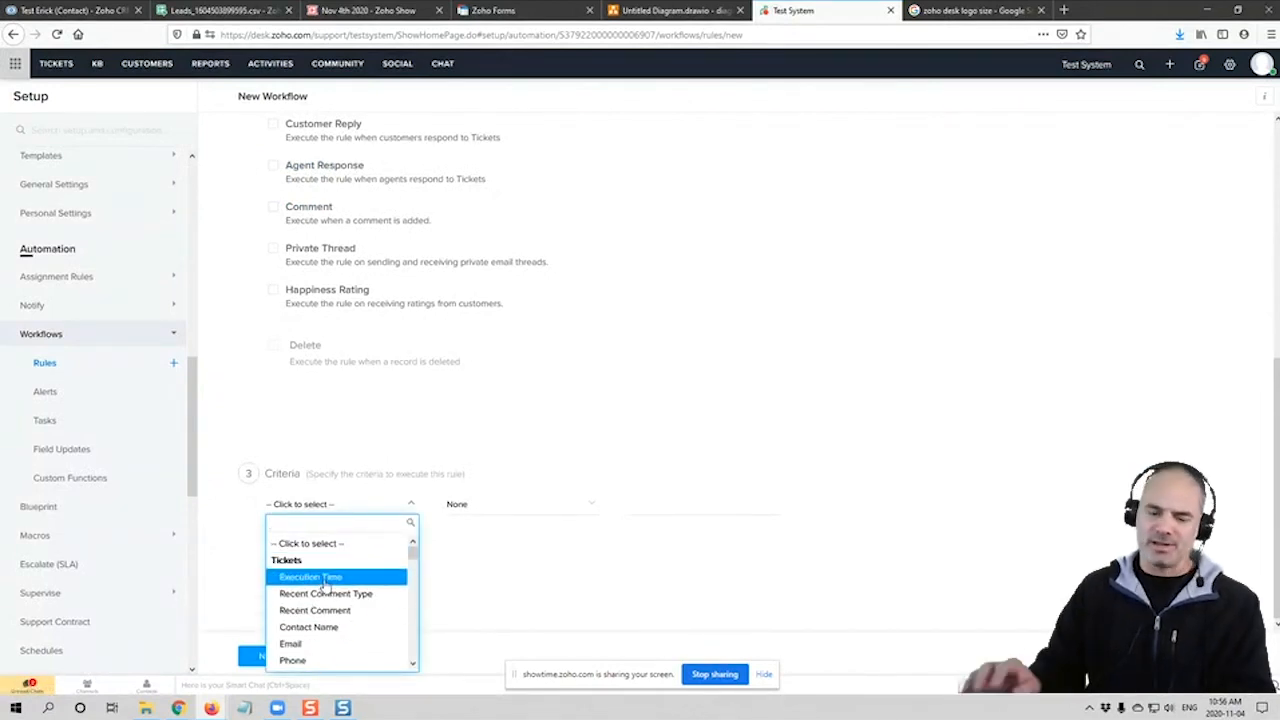
{"action": "type", "text": "su"}
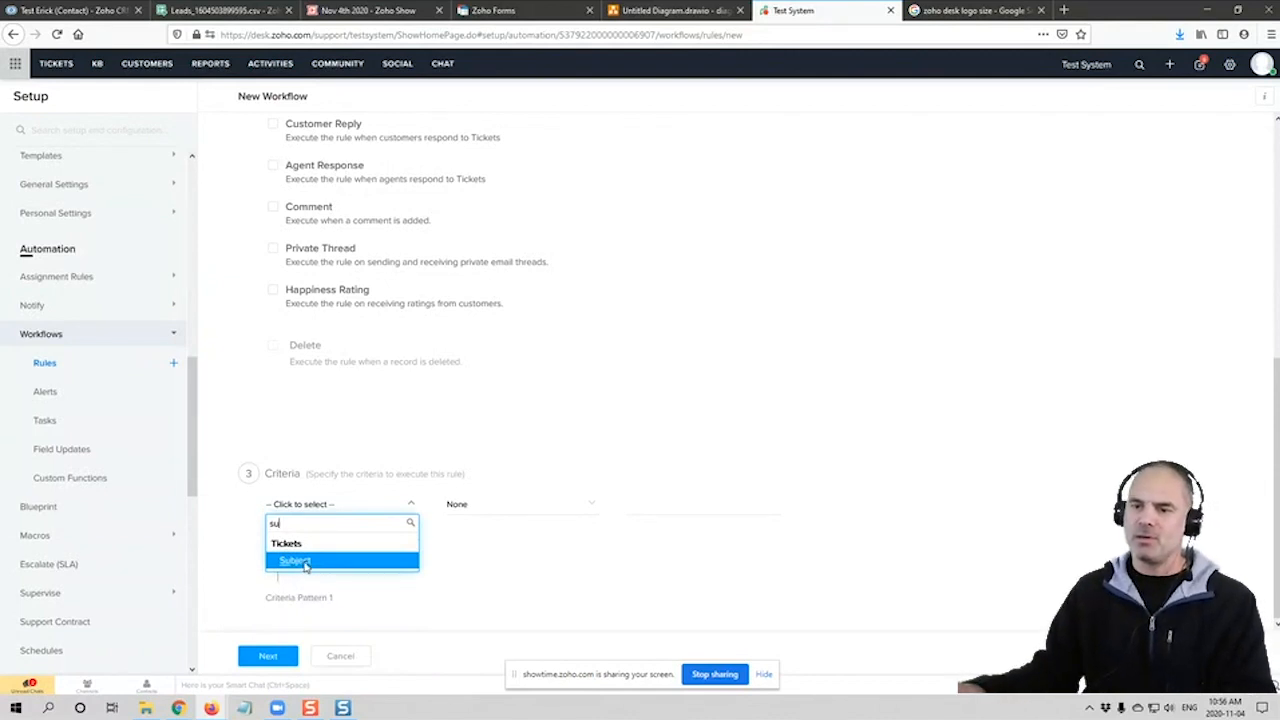
{"action": "left_click", "coordinate": [294, 560]}
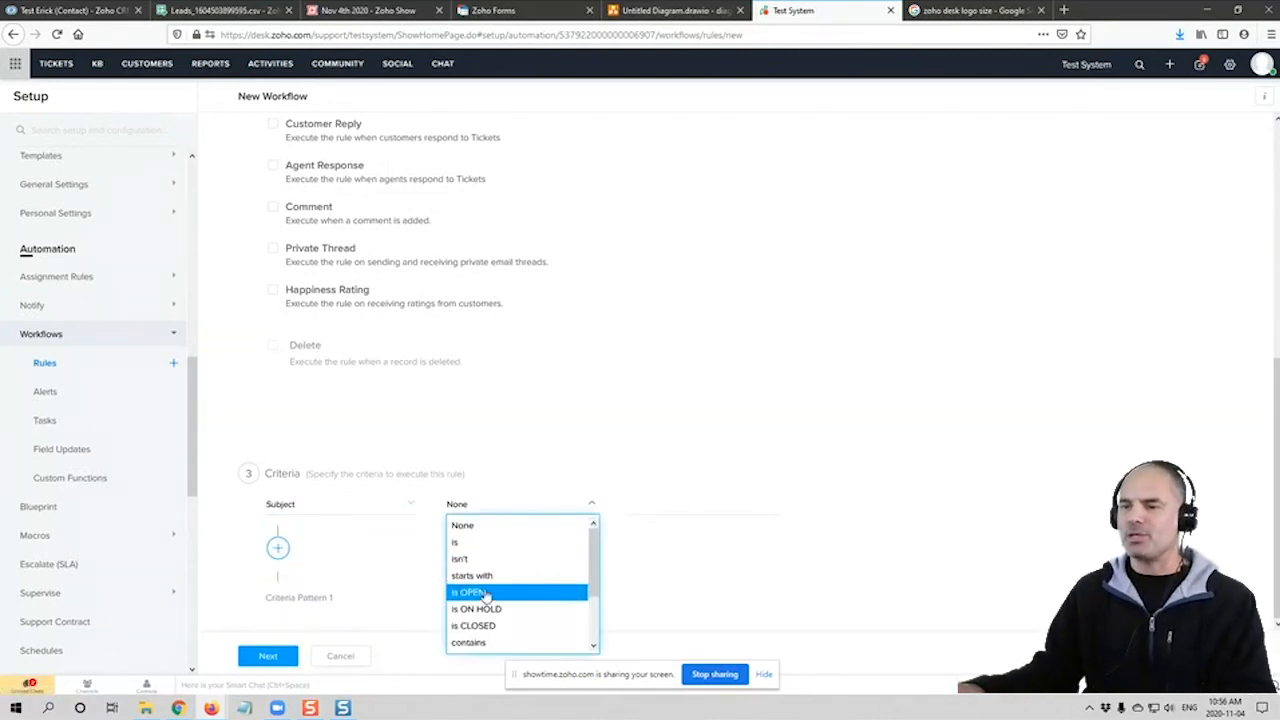
Set the criterion to Subject contains 'invited' and continue to the rule's actions
{"action": "left_click", "coordinate": [468, 642]}
{"action": "type", "text": "Invt"}
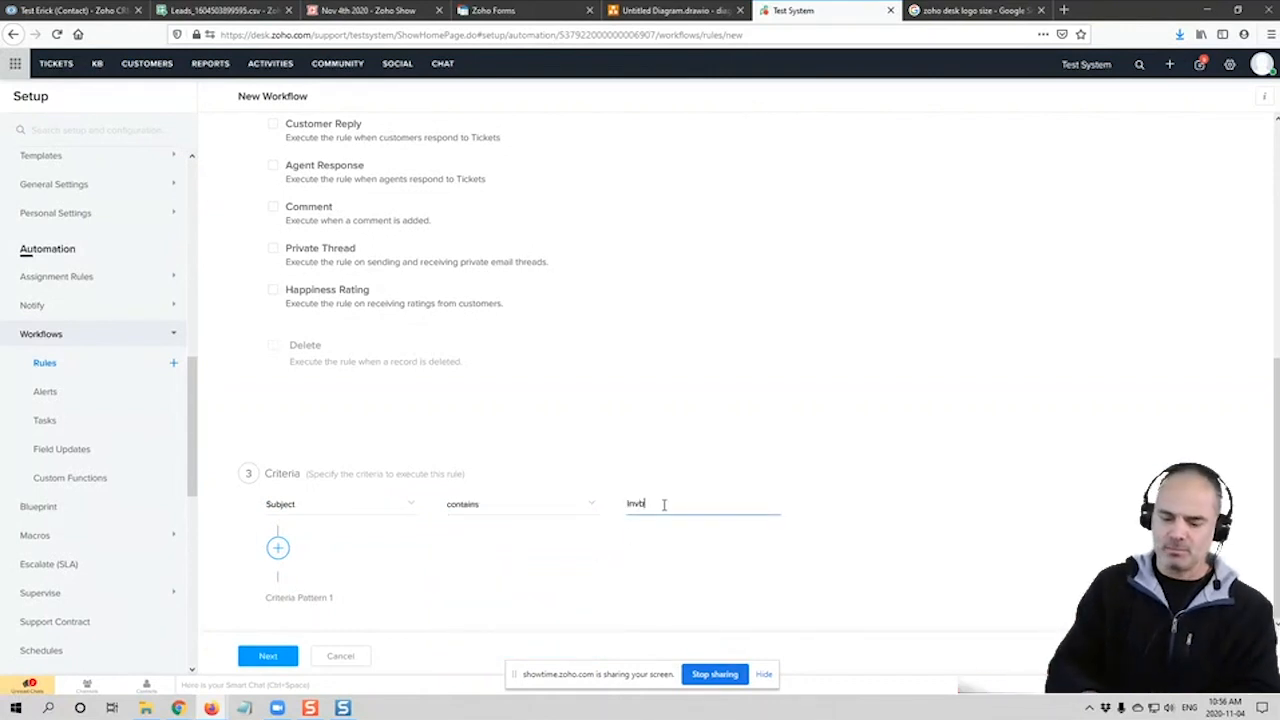
{"action": "key", "text": "Backspace"}
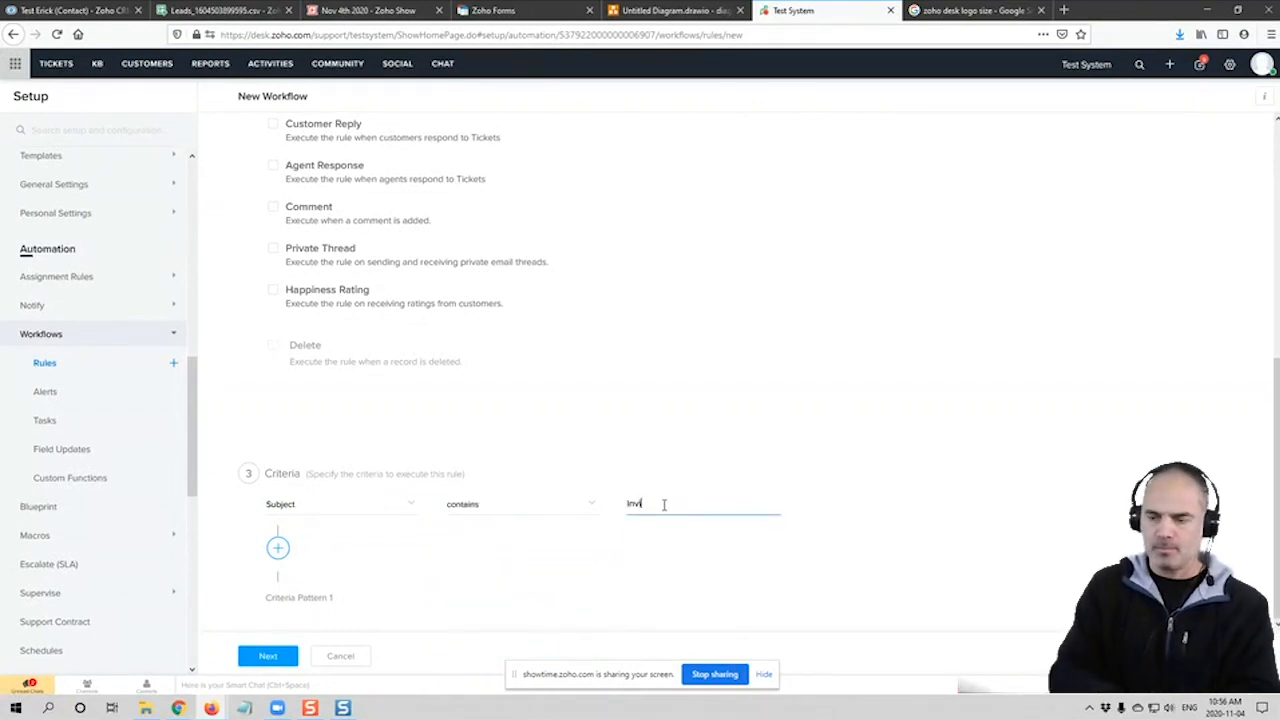
{"action": "type", "text": "ted"}
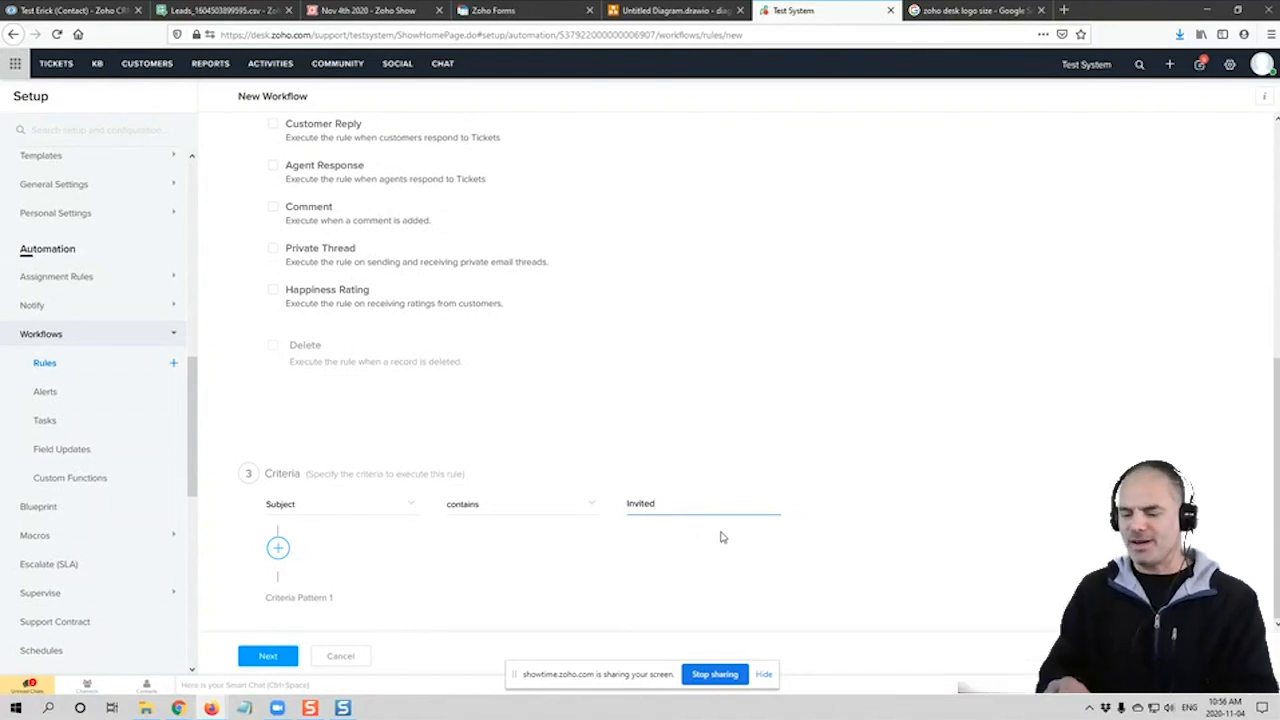
{"action": "type", "text": ":"}
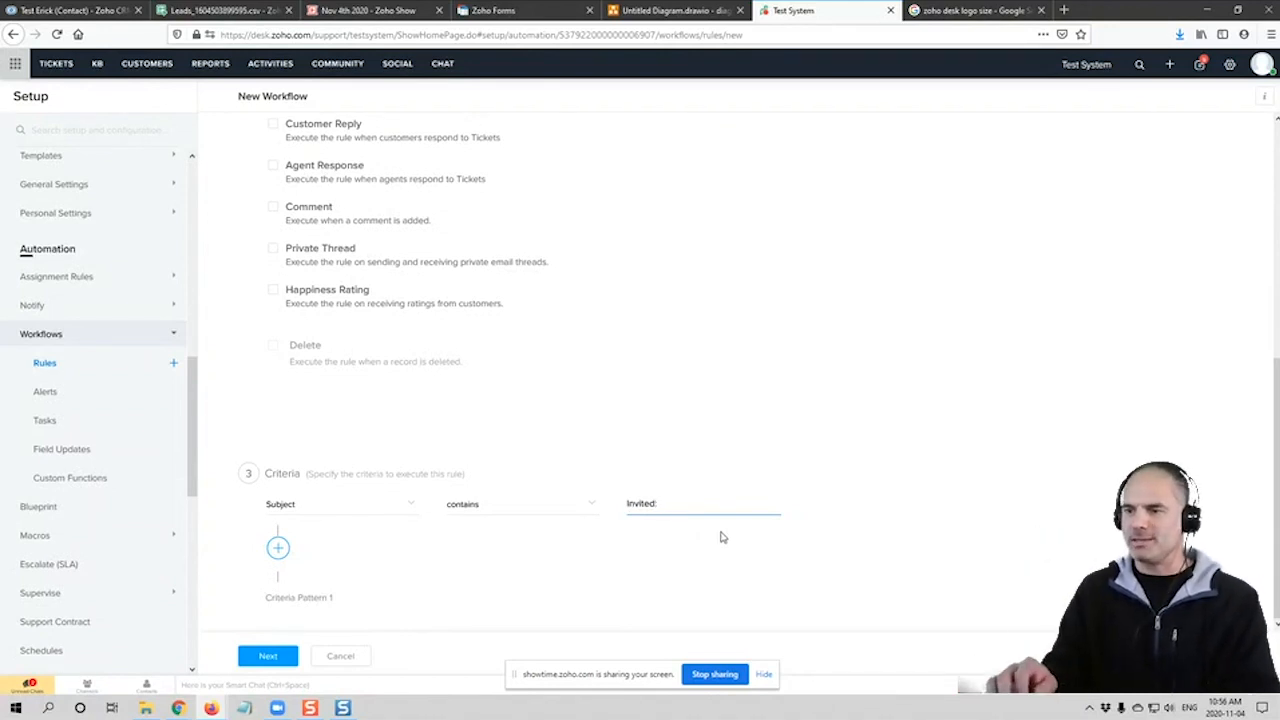
{"action": "type", "text": "dfgfdg"}
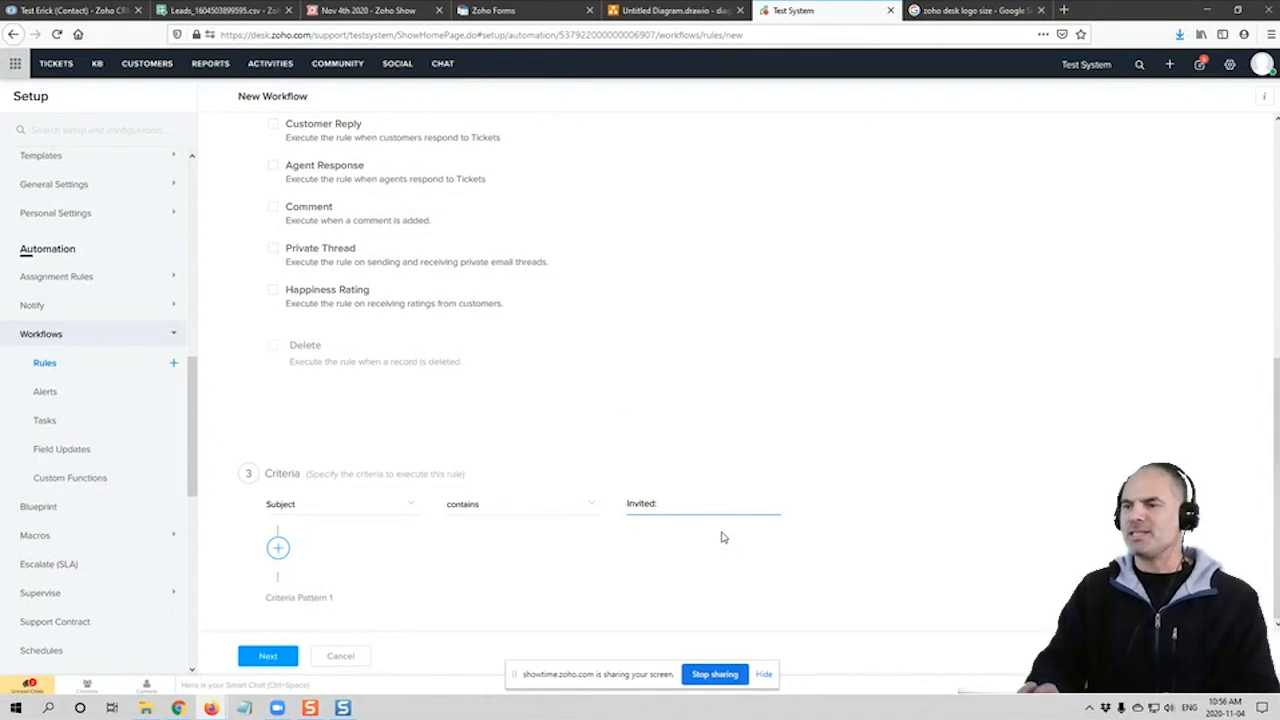
{"action": "left_click", "coordinate": [700, 504]}
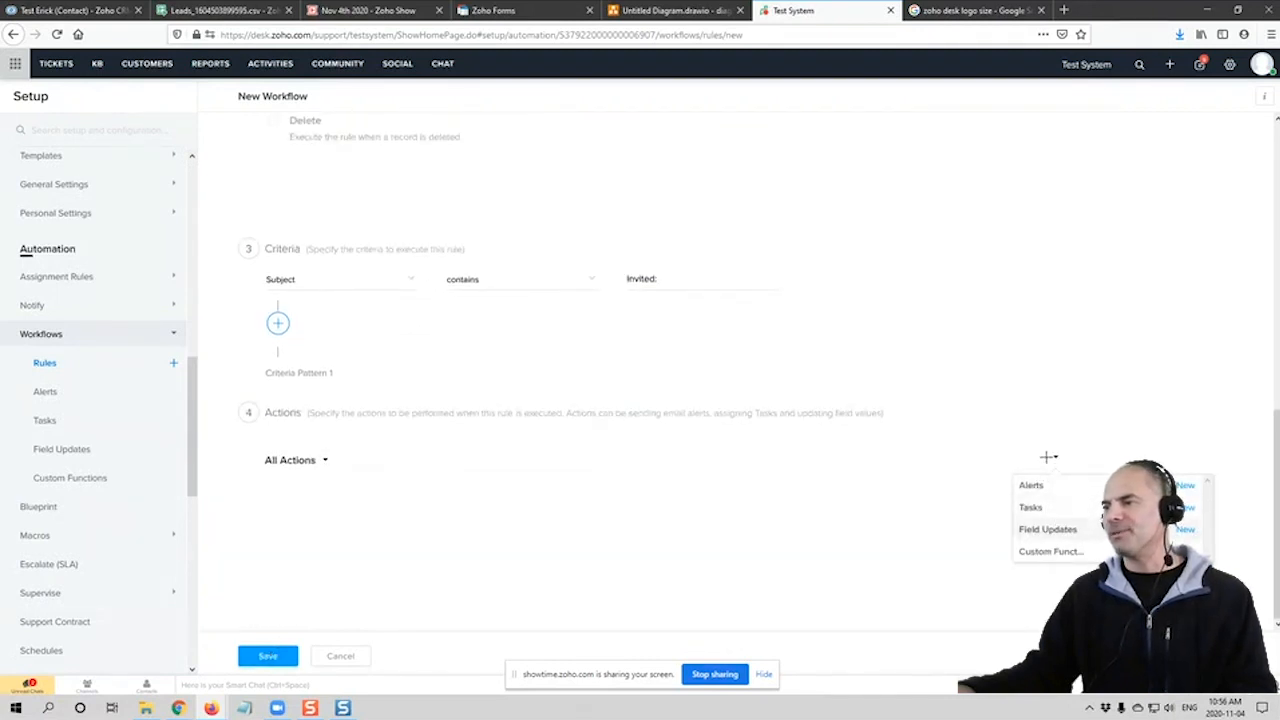
Add a field update action setting Status to Closed and save the Close Tickets rule
{"action": "left_click", "coordinate": [1048, 528]}
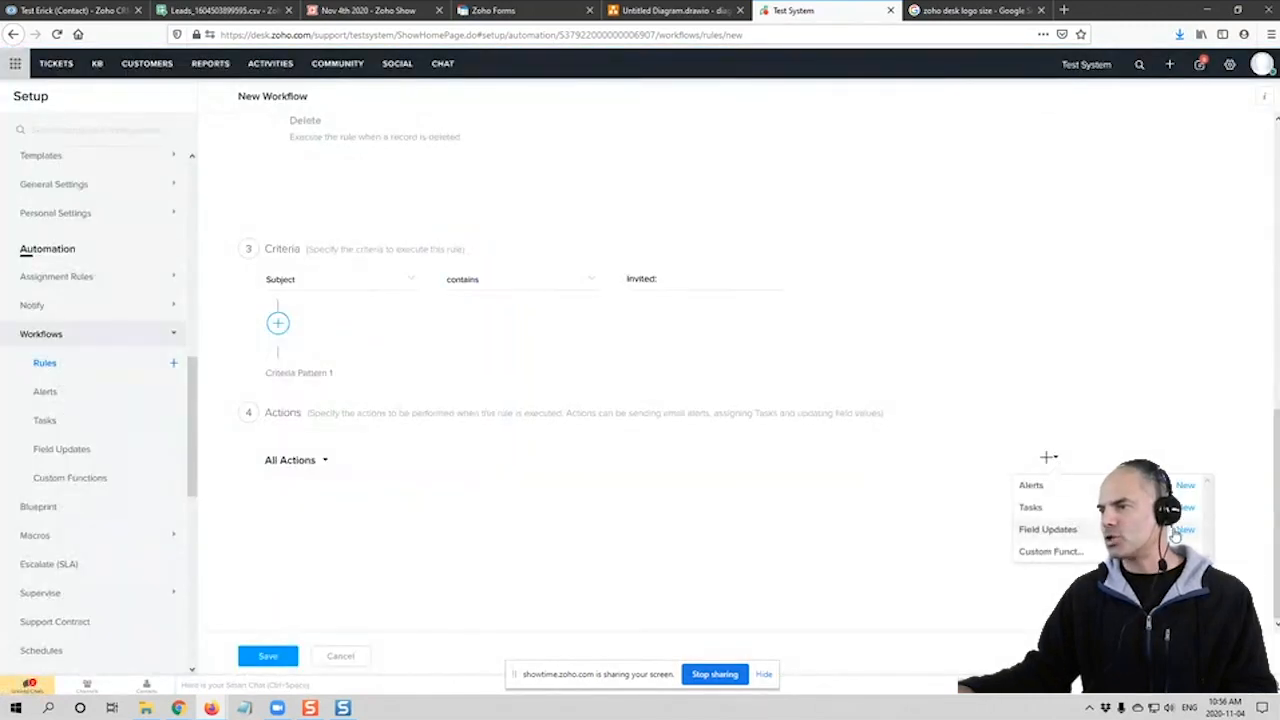
{"action": "left_click", "coordinate": [1048, 528]}
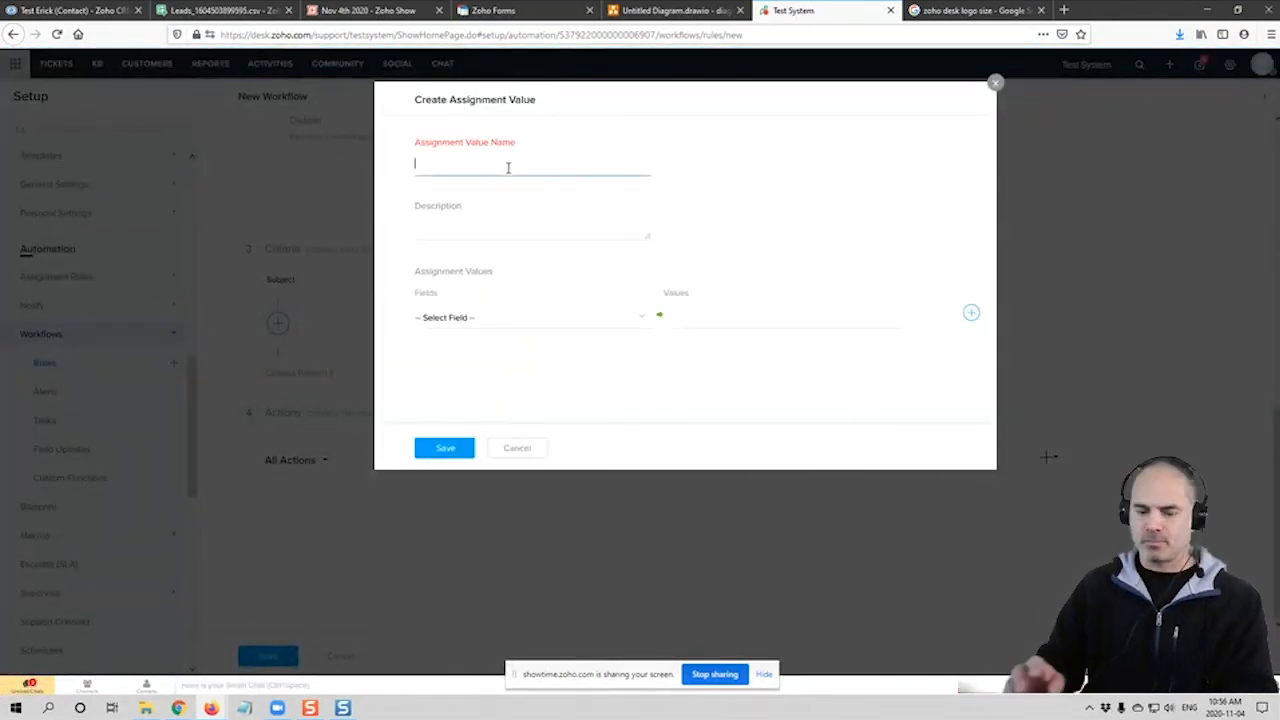
{"action": "type", "text": "Close Tick"}
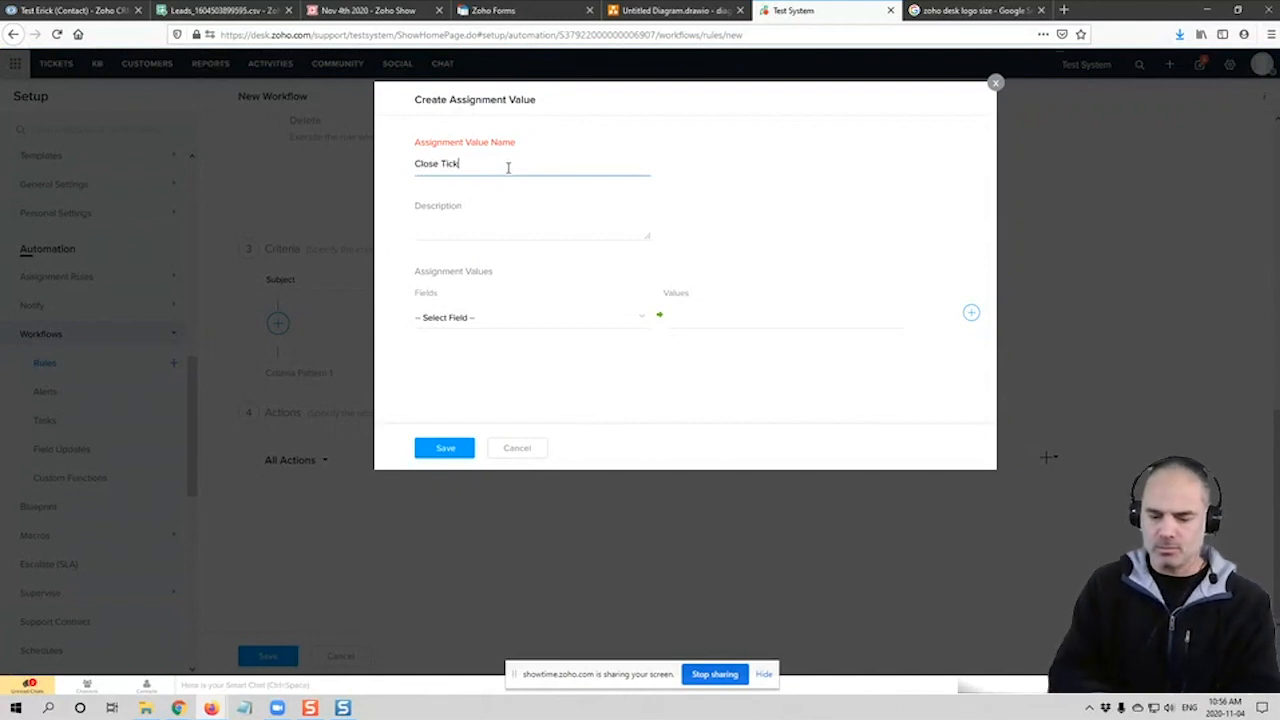
{"action": "left_click", "coordinate": [530, 316]}
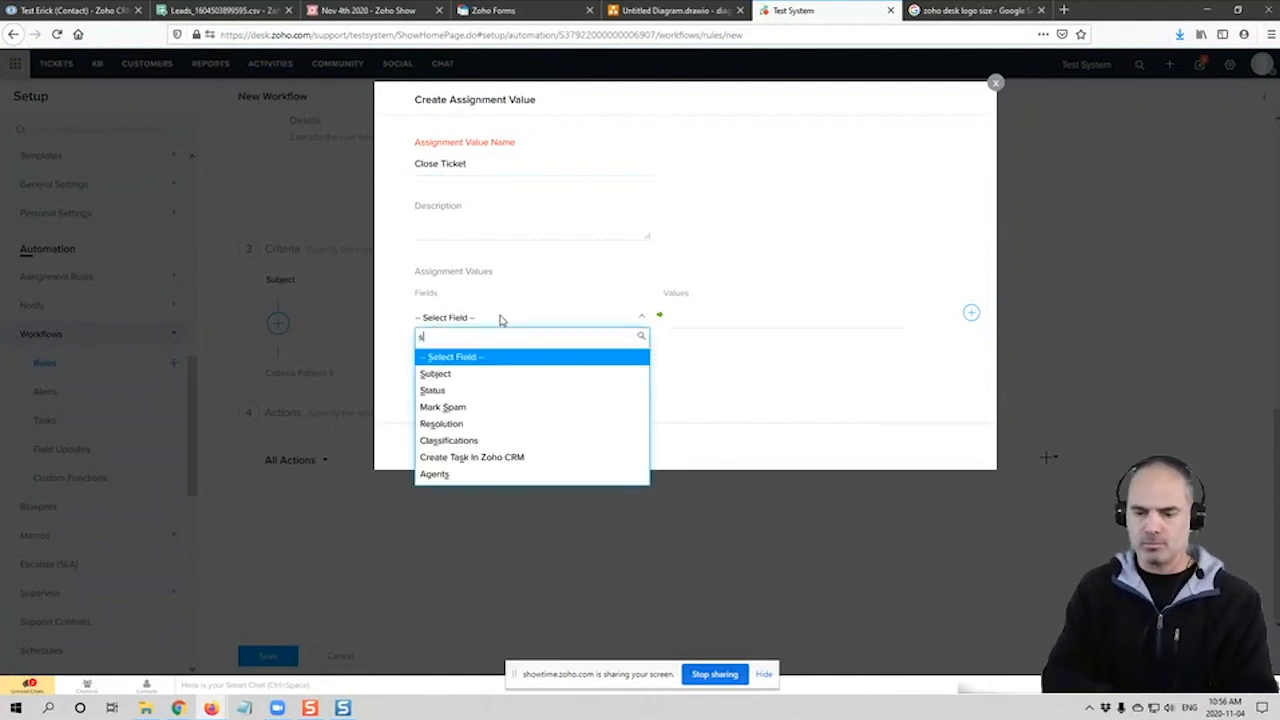
{"action": "left_click", "coordinate": [432, 390]}
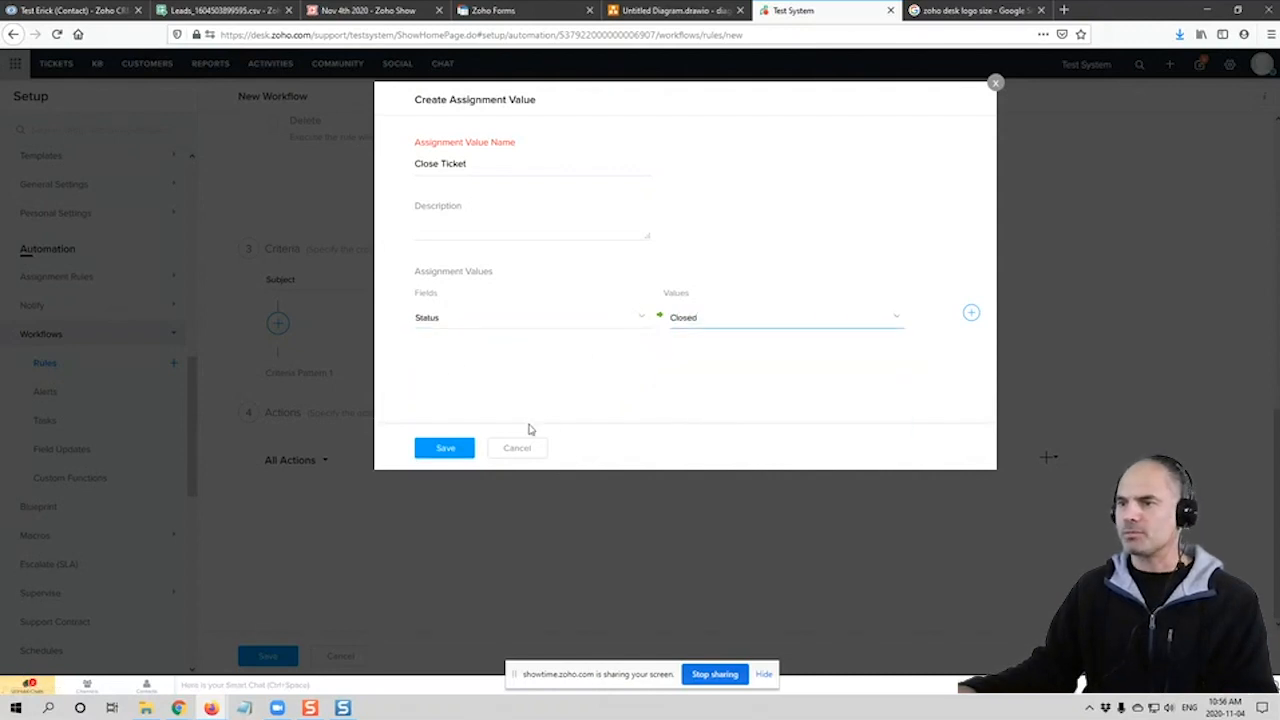
{"action": "left_click", "coordinate": [444, 448]}
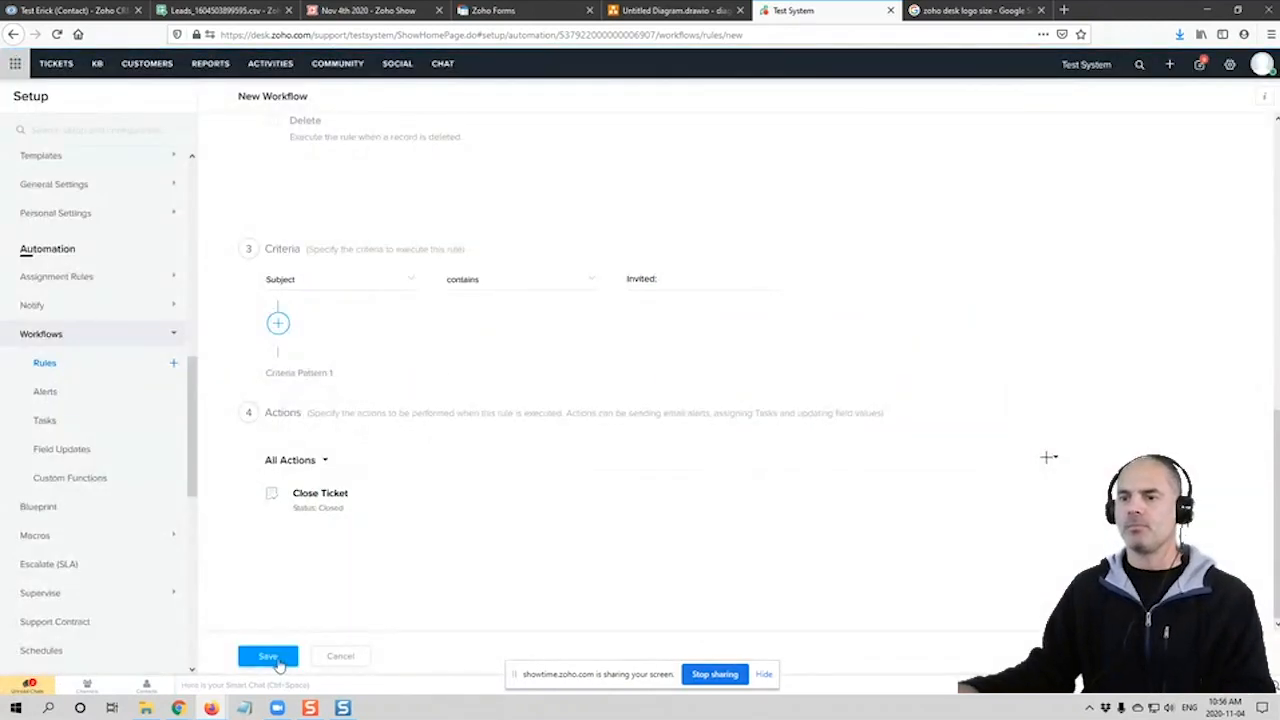
{"action": "left_click", "coordinate": [268, 656]}
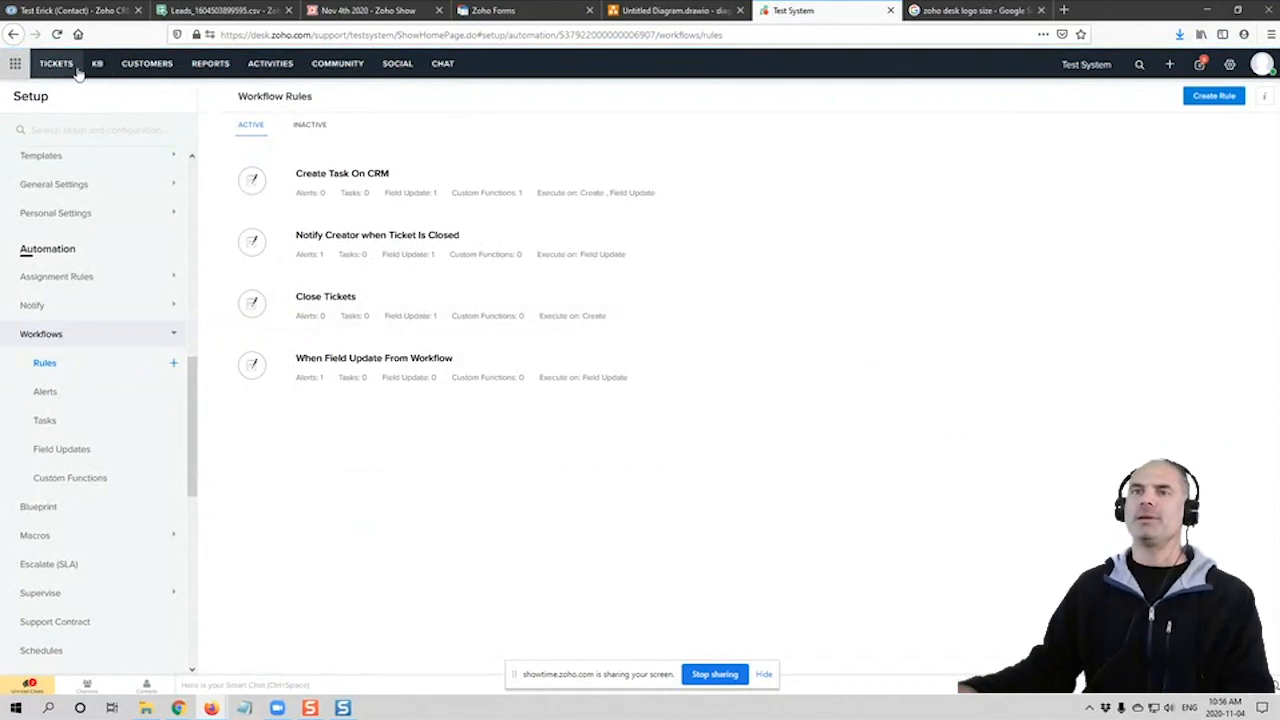
Go to the All Tickets list showing the 13 tickets and their statuses
{"action": "left_click", "coordinate": [56, 62]}
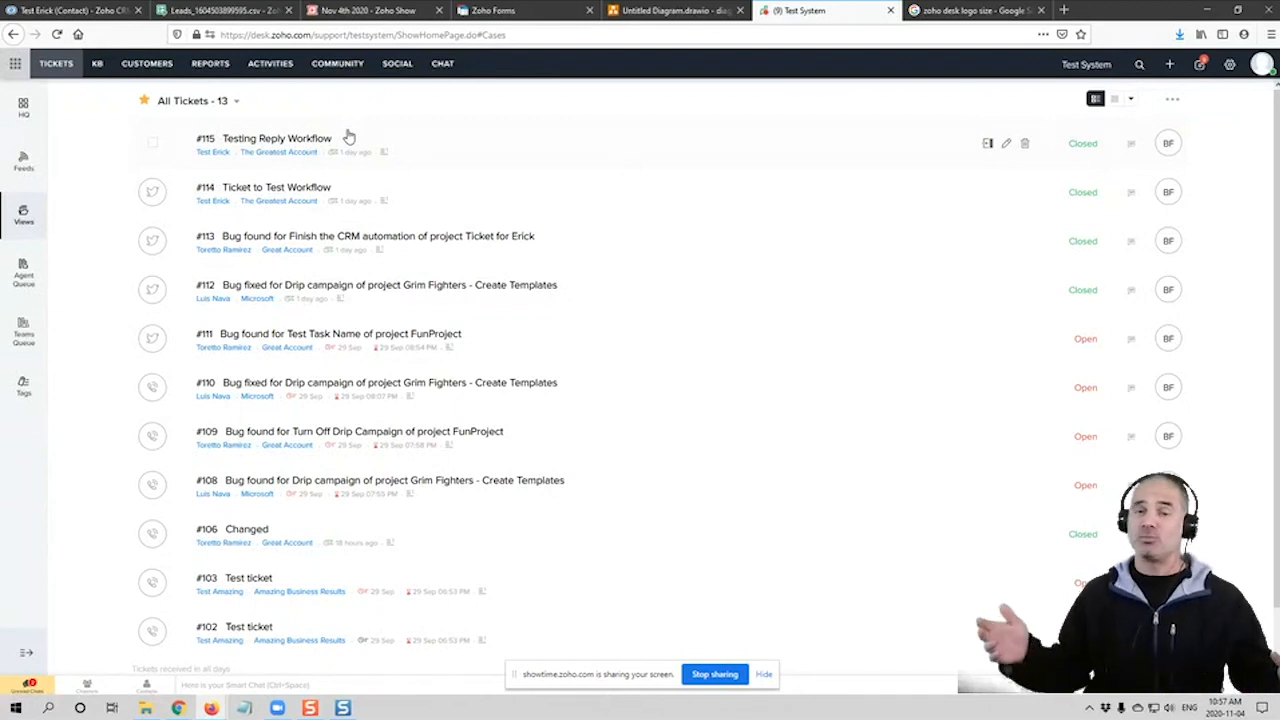
{"action": "mouse_move", "coordinate": [772, 188]}
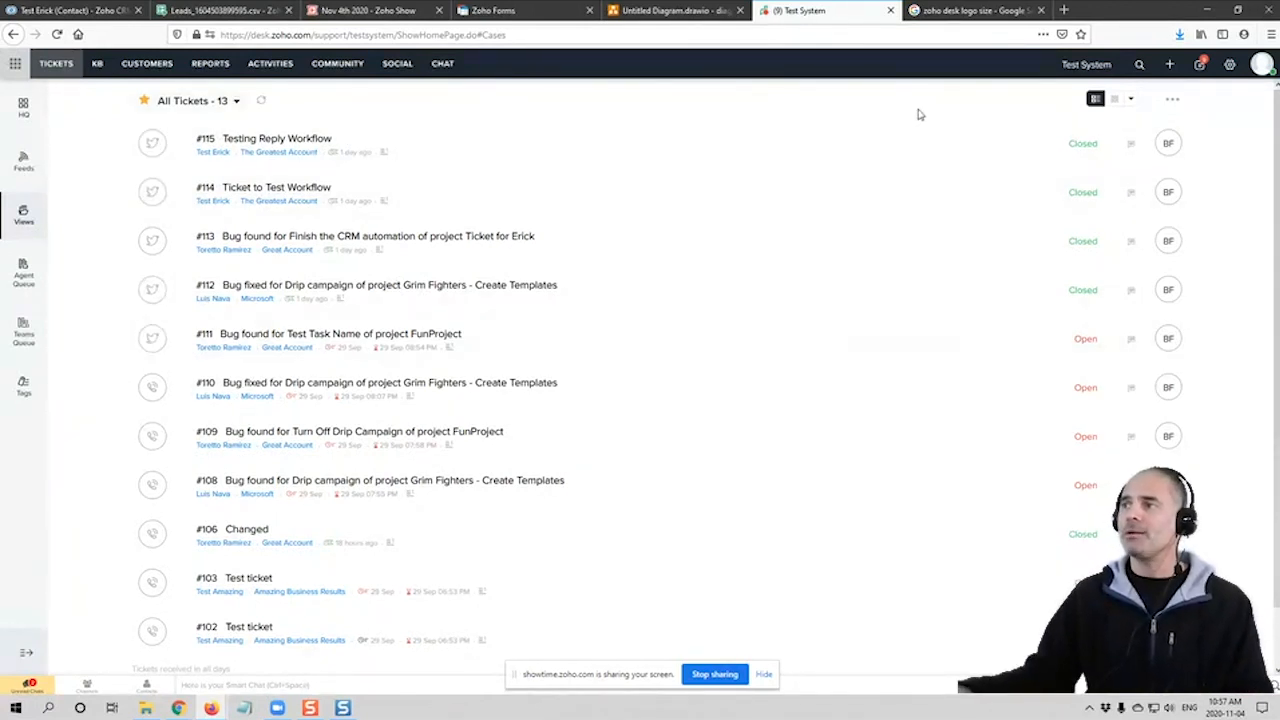
{"action": "mouse_move", "coordinate": [1228, 64]}
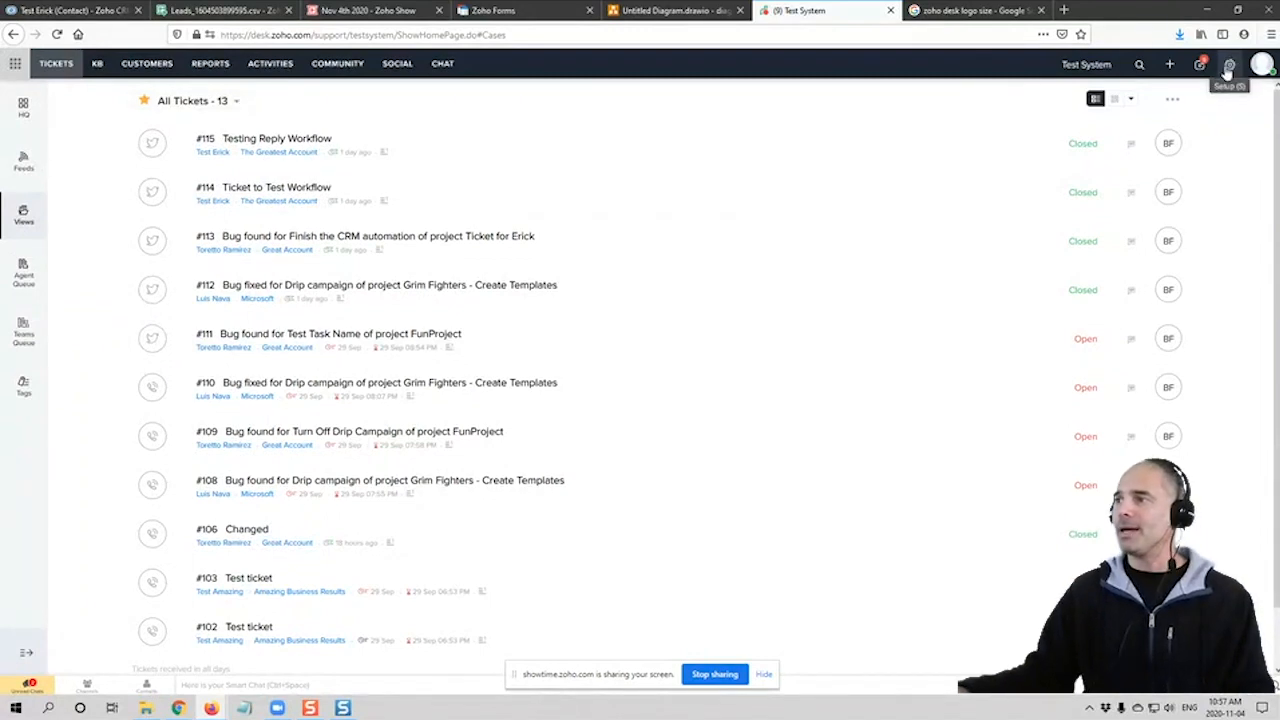
Go to the Departments page under Setup, showing the active Test System department
{"action": "left_click", "coordinate": [1228, 64]}
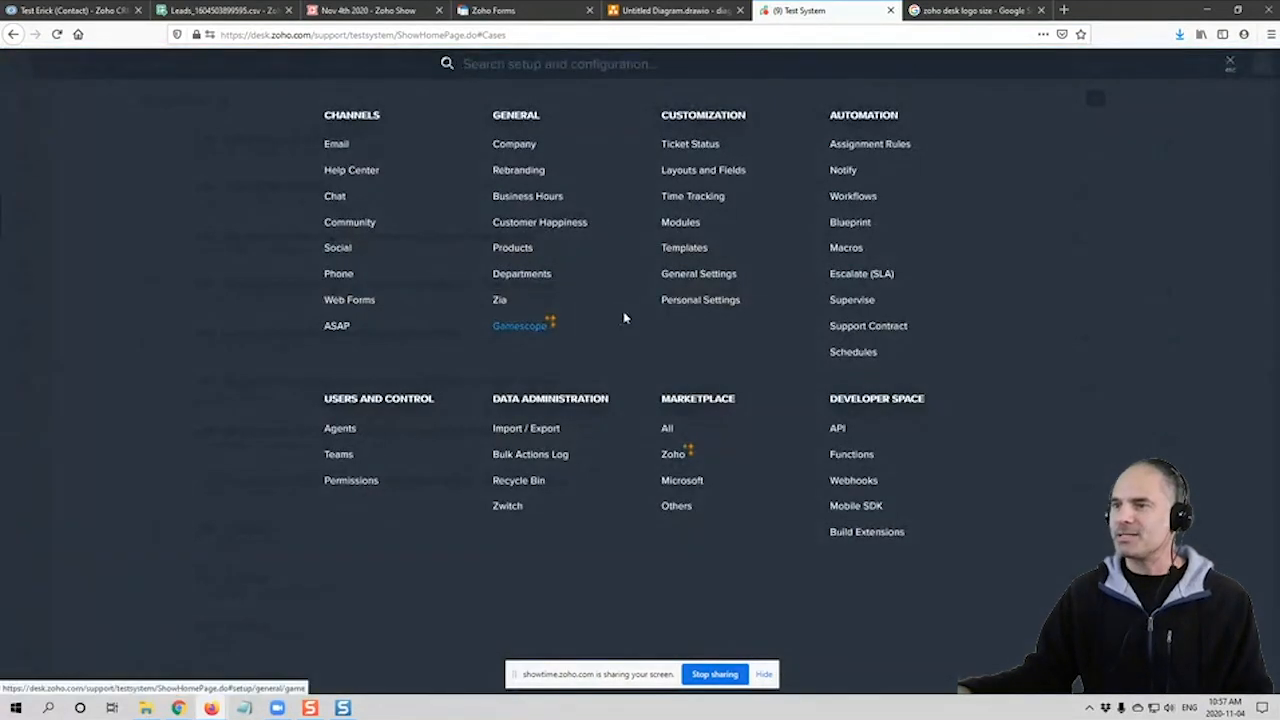
{"action": "left_click", "coordinate": [520, 272]}
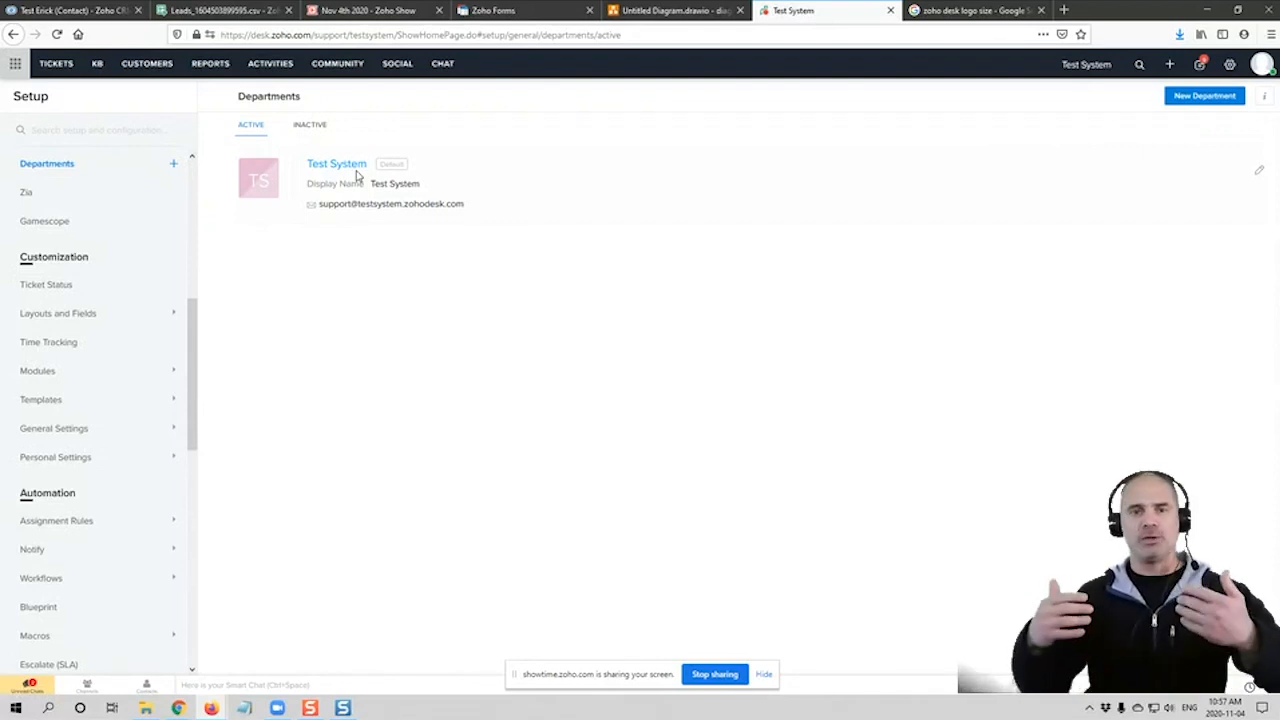
{"action": "mouse_move", "coordinate": [376, 268]}
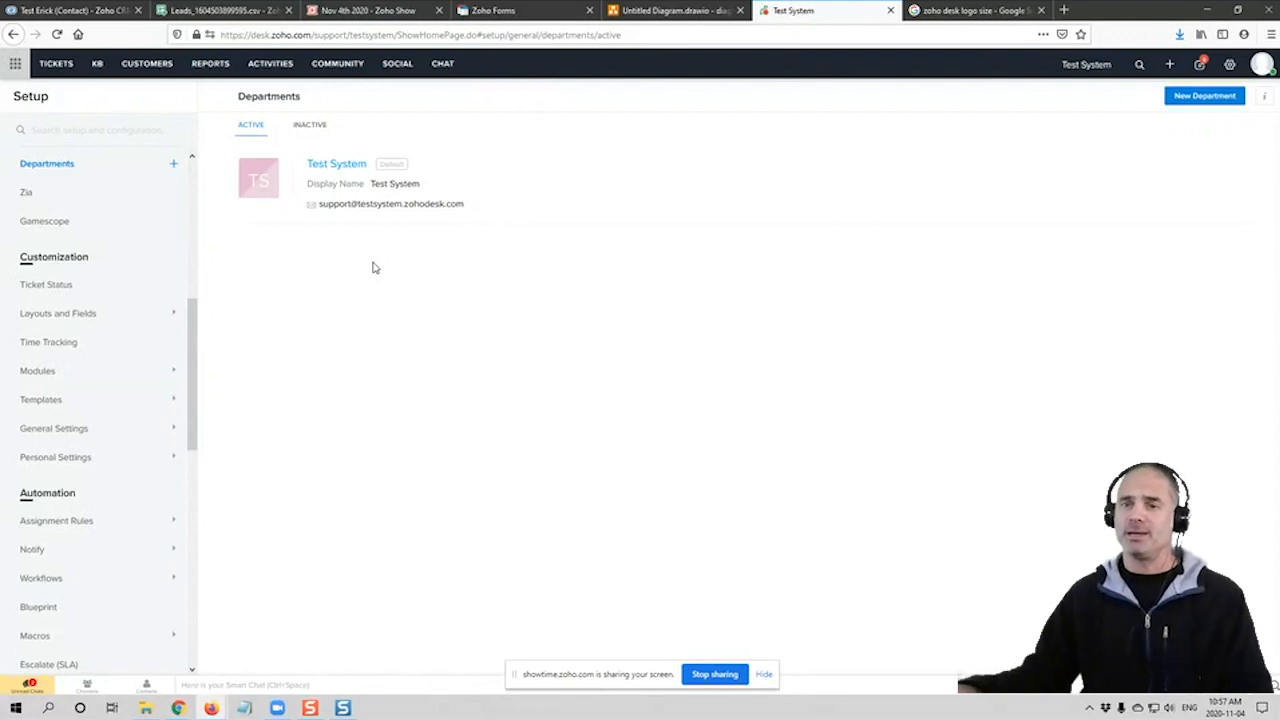
{"action": "mouse_move", "coordinate": [364, 308]}
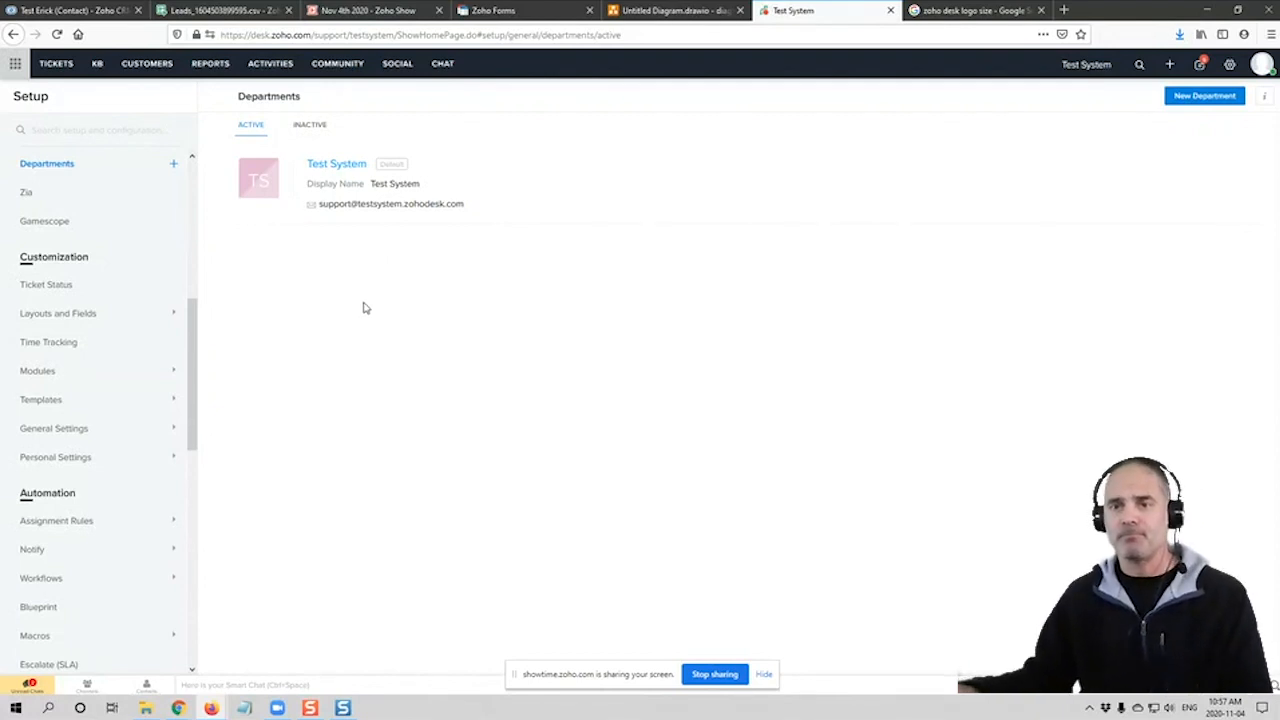
{"action": "mouse_move", "coordinate": [460, 340]}
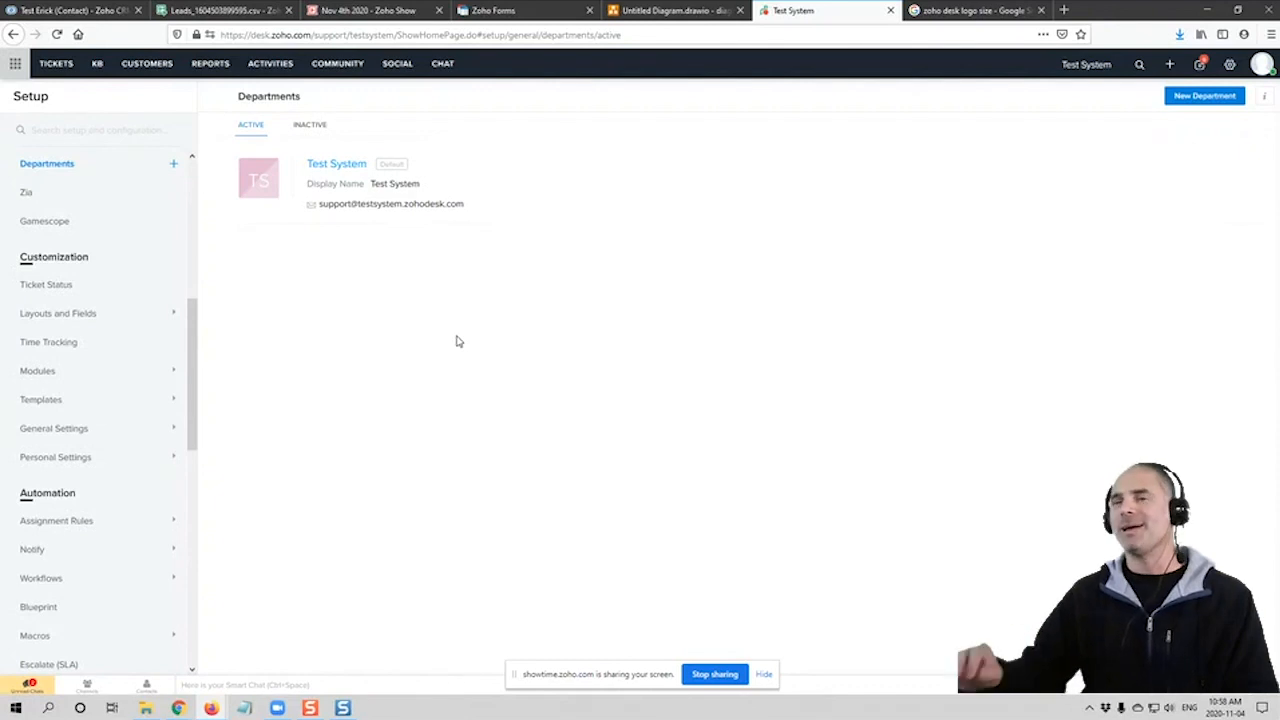
{"action": "mouse_move", "coordinate": [360, 298]}
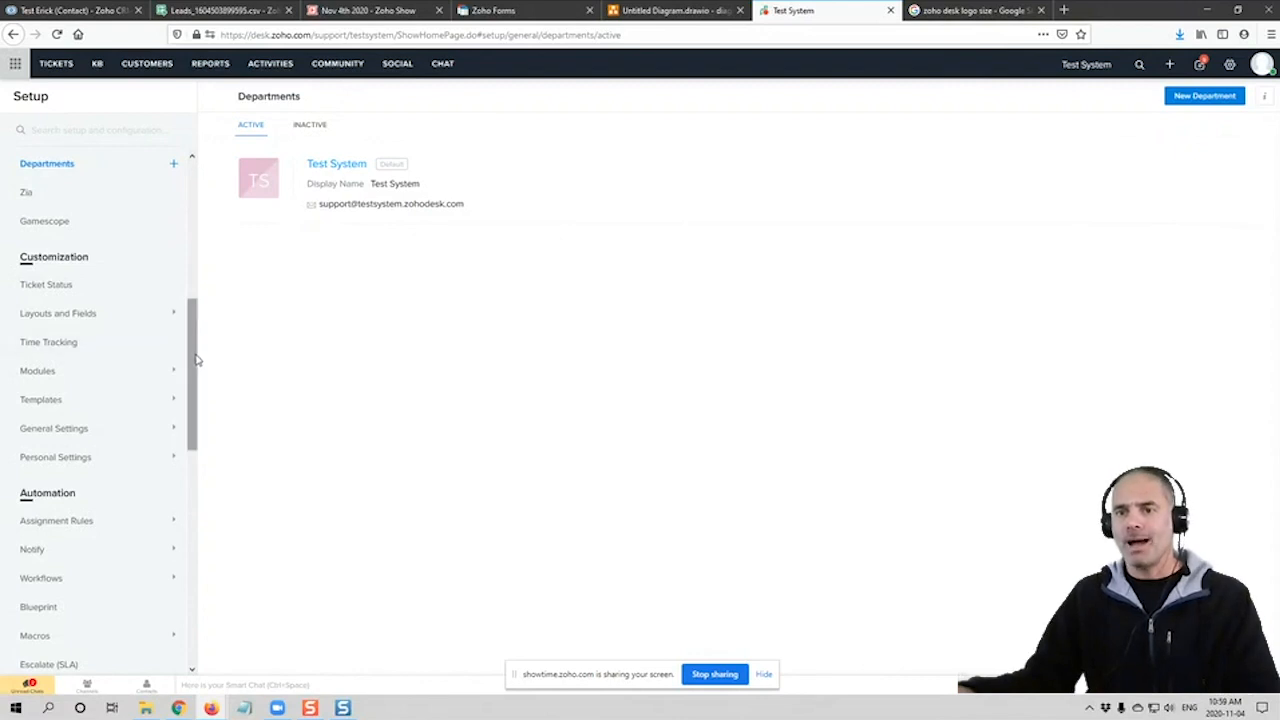
{"action": "mouse_move", "coordinate": [104, 378]}
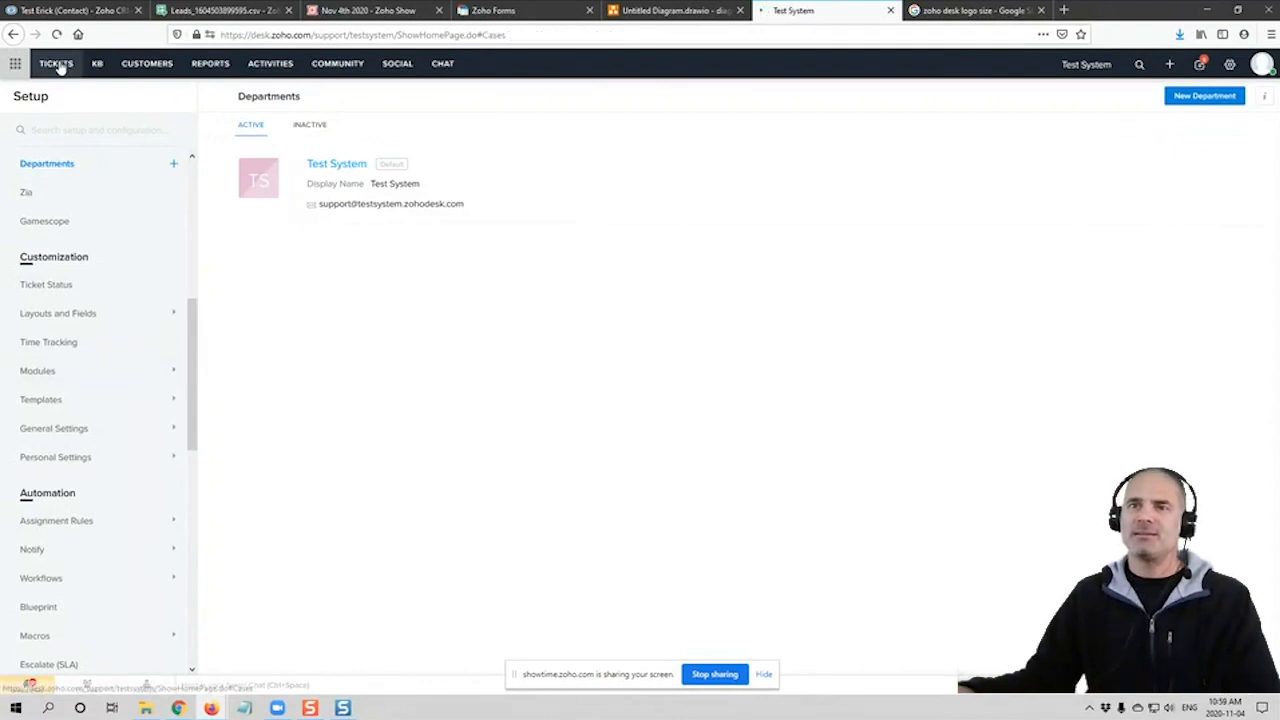
Reach the ticket Layouts and Fields page listing the Test System layout
{"action": "left_click", "coordinate": [56, 62]}
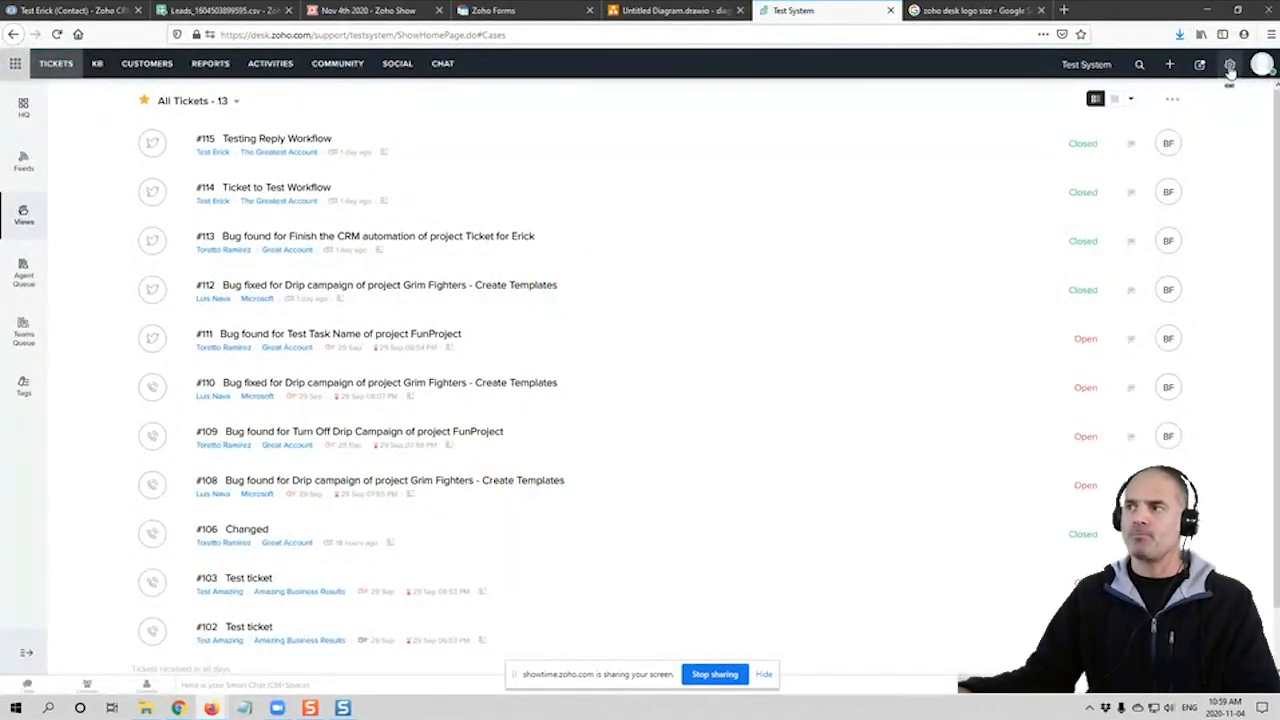
{"action": "left_click", "coordinate": [1200, 64]}
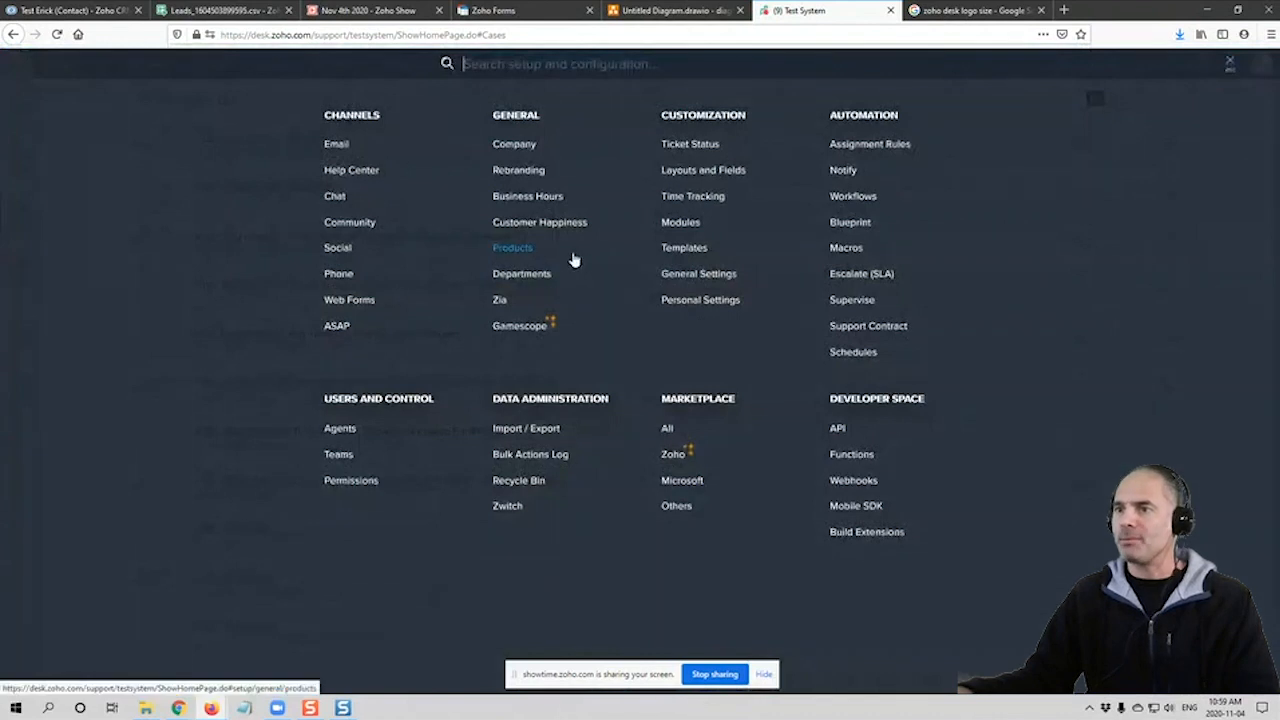
{"action": "mouse_move", "coordinate": [710, 168]}
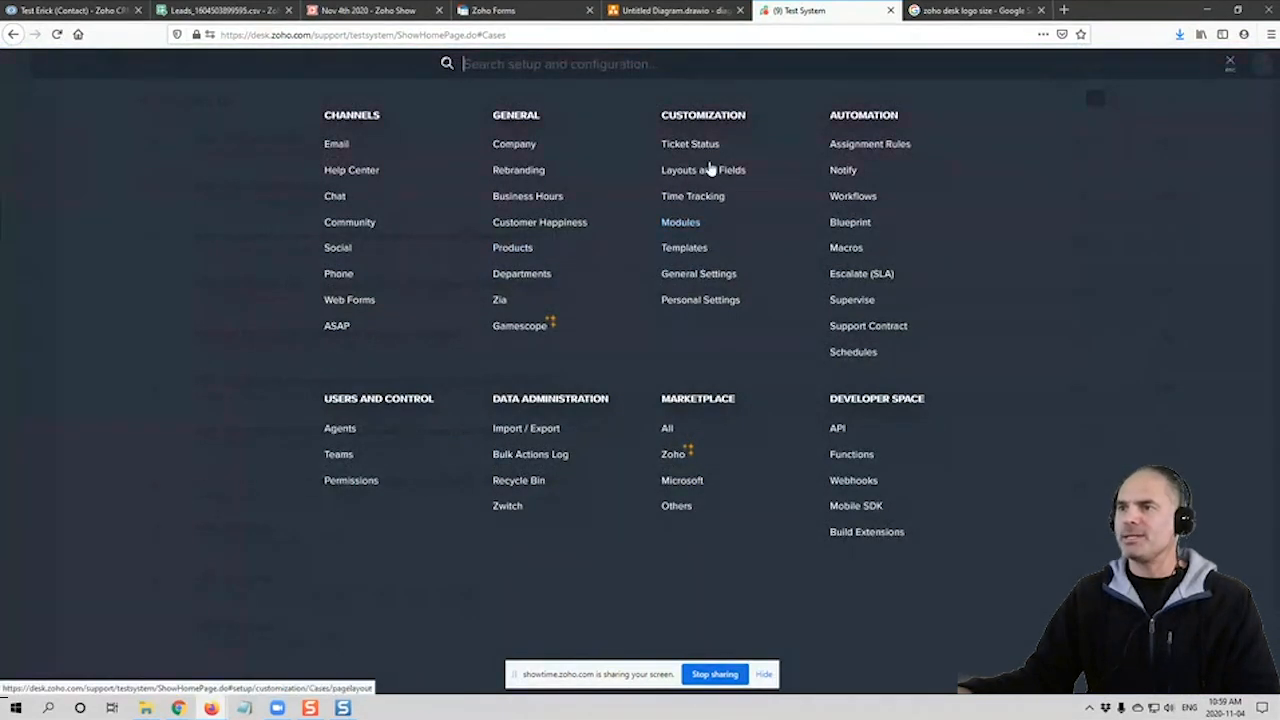
{"action": "mouse_move", "coordinate": [704, 168]}
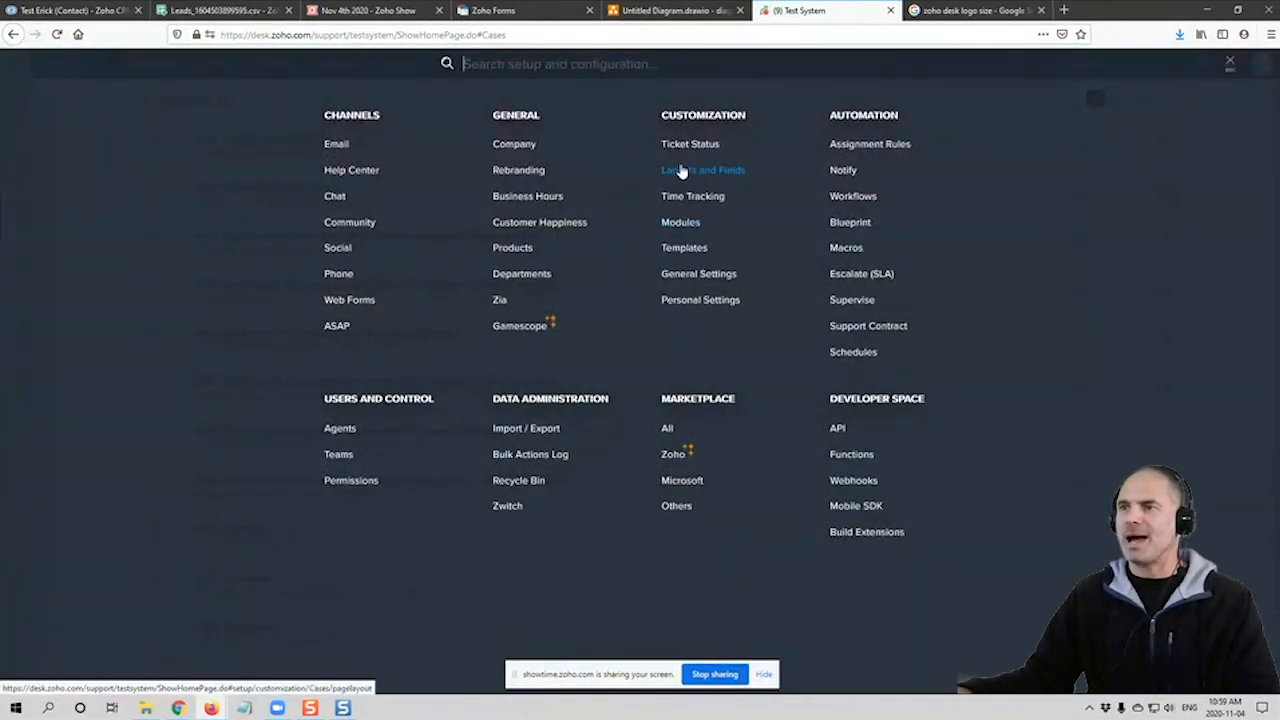
{"action": "left_click", "coordinate": [704, 168]}
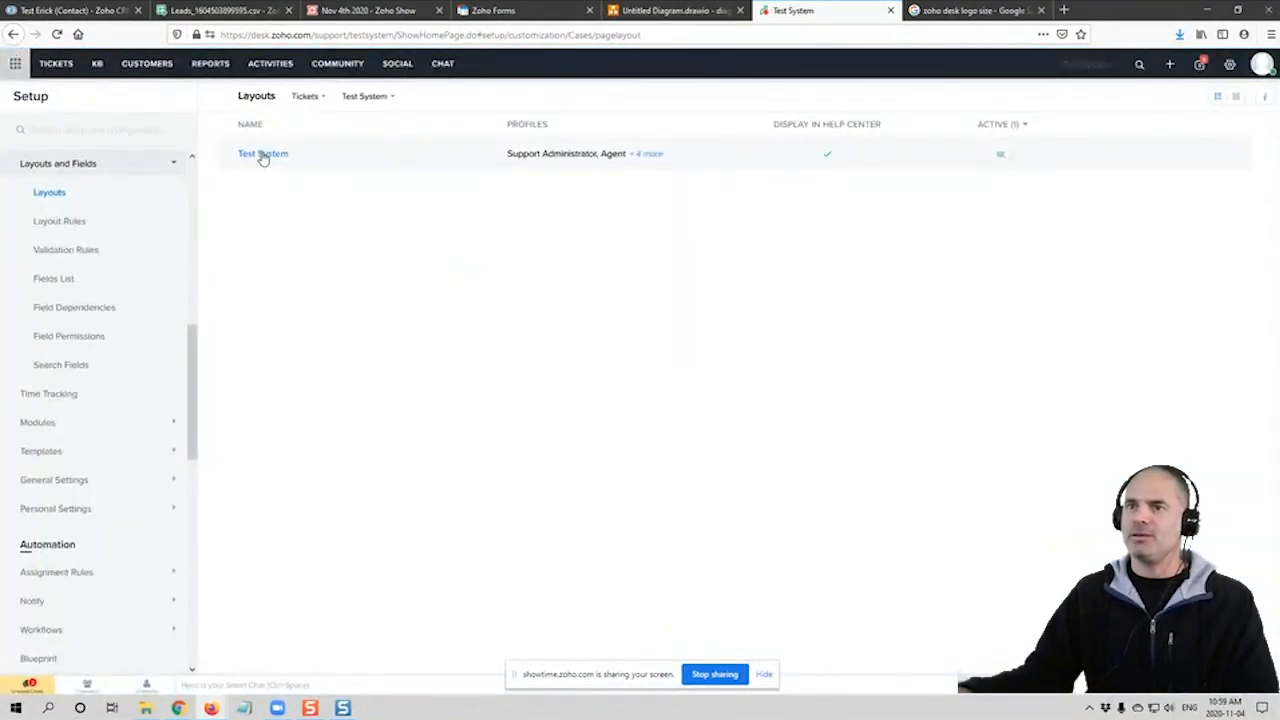
Add an Integer field labelled 'No of employees' to the Test System ticket layout
{"action": "left_click", "coordinate": [264, 152]}
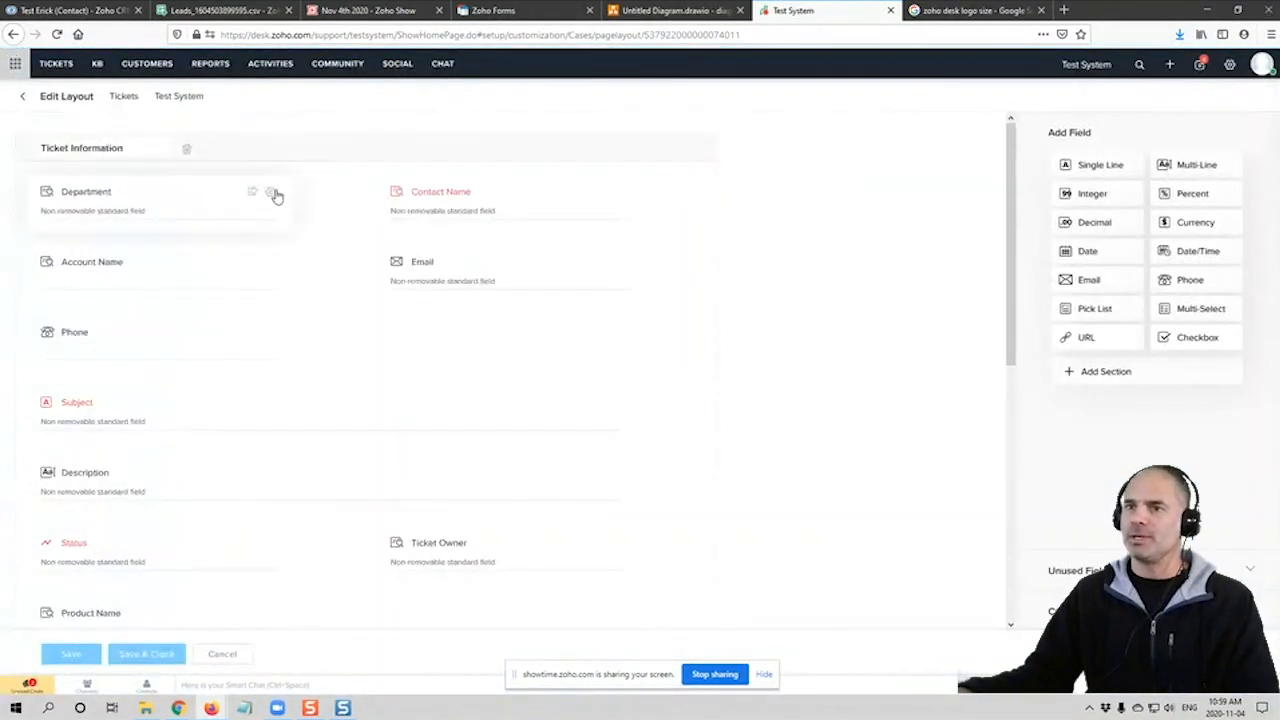
{"action": "mouse_move", "coordinate": [632, 374]}
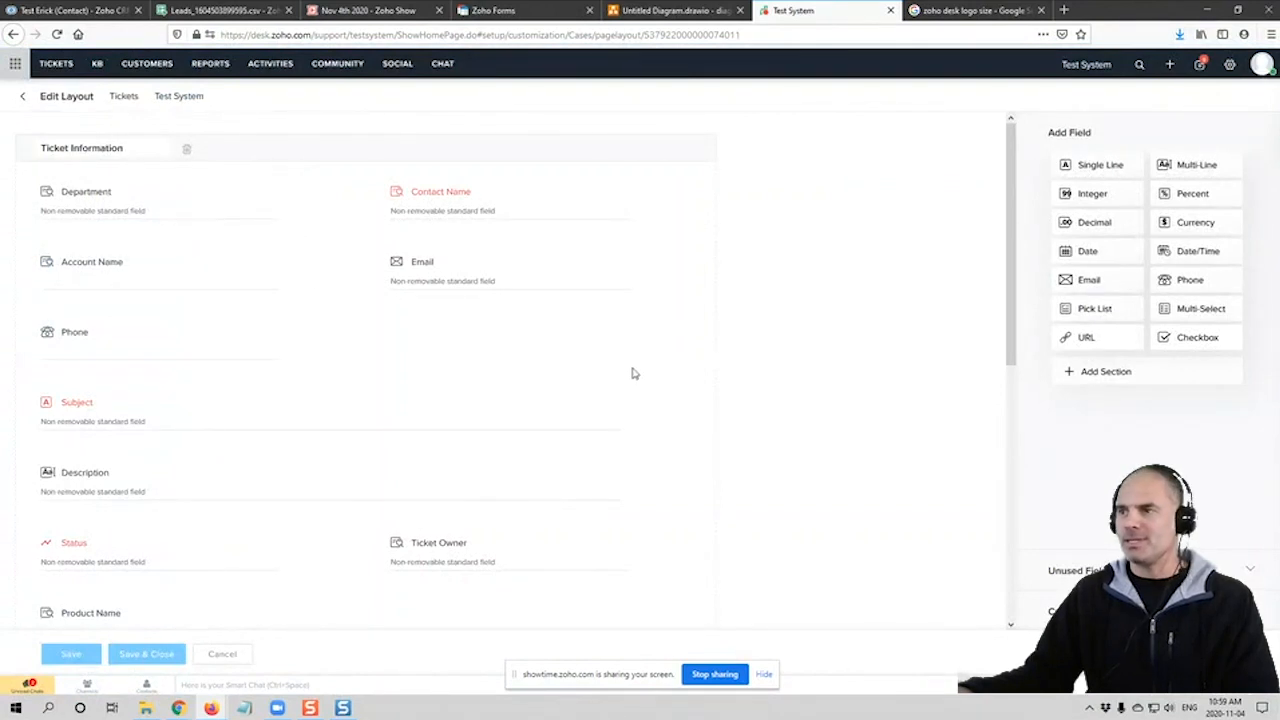
{"action": "mouse_move", "coordinate": [1122, 242]}
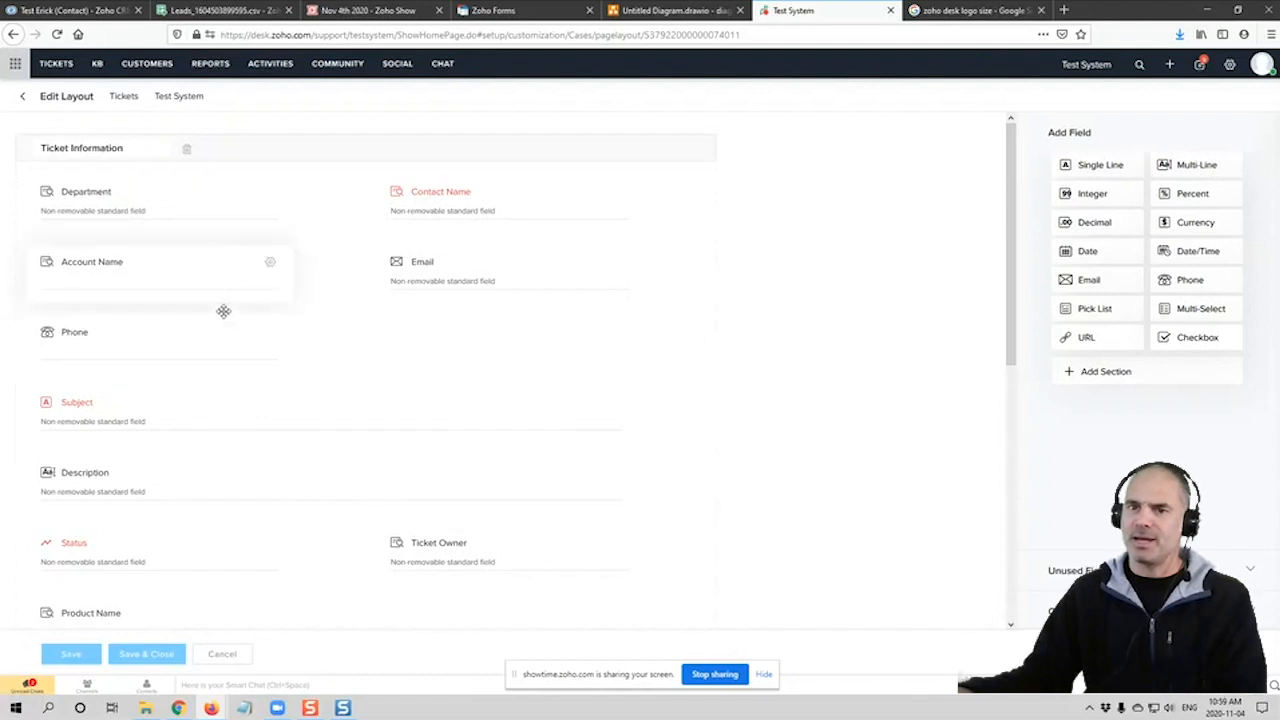
{"action": "scroll", "scroll_direction": "down", "scroll_amount": 3}
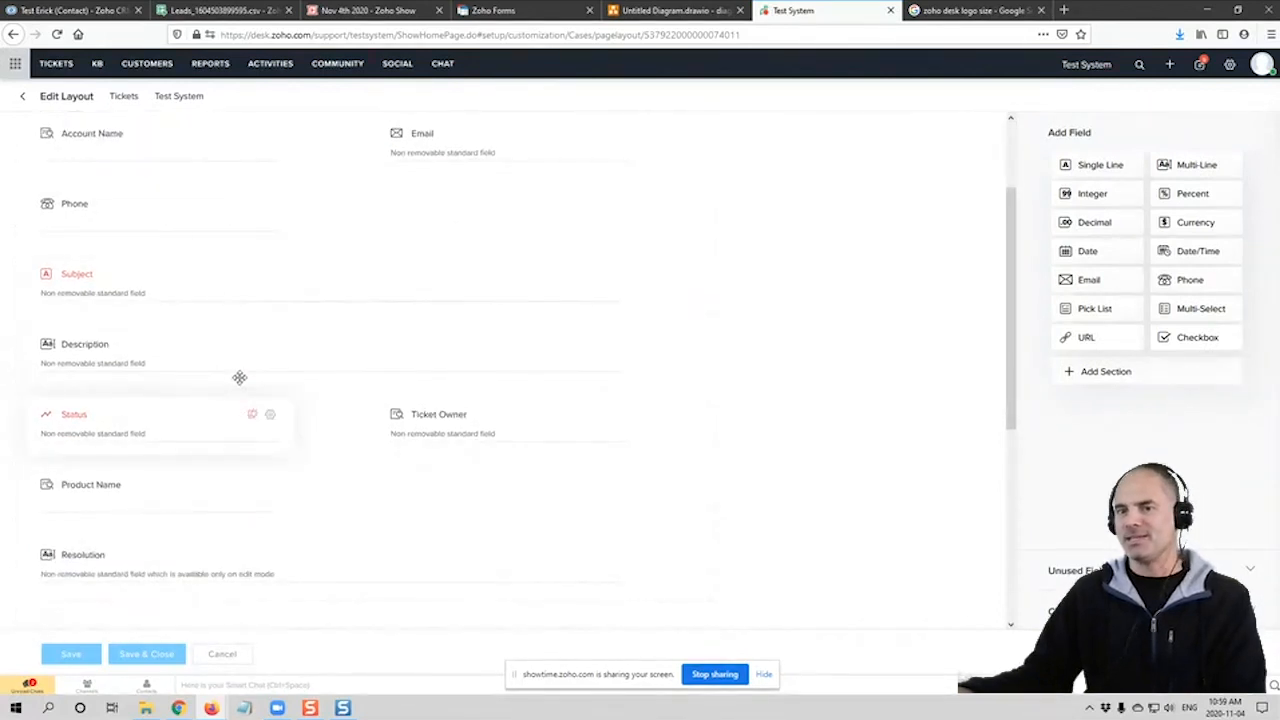
{"action": "scroll", "scroll_direction": "down", "scroll_amount": 3}
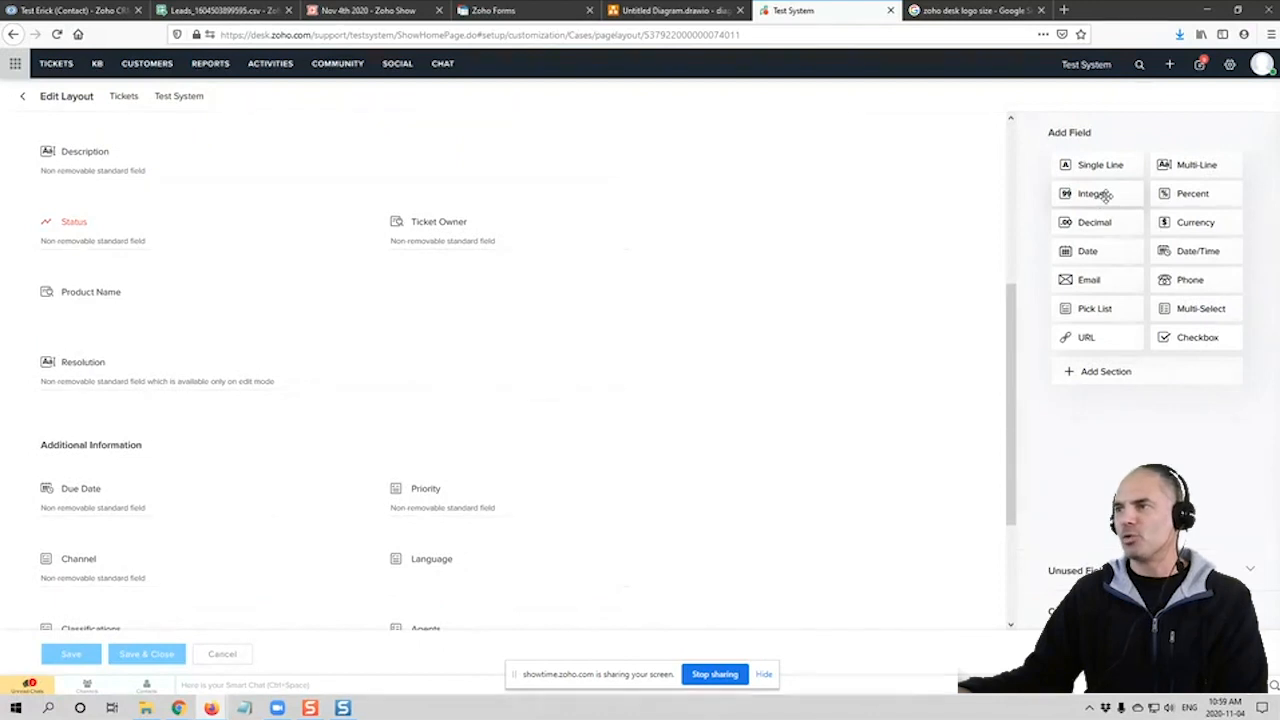
{"action": "left_click_drag", "start_coordinate": [1092, 192], "coordinate": [492, 240]}
{"action": "type", "text": "No of emplo"}
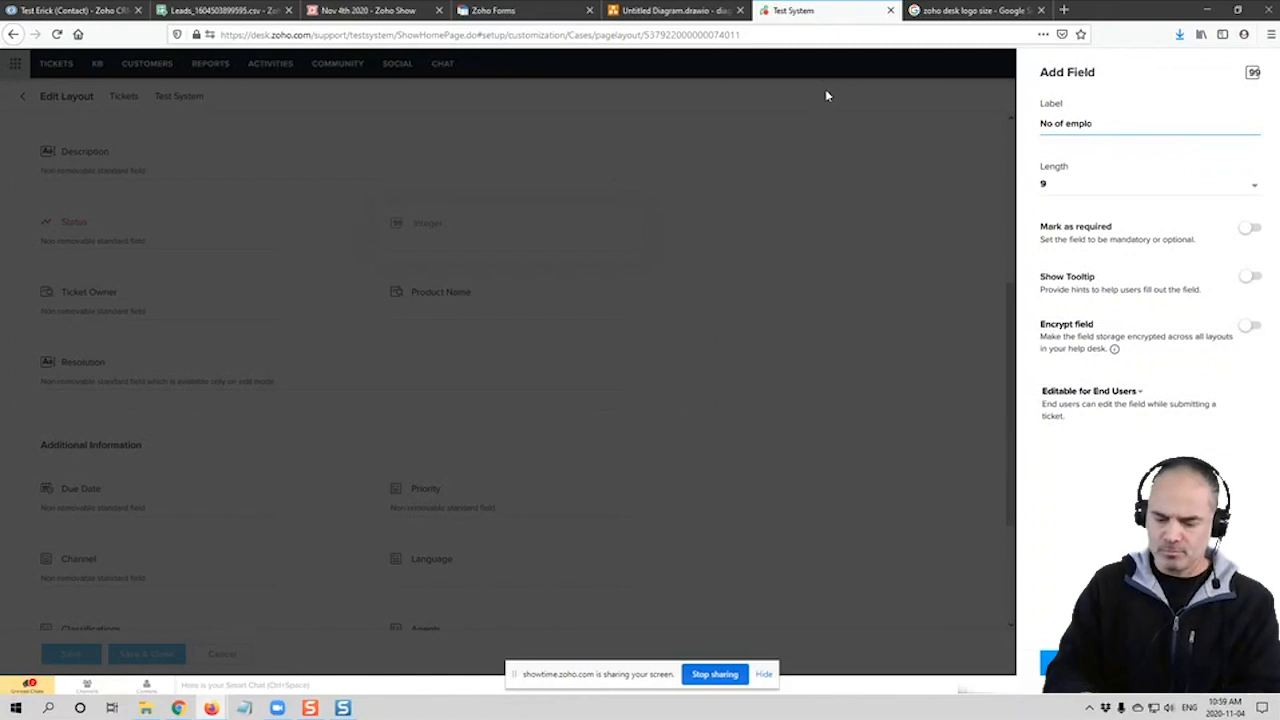
{"action": "type", "text": "yees"}
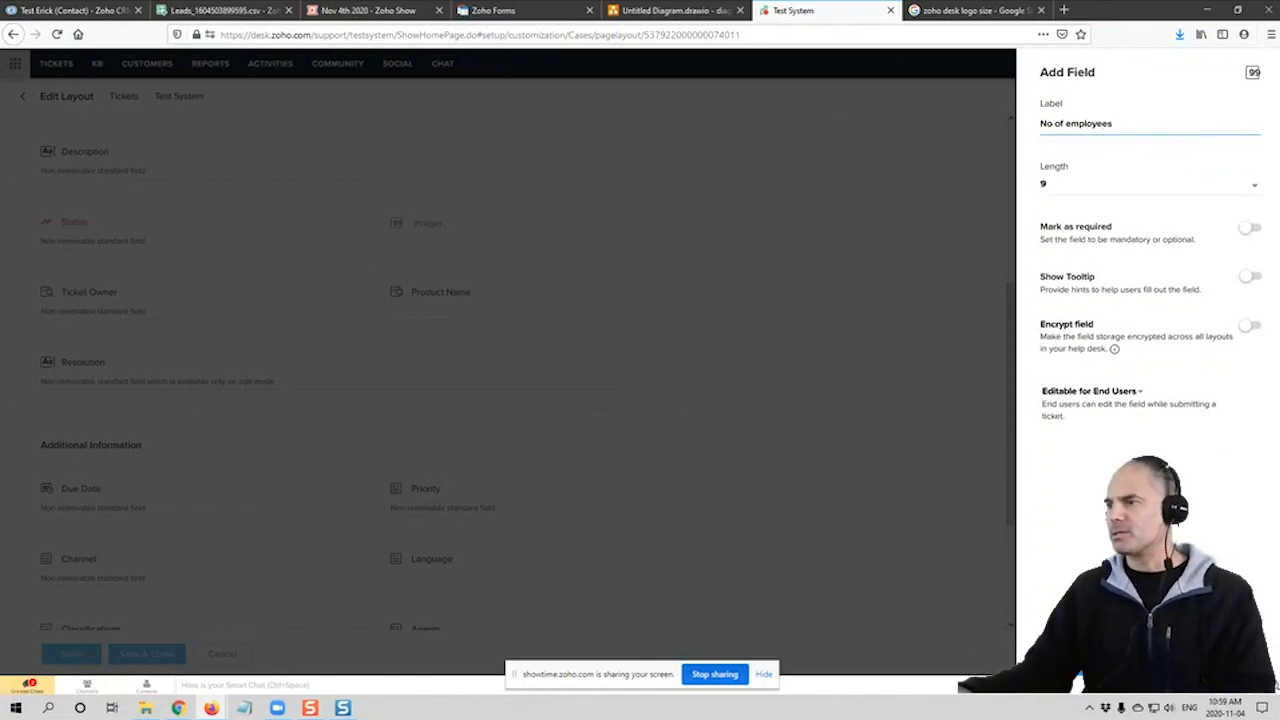
{"action": "mouse_move", "coordinate": [836, 440]}
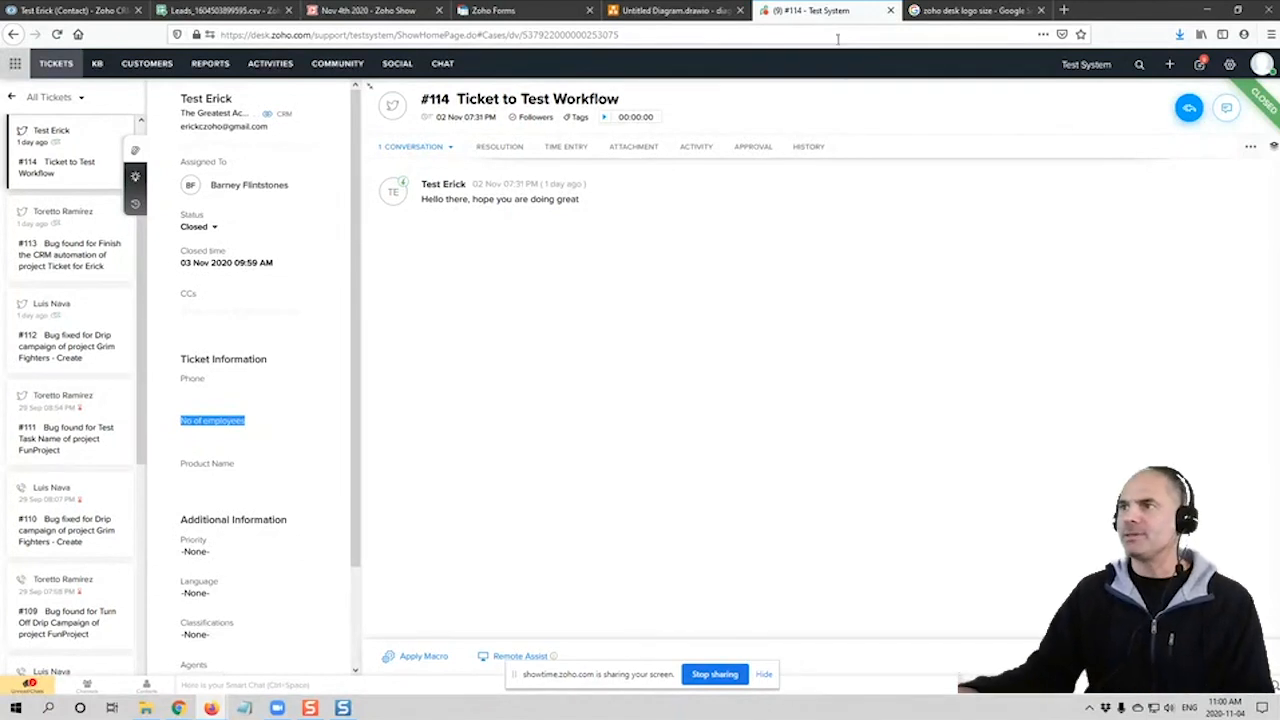
Switch over to the draw.io flow diagram
{"action": "left_click", "coordinate": [672, 10]}
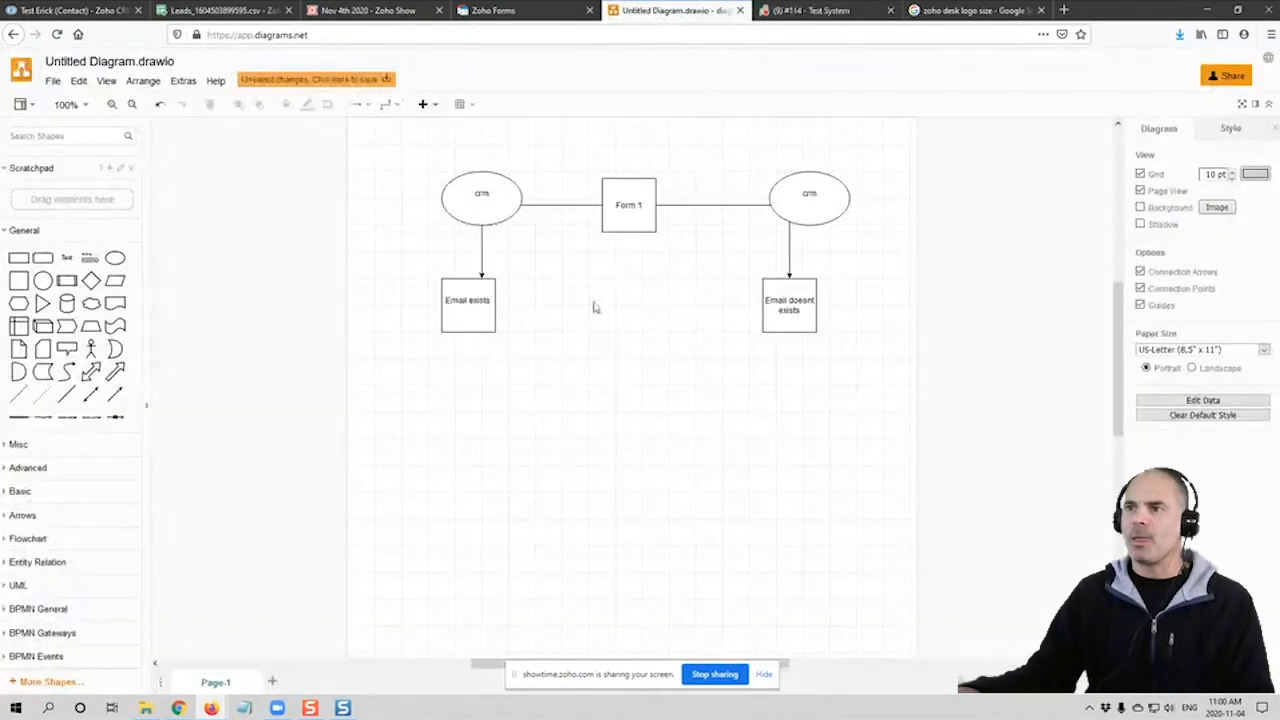